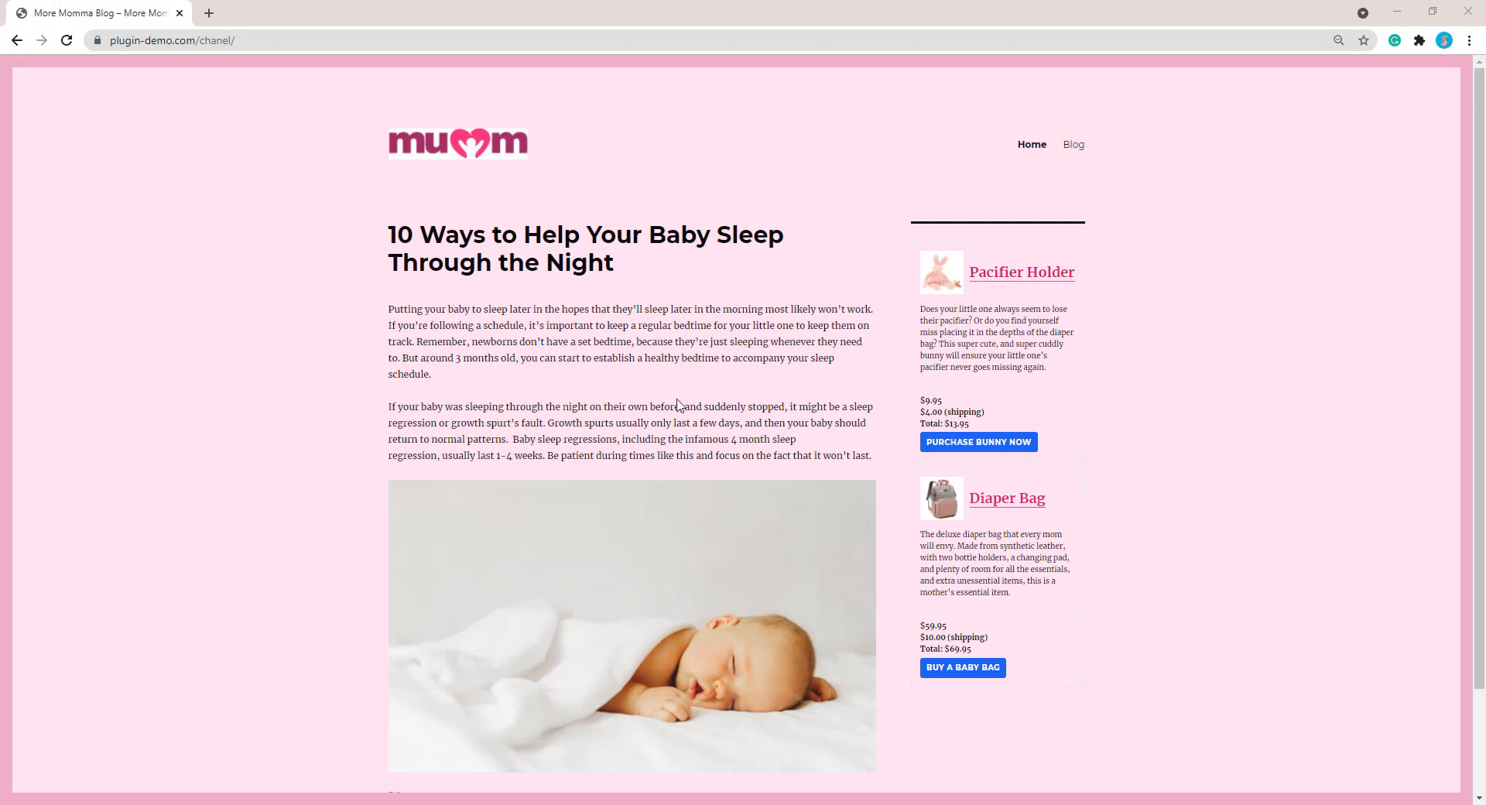
{"action": "mouse_move", "coordinate": [805, 445]}
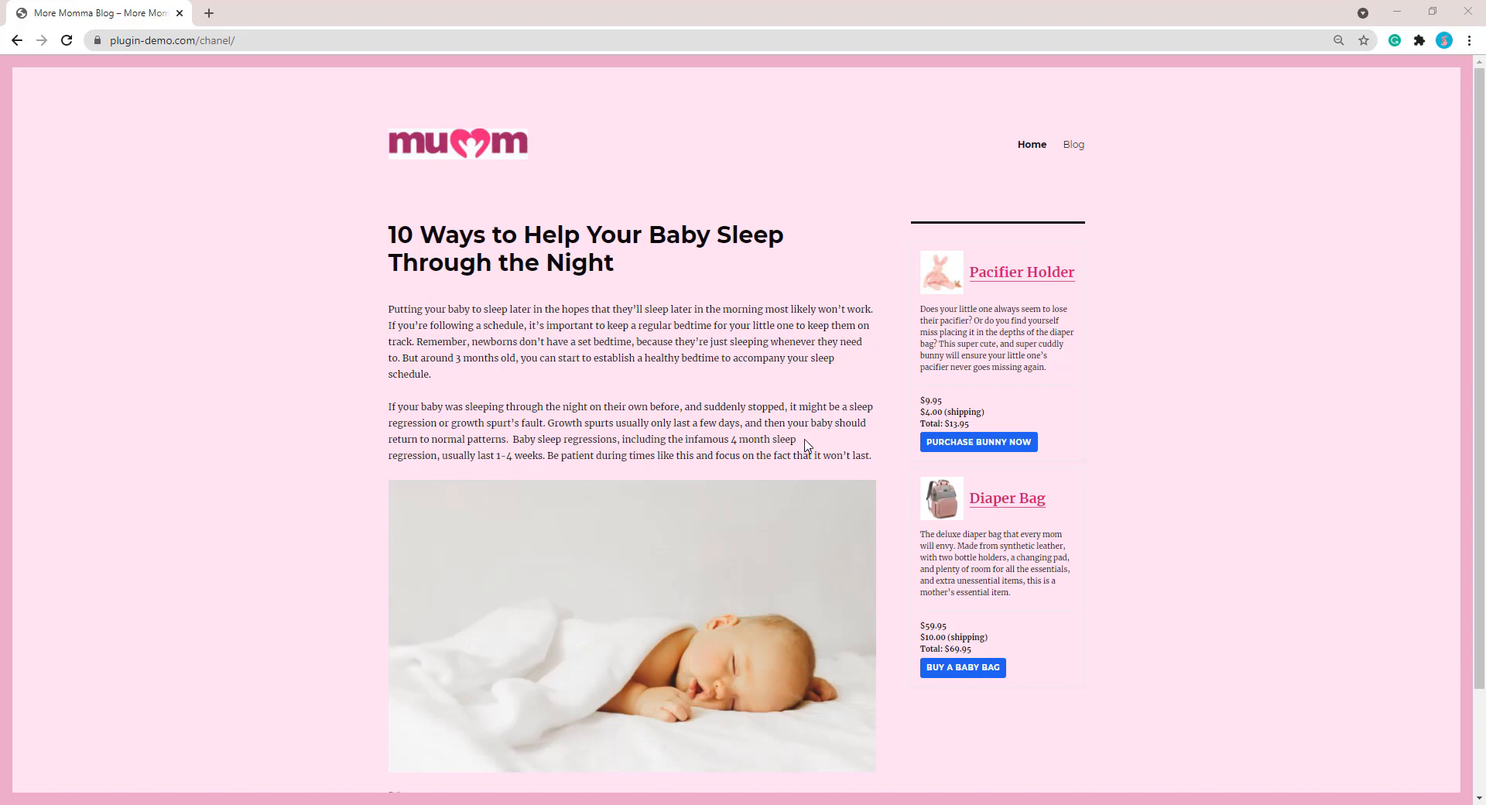
{"action": "mouse_move", "coordinate": [978, 442]}
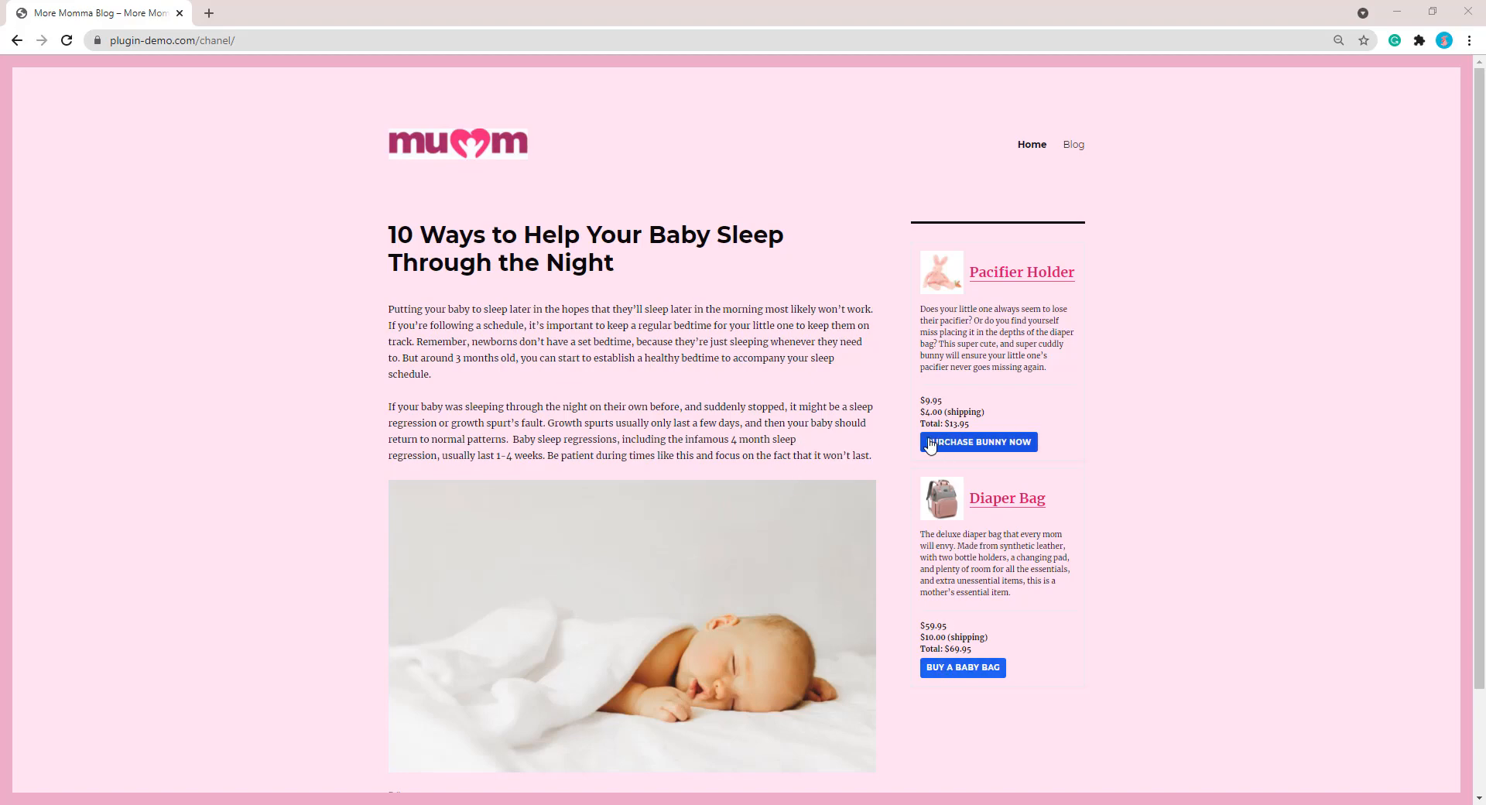
{"action": "mouse_move", "coordinate": [823, 403]}
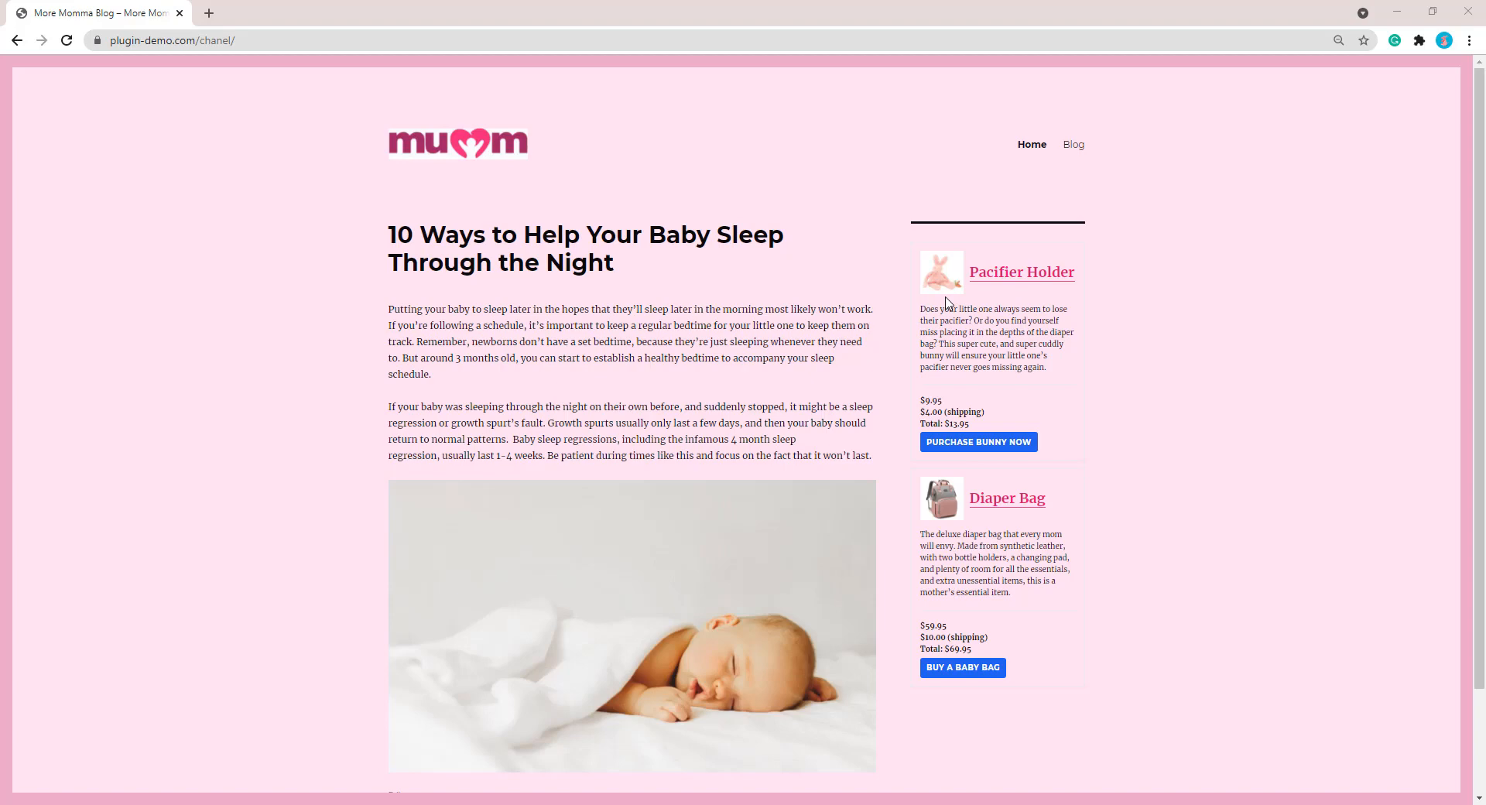
{"action": "mouse_move", "coordinate": [963, 294]}
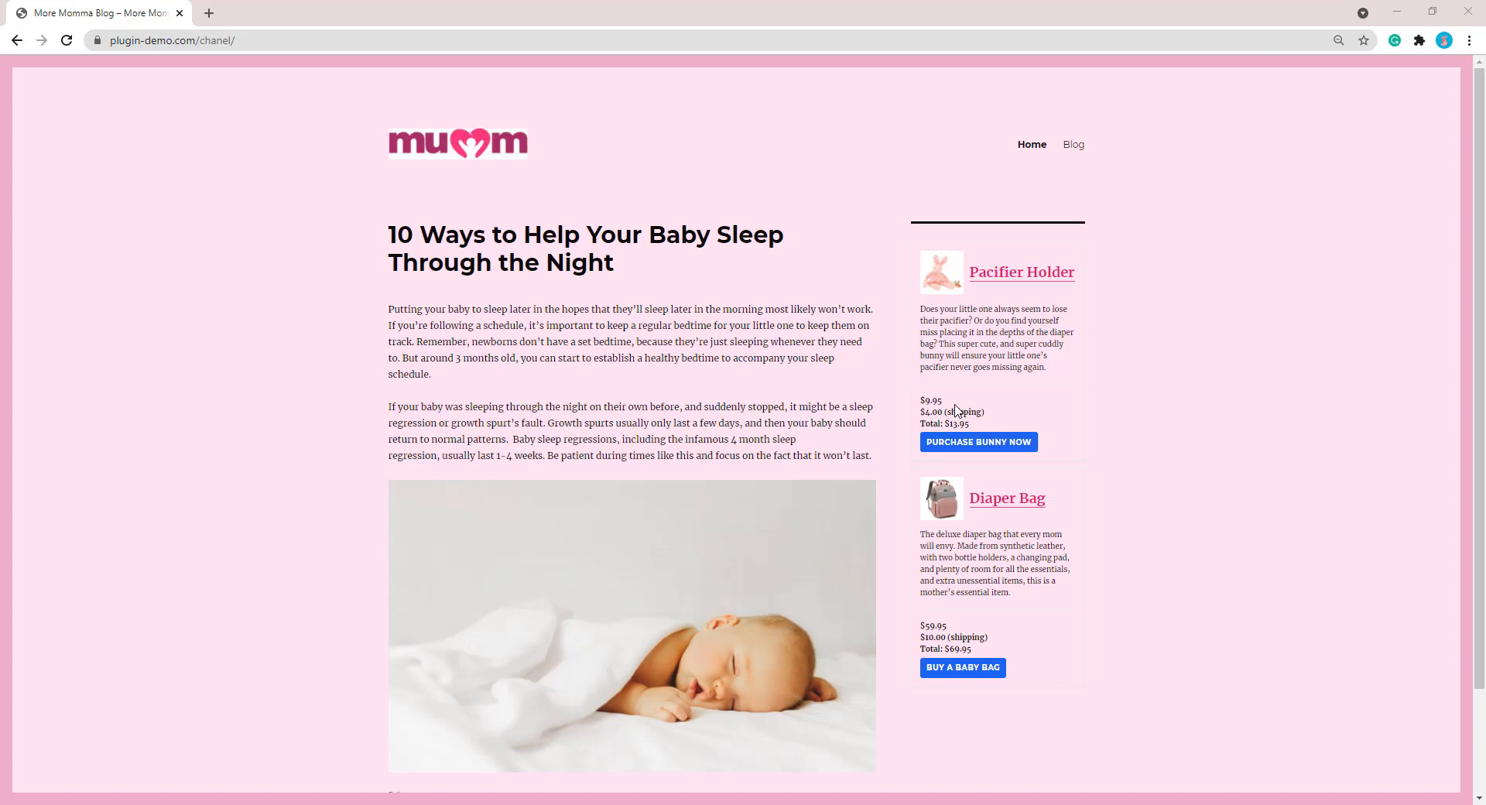
{"action": "mouse_move", "coordinate": [977, 445]}
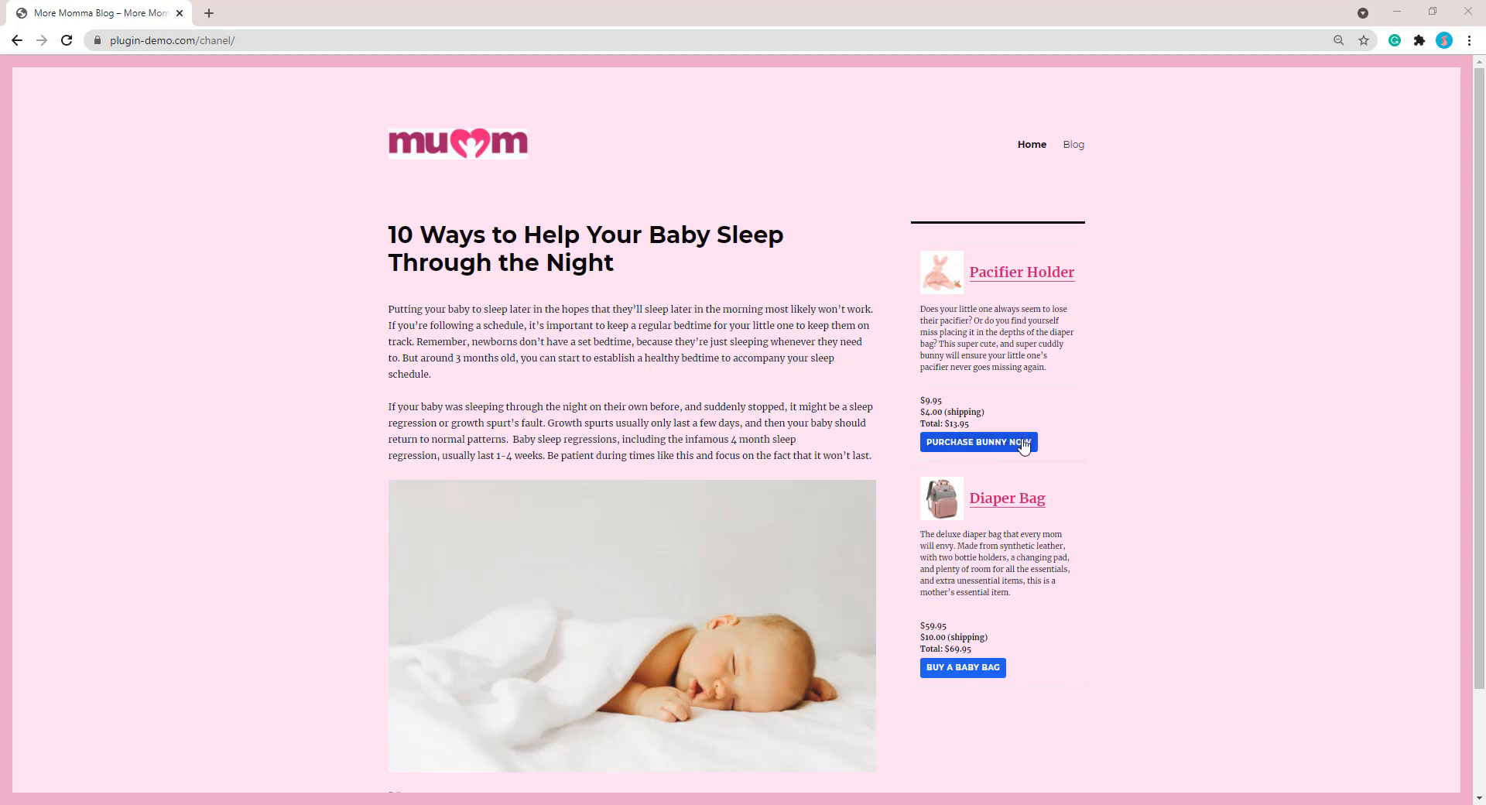
Open the Pacifier Holder purchase popup, keep quantity at 1 and choose Blue
{"action": "left_click", "coordinate": [979, 442]}
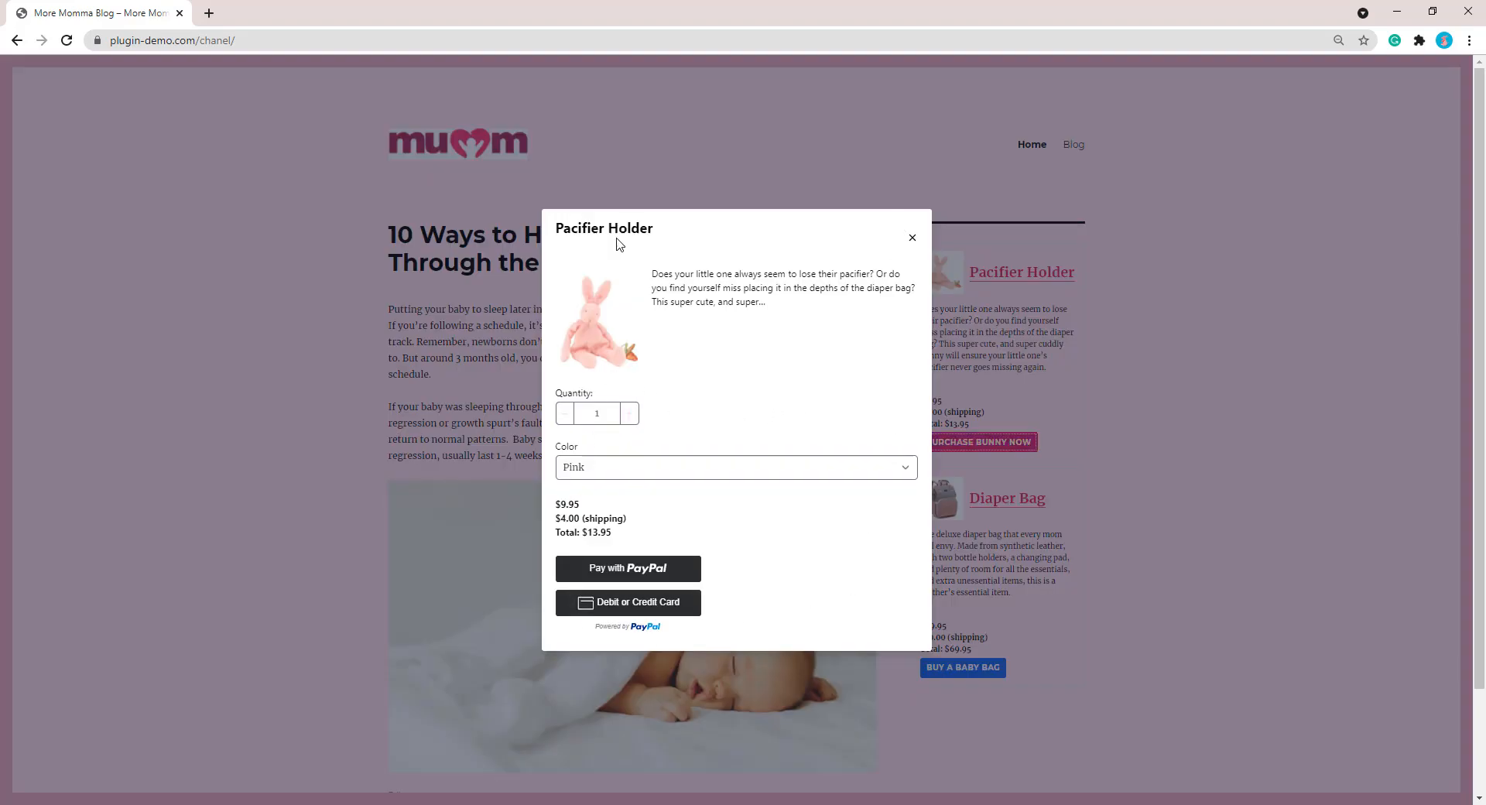
{"action": "left_click", "coordinate": [629, 413]}
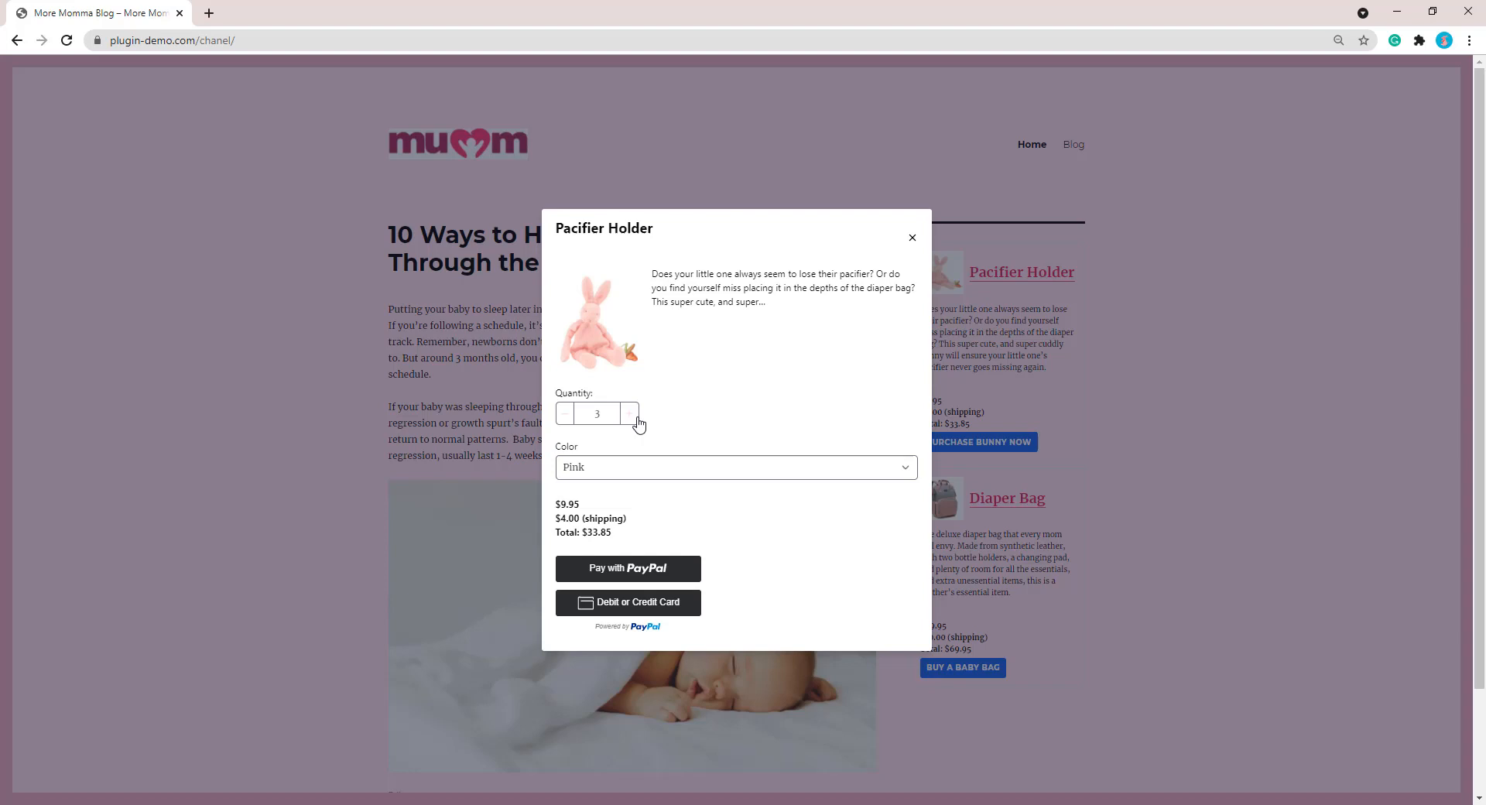
{"action": "left_click", "coordinate": [564, 412]}
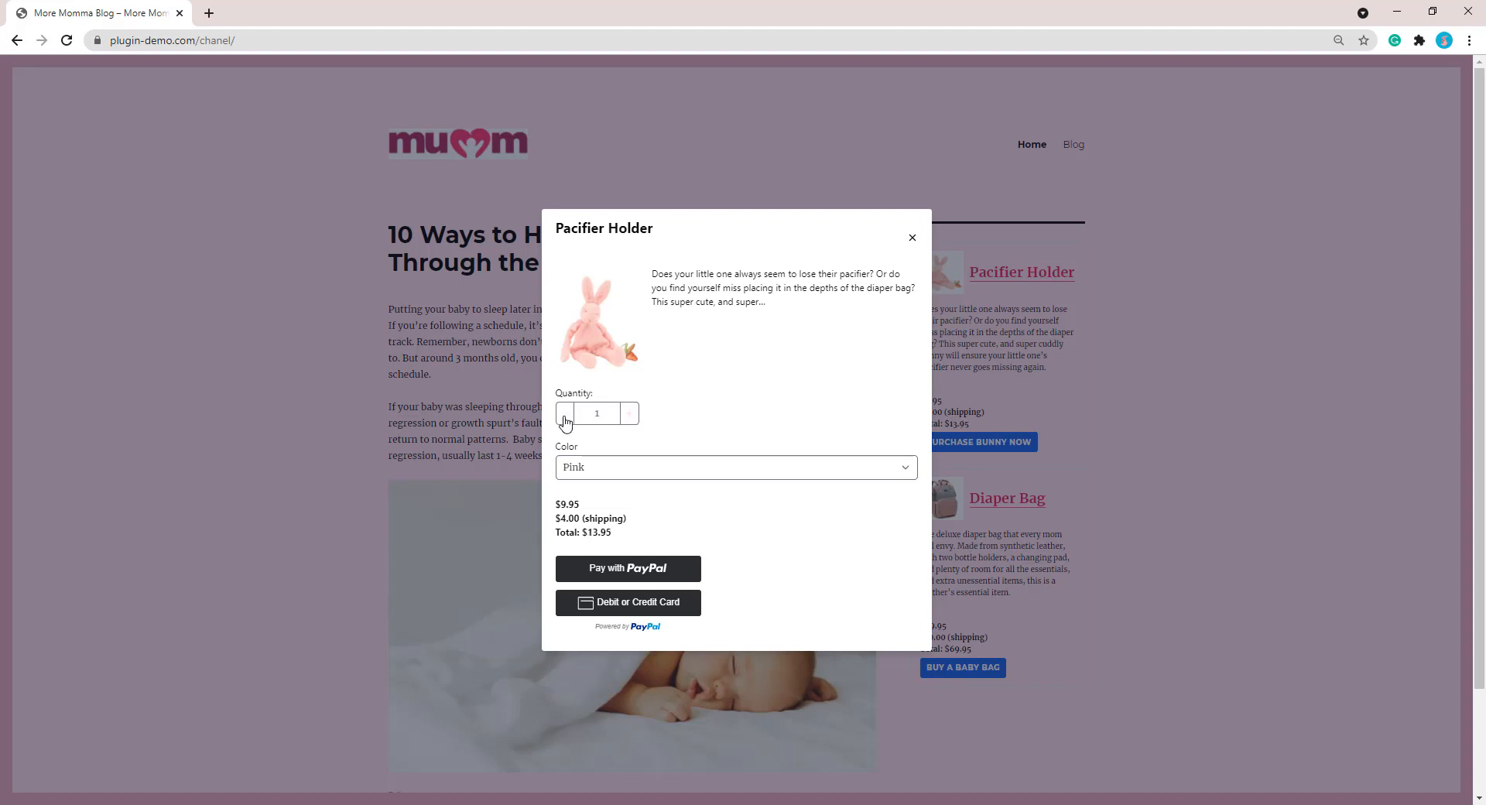
{"action": "left_click", "coordinate": [734, 466]}
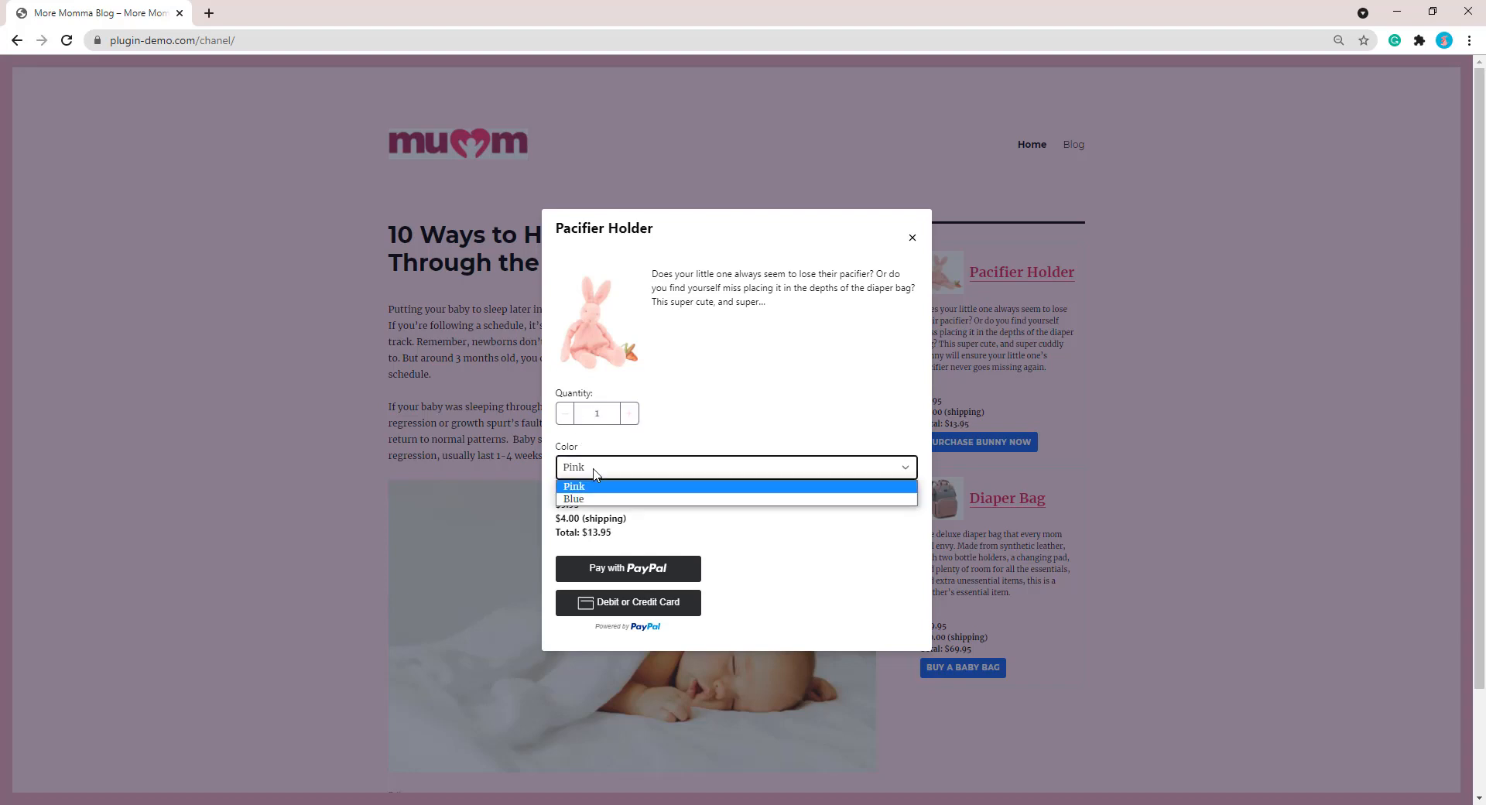
{"action": "mouse_move", "coordinate": [565, 493]}
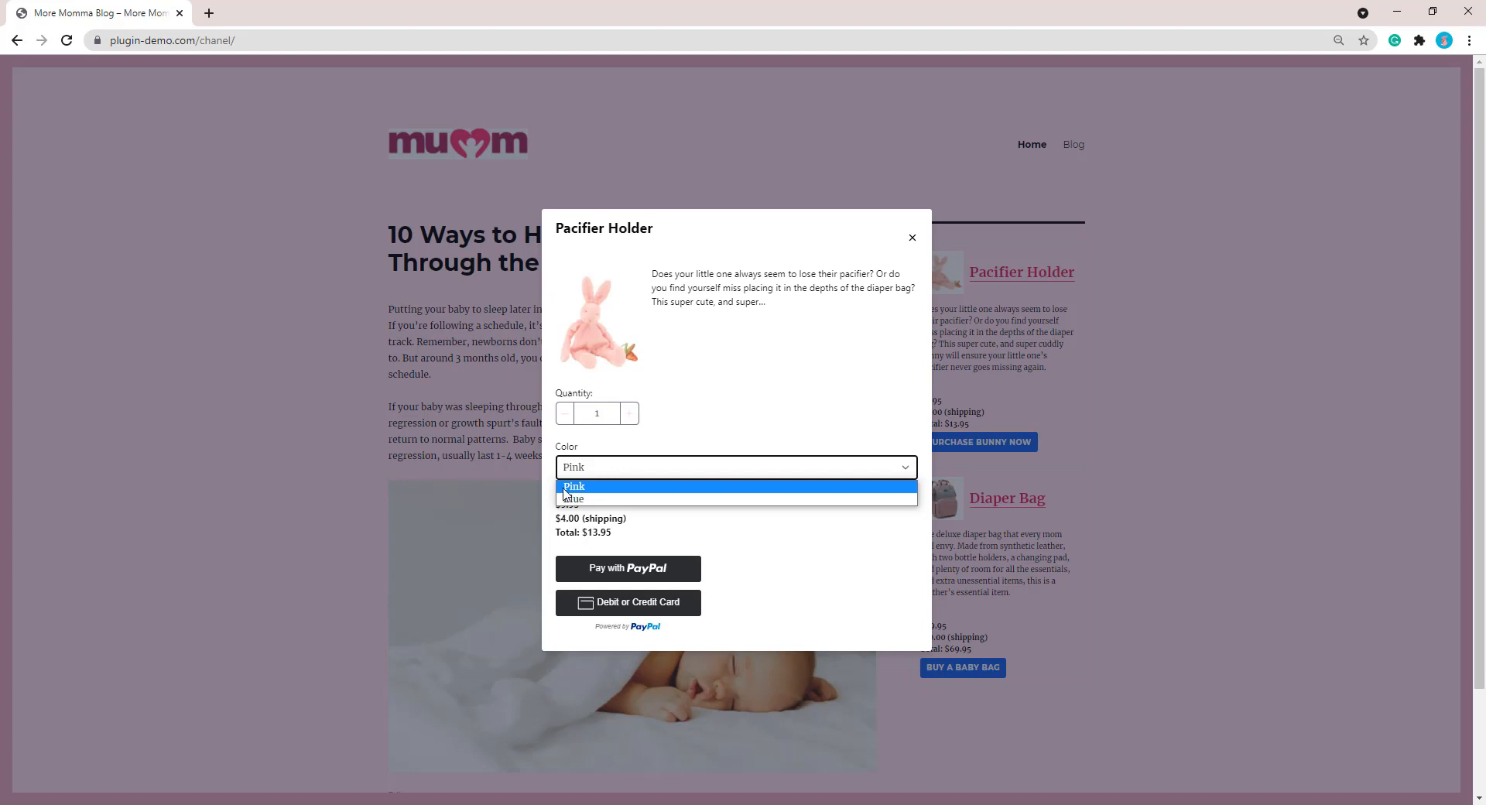
{"action": "left_click", "coordinate": [572, 498]}
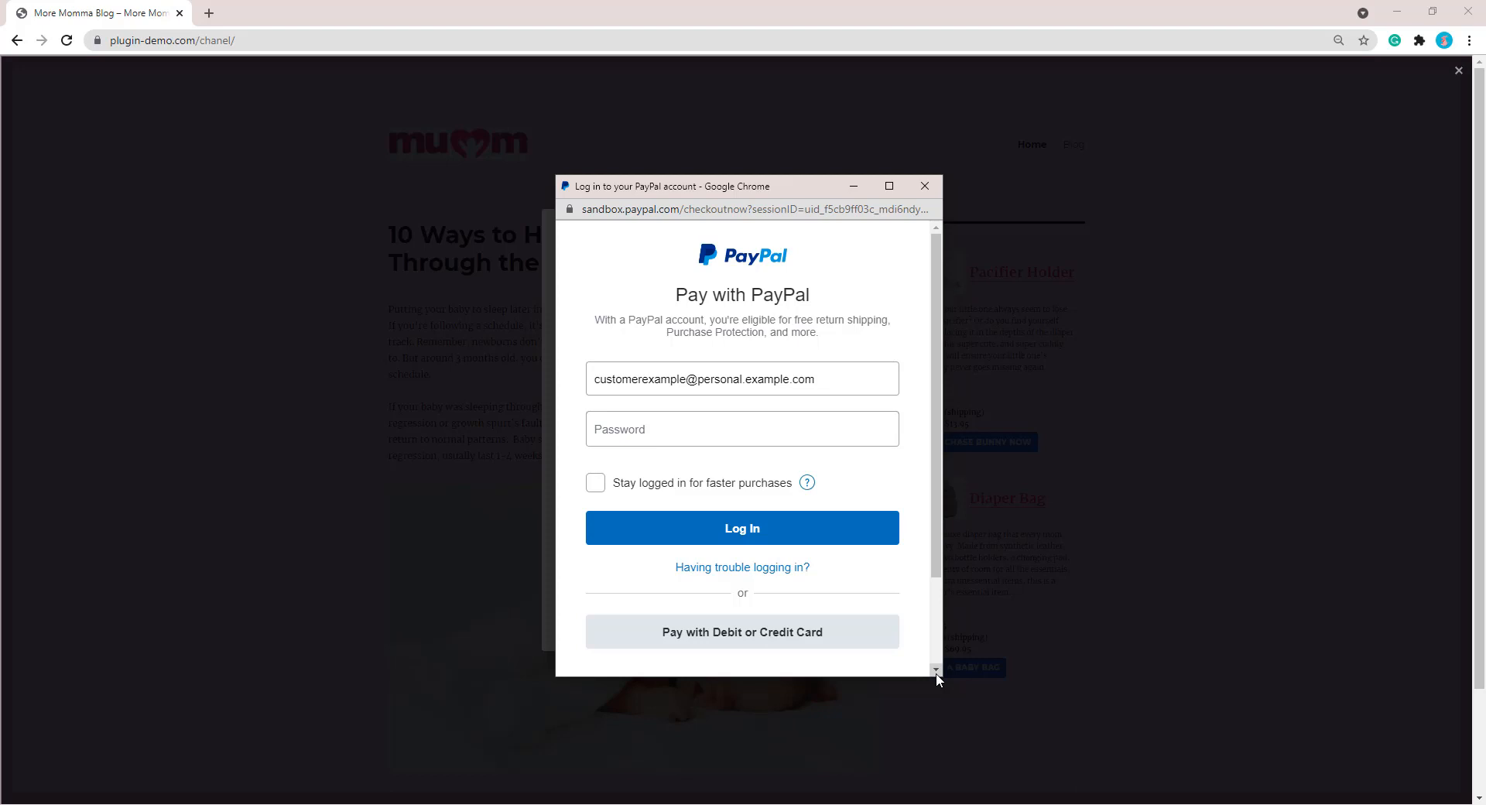
Log in to the PayPal sandbox and pay $13.95 using the account balance
{"action": "left_click", "coordinate": [743, 428]}
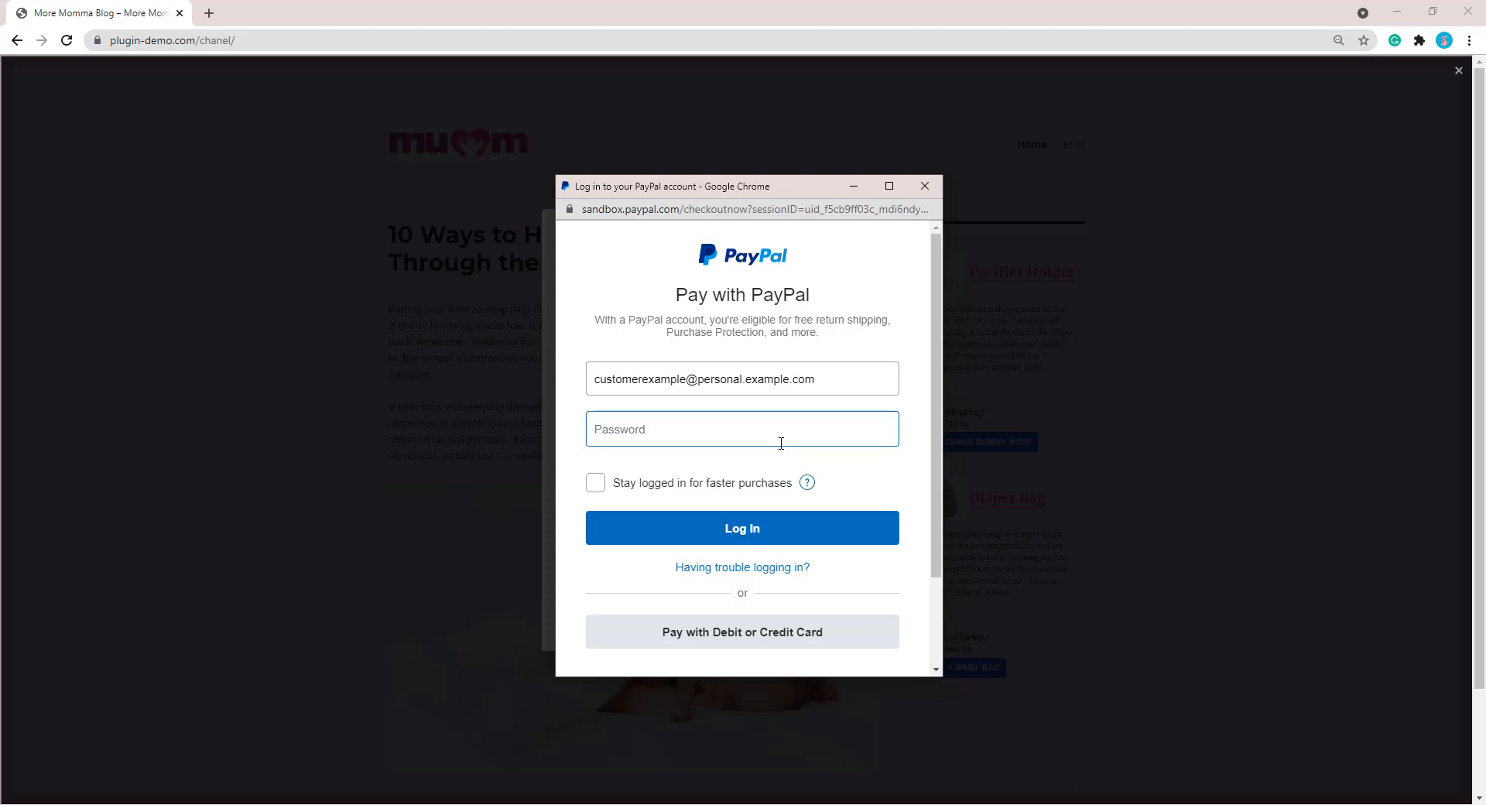
{"action": "left_click", "coordinate": [742, 528]}
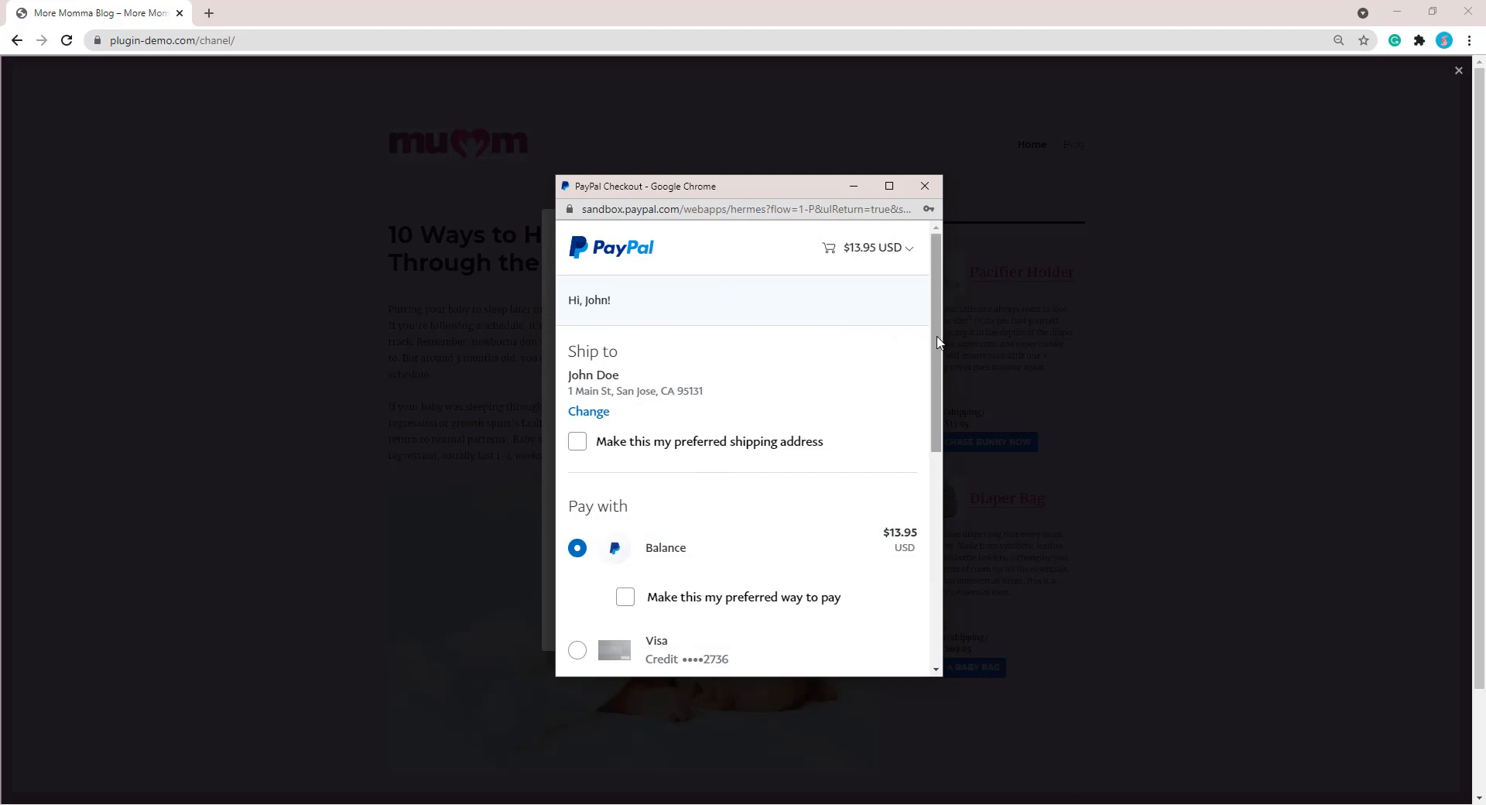
{"action": "scroll", "scroll_direction": "down", "scroll_amount": 3}
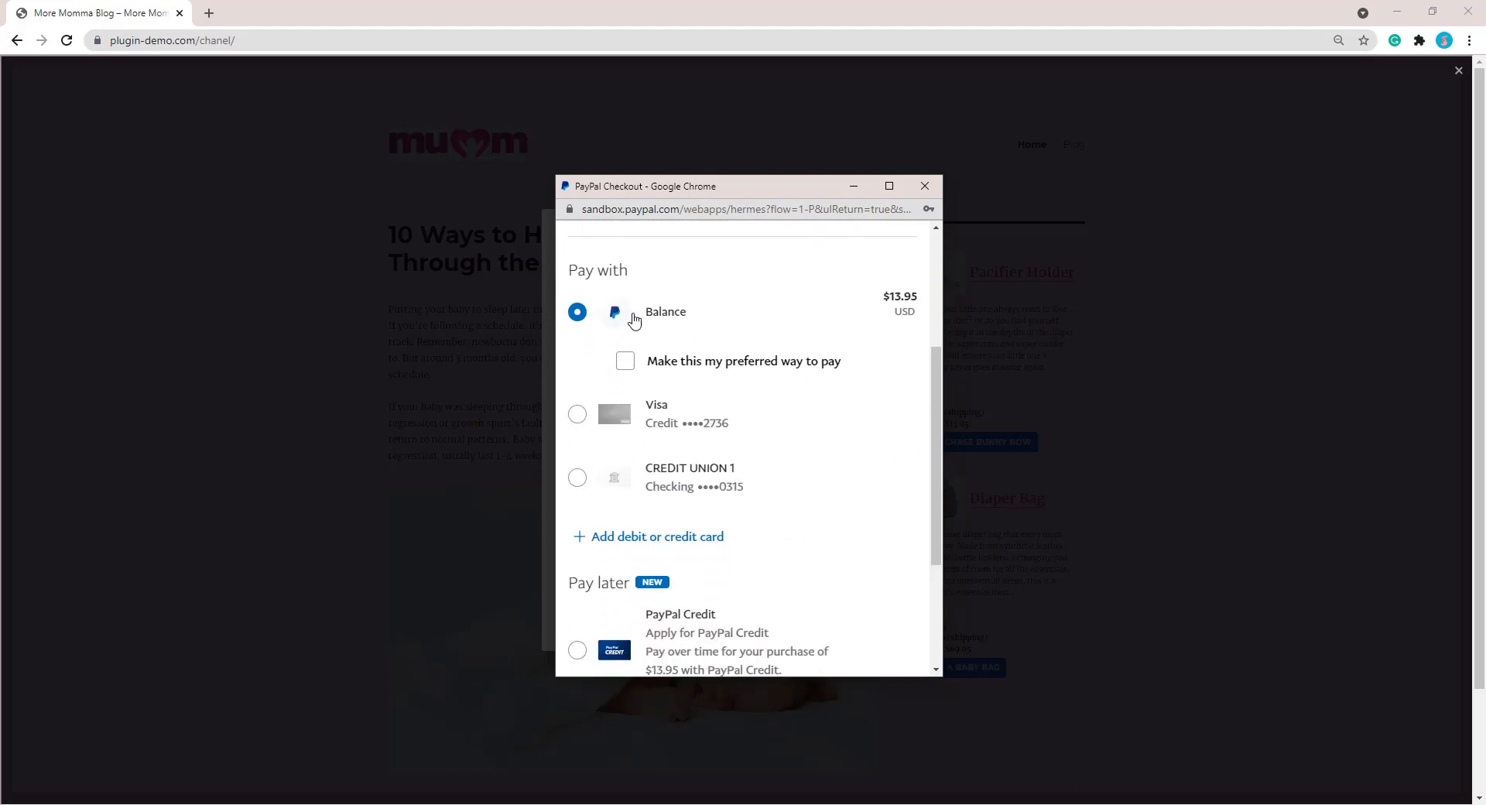
{"action": "scroll", "scroll_direction": "down", "scroll_amount": 3}
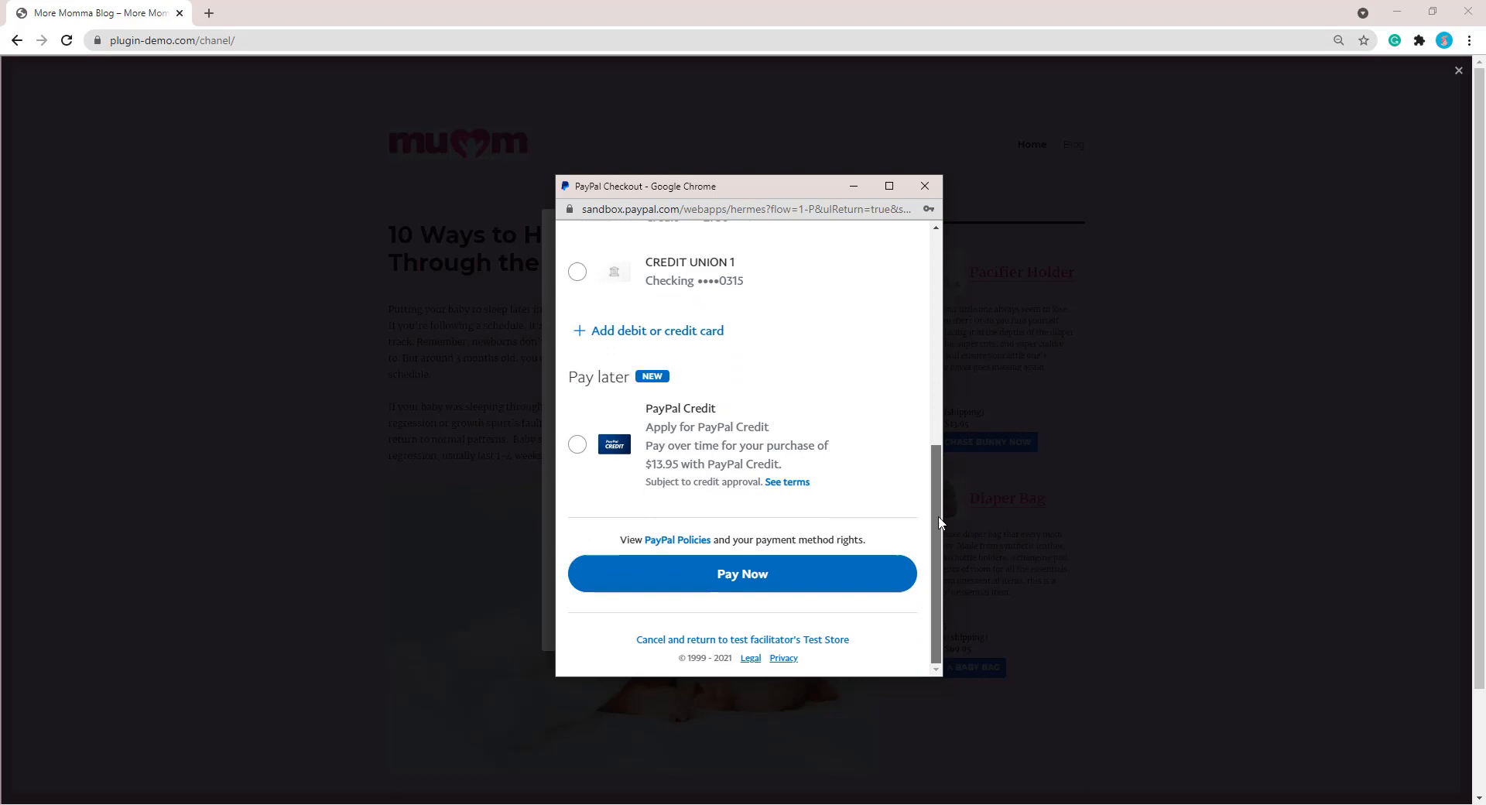
{"action": "left_click", "coordinate": [742, 574]}
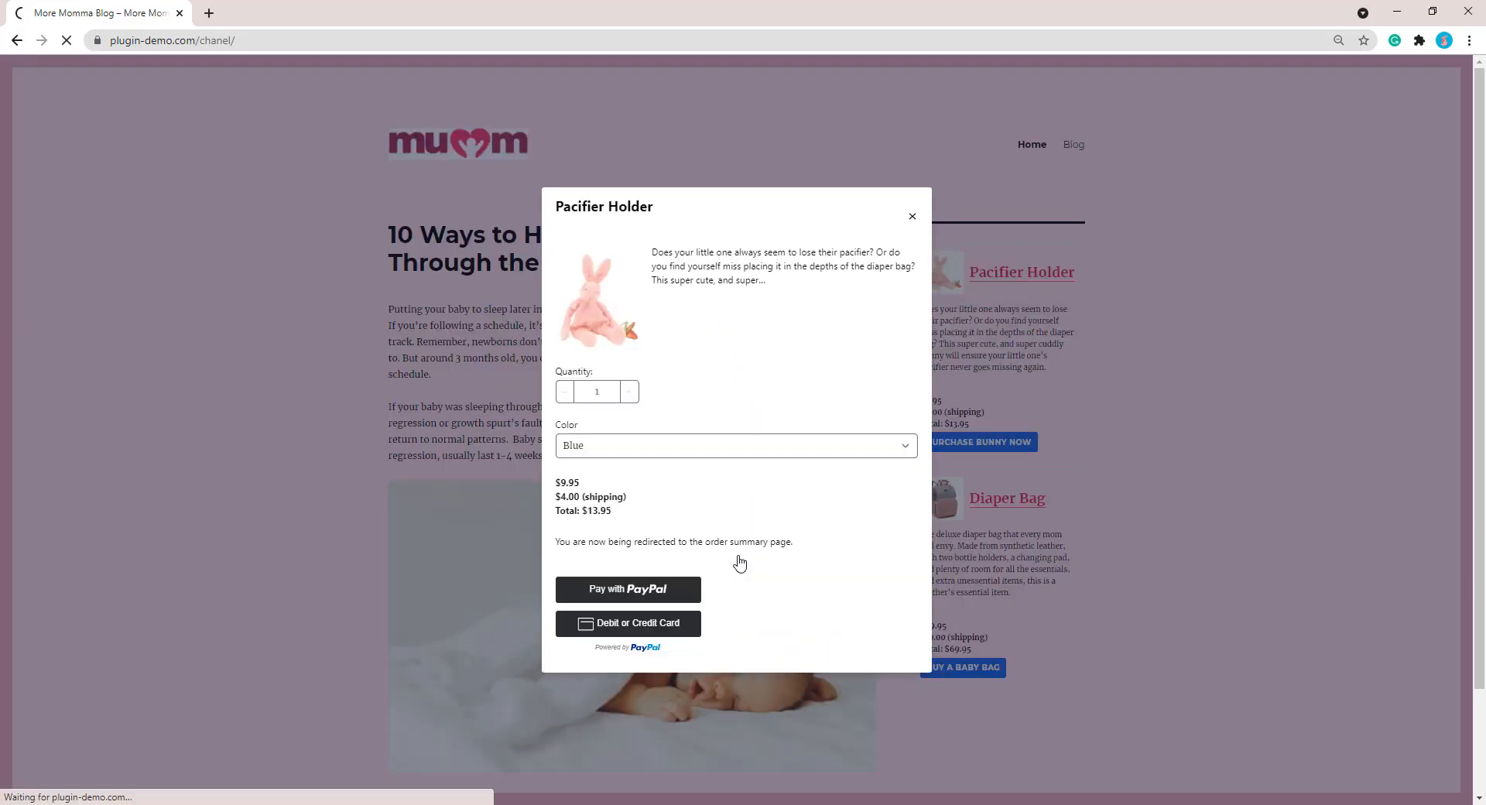
Let the store redirect to the Thank You page with the purchase details and transaction ID
{"action": "left_click", "coordinate": [627, 589]}
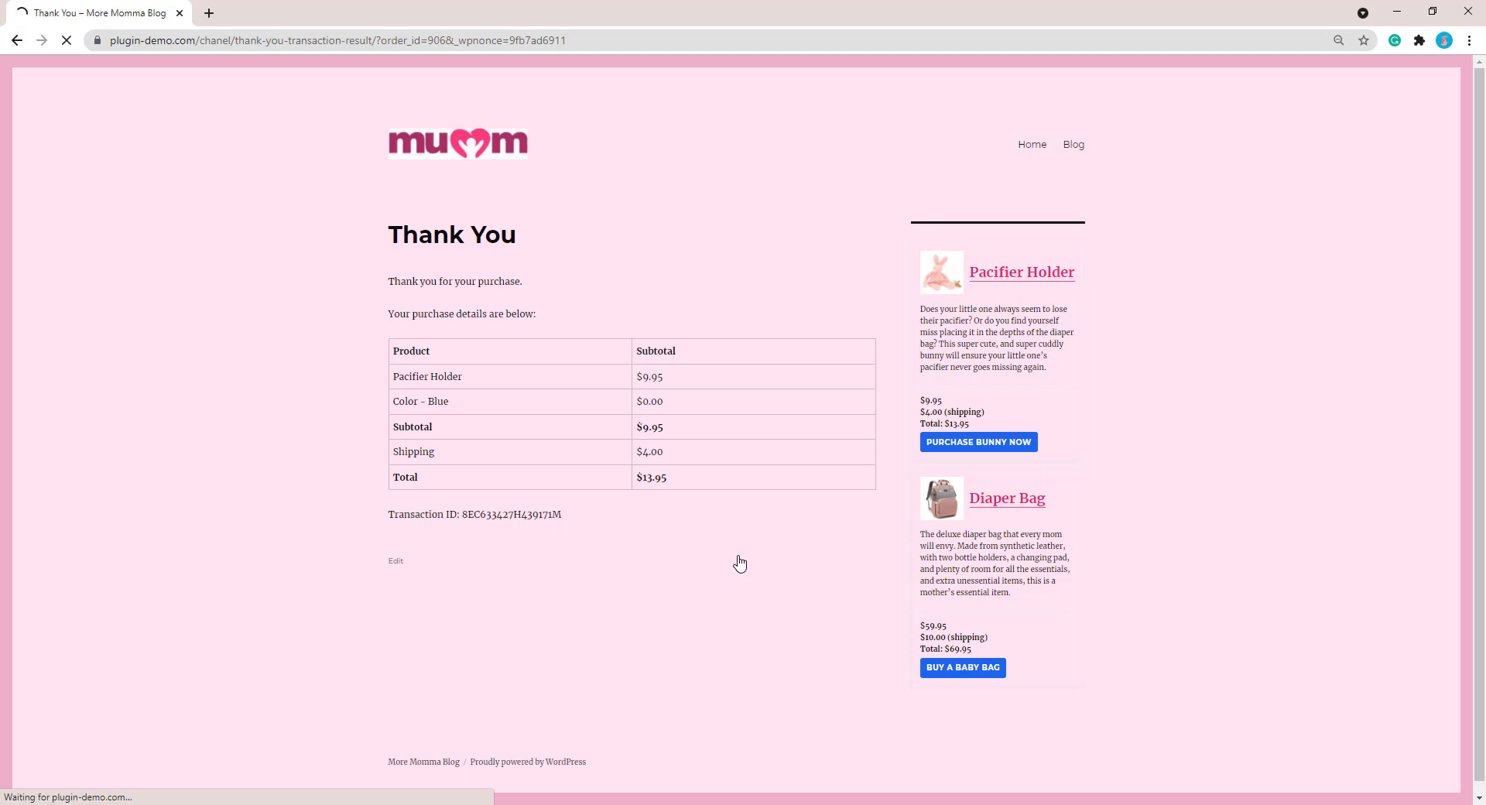
{"action": "left_click", "coordinate": [65, 40]}
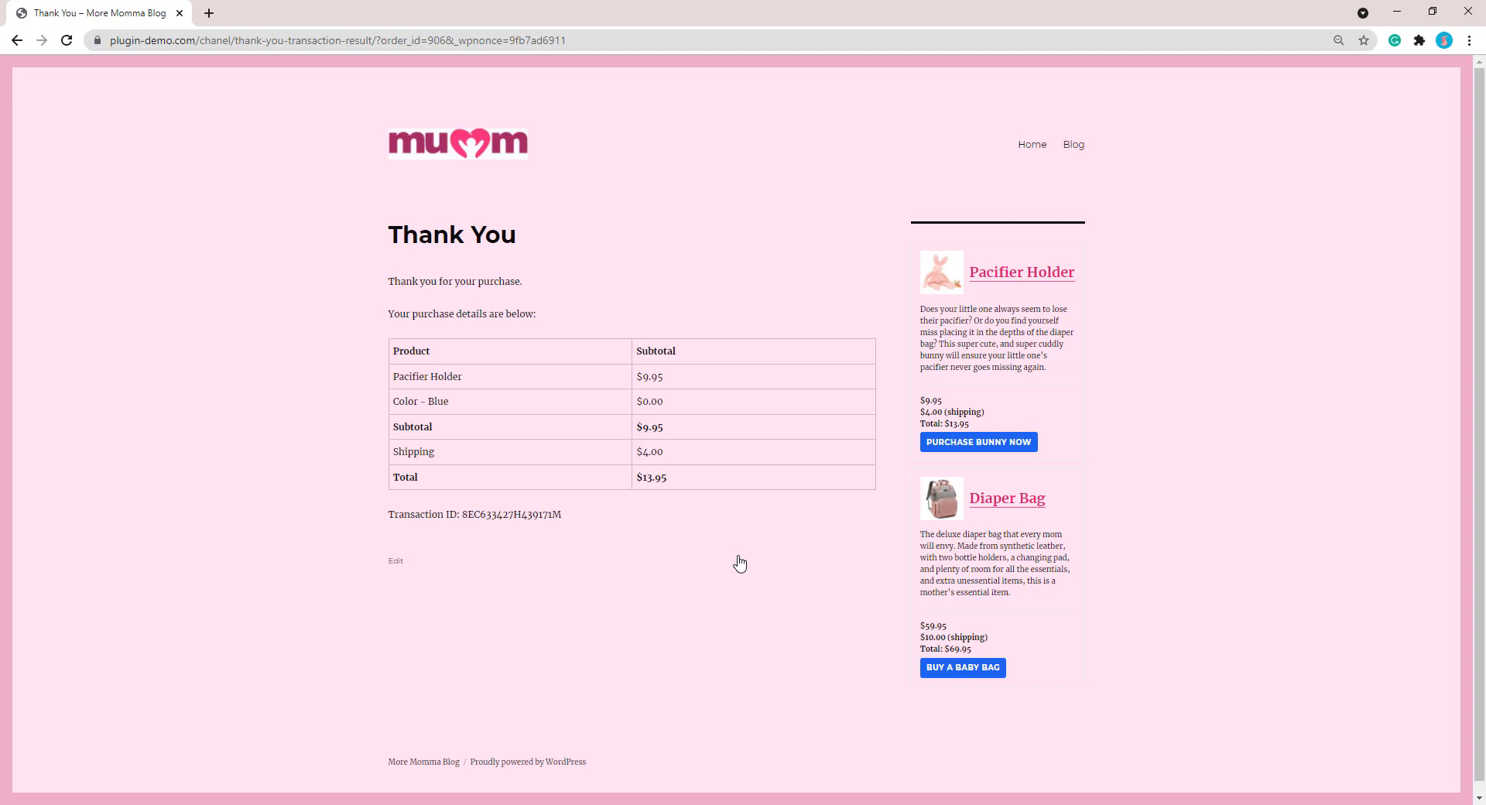
{"action": "mouse_move", "coordinate": [978, 442]}
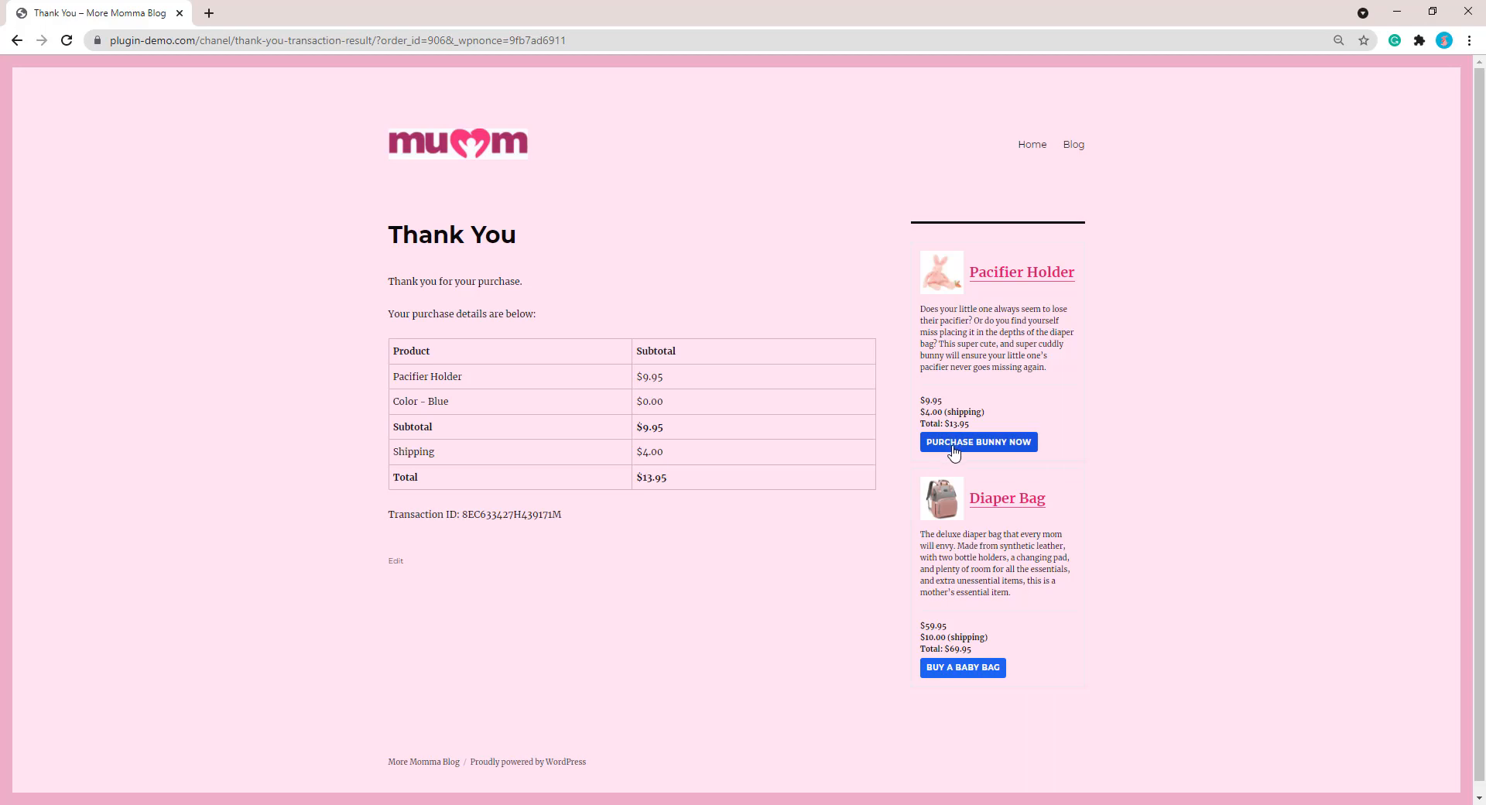
{"action": "mouse_move", "coordinate": [990, 397]}
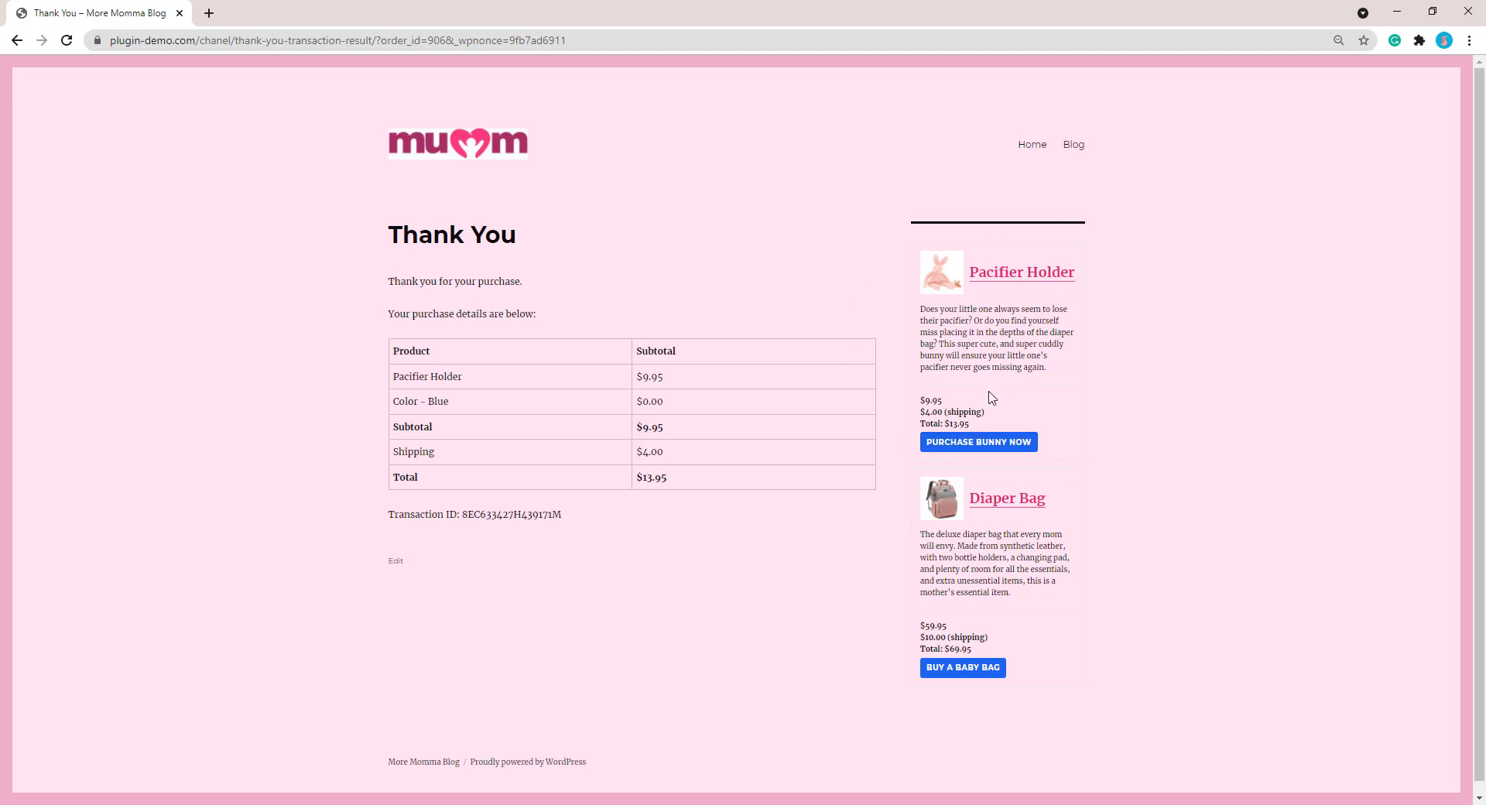
{"action": "mouse_move", "coordinate": [575, 542]}
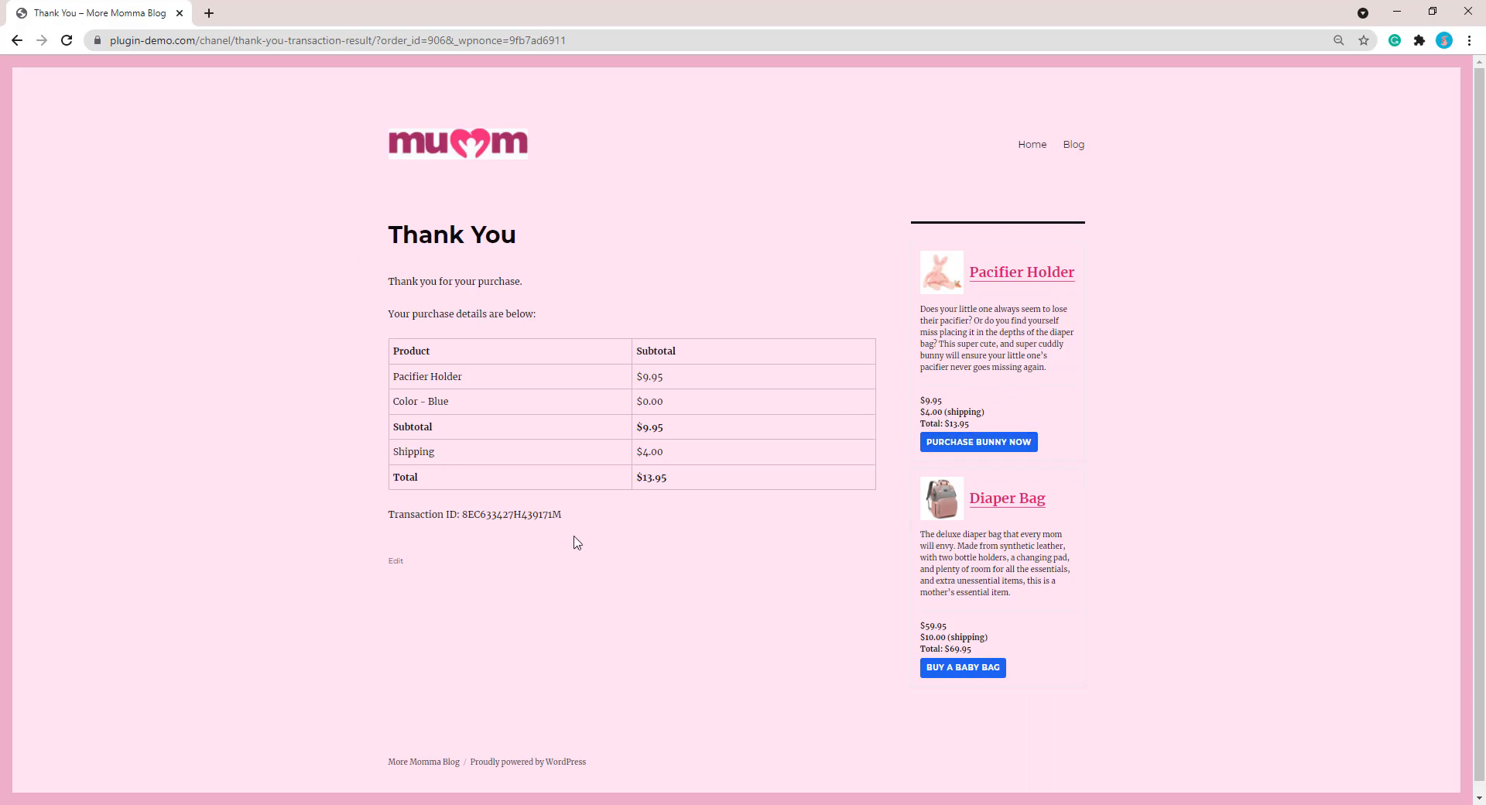
{"action": "mouse_move", "coordinate": [442, 475]}
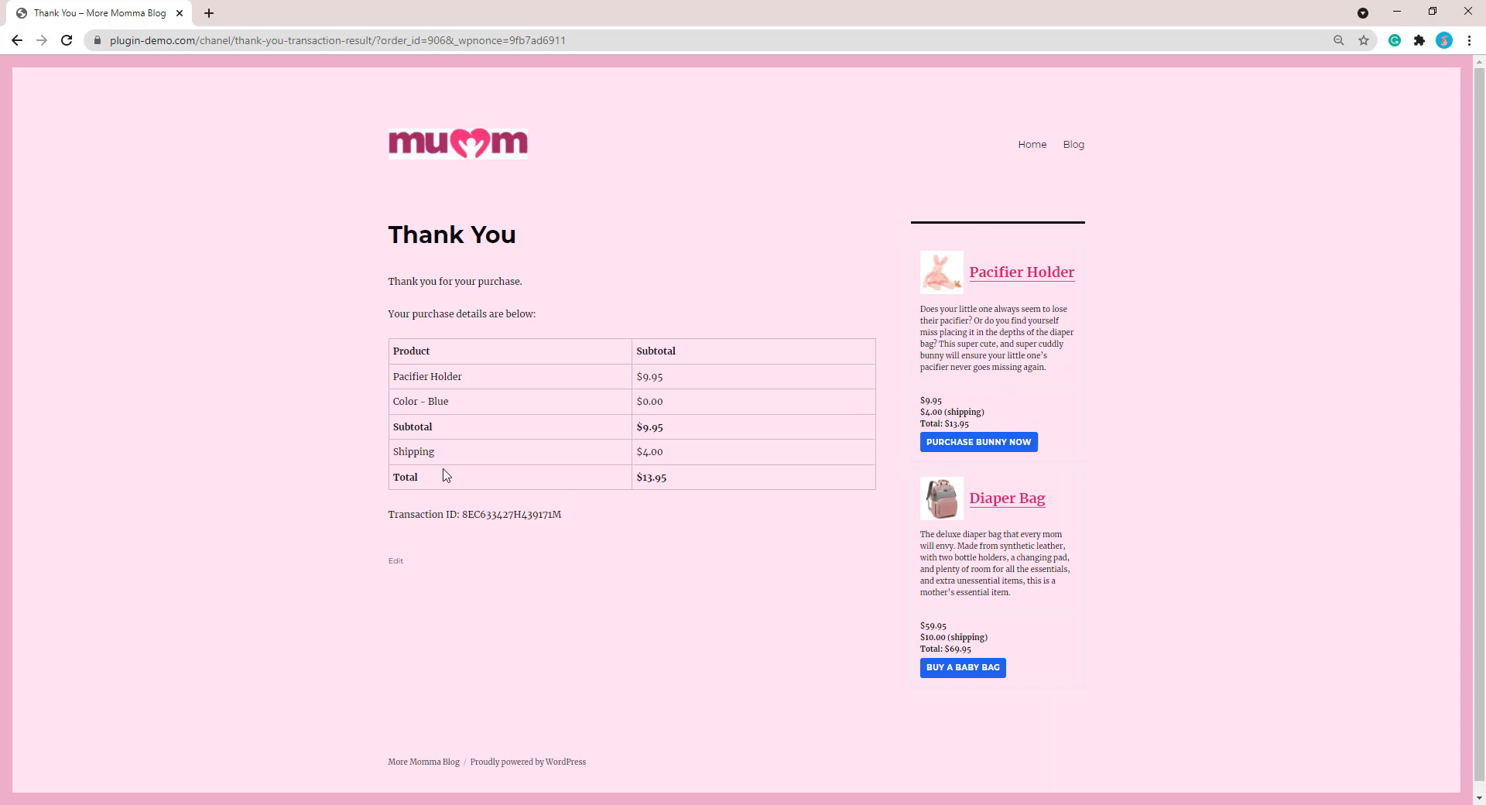
{"action": "mouse_move", "coordinate": [650, 500]}
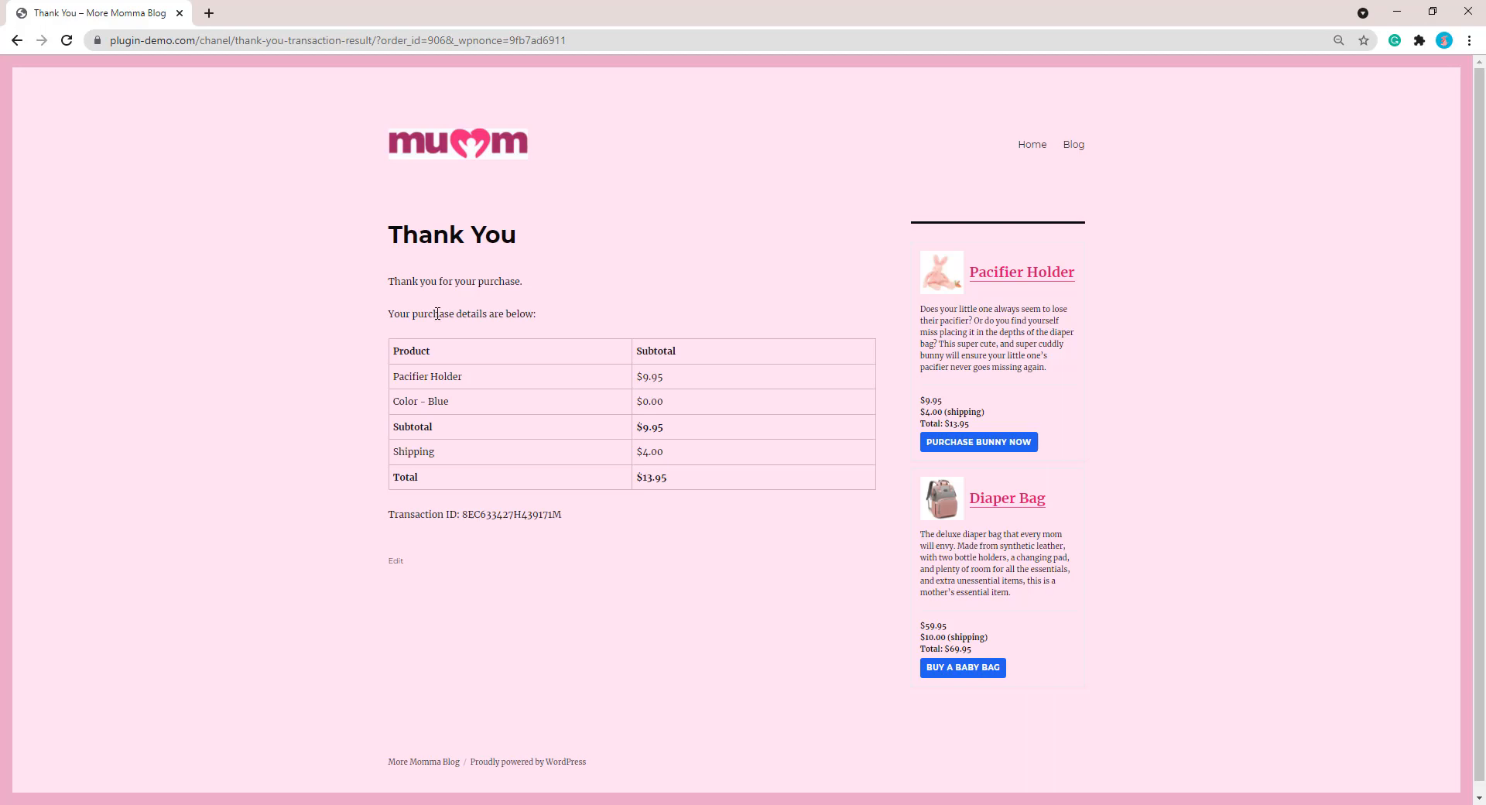
{"action": "mouse_move", "coordinate": [543, 281]}
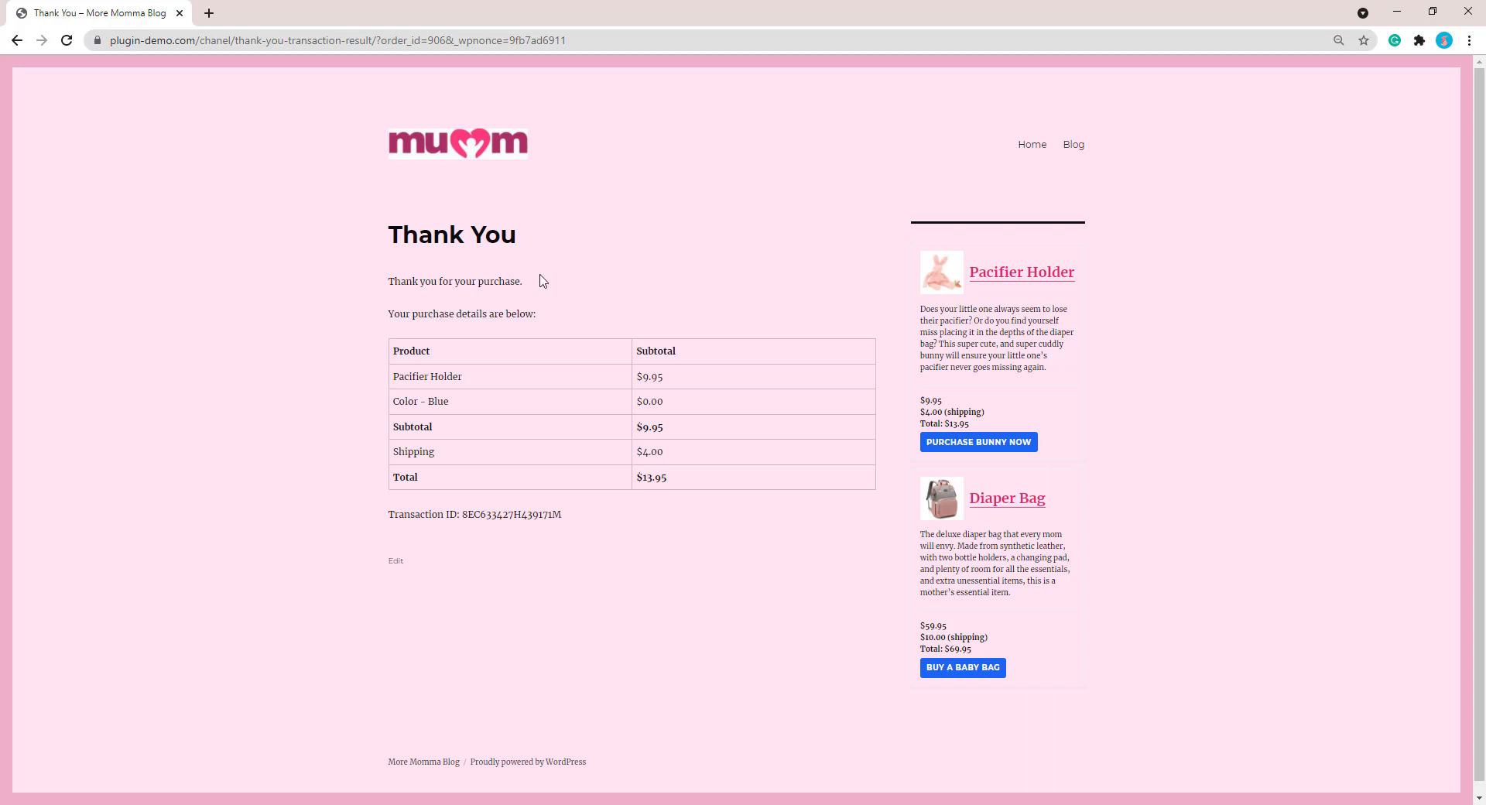
{"action": "mouse_move", "coordinate": [907, 342]}
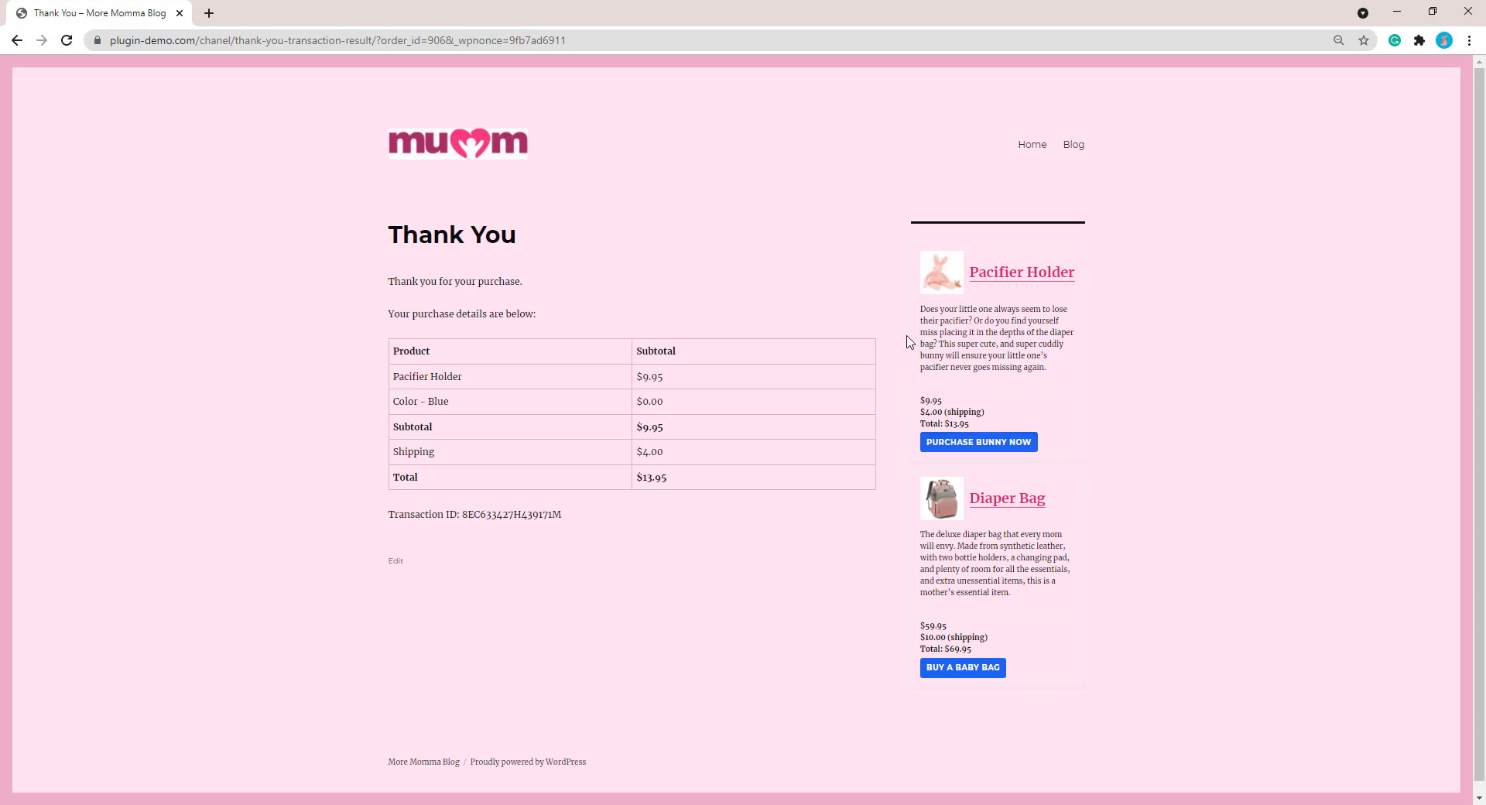
{"action": "mouse_move", "coordinate": [927, 492]}
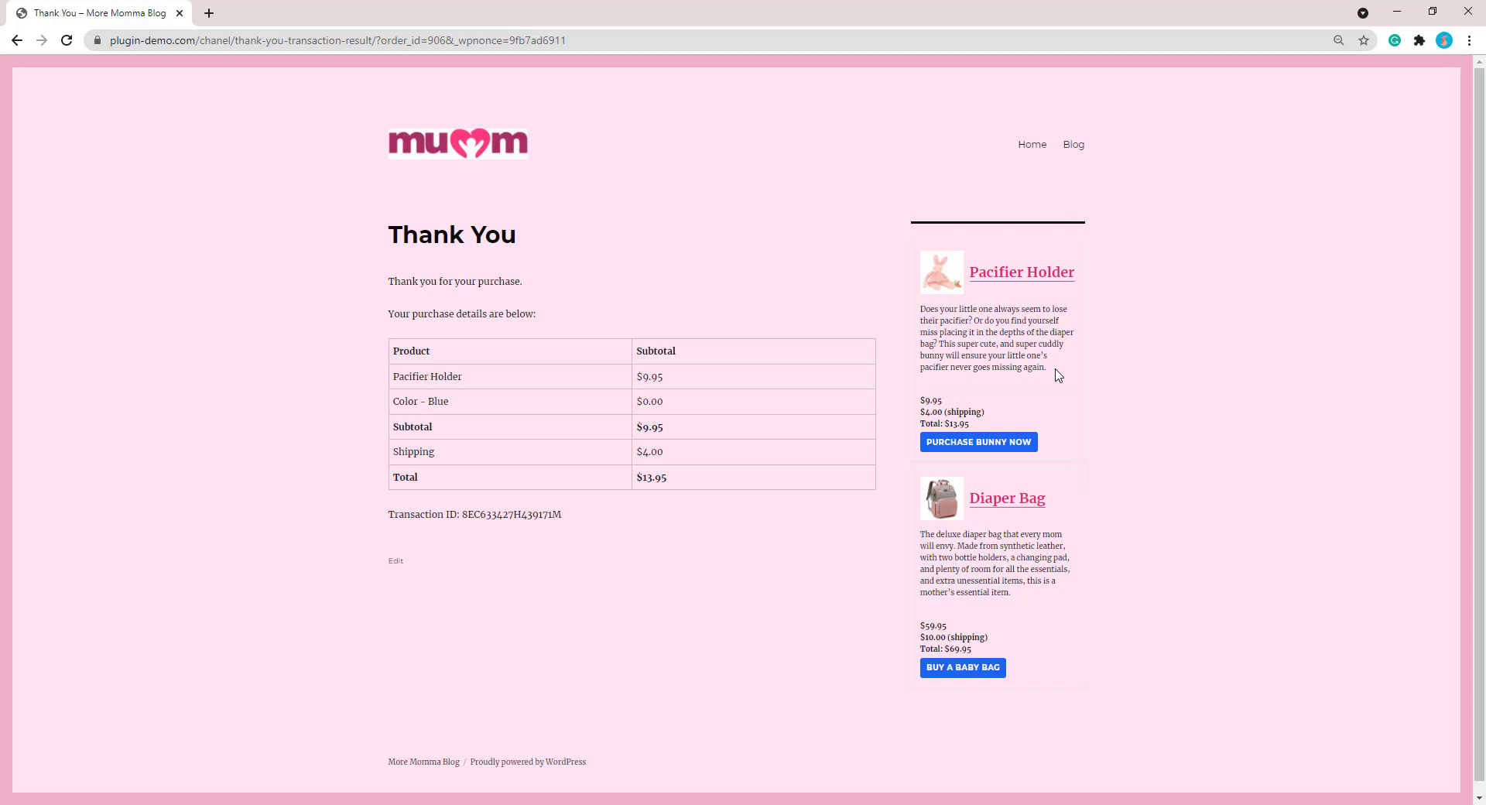
{"action": "mouse_move", "coordinate": [979, 442]}
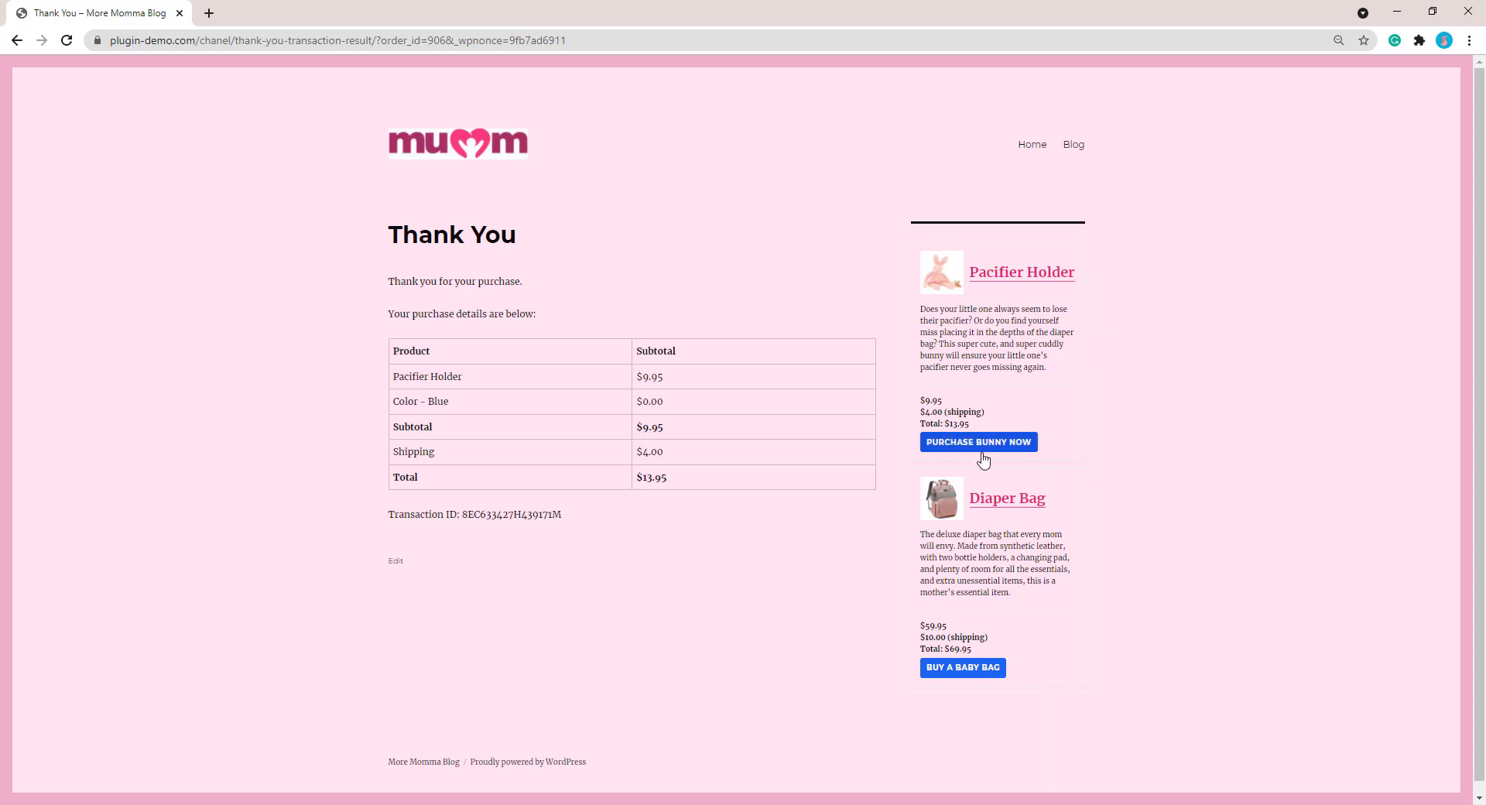
{"action": "mouse_move", "coordinate": [917, 463]}
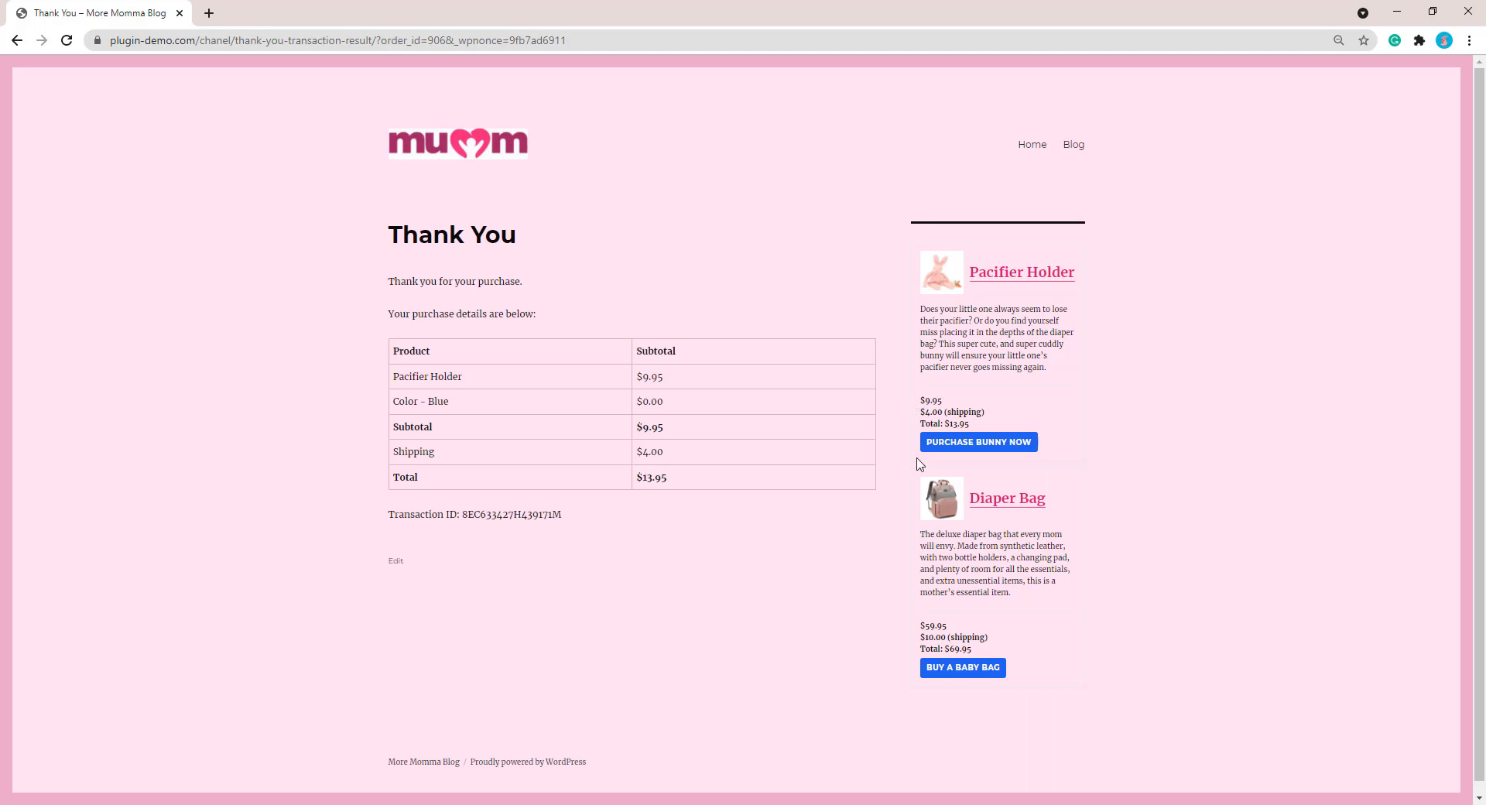
{"action": "mouse_move", "coordinate": [549, 313]}
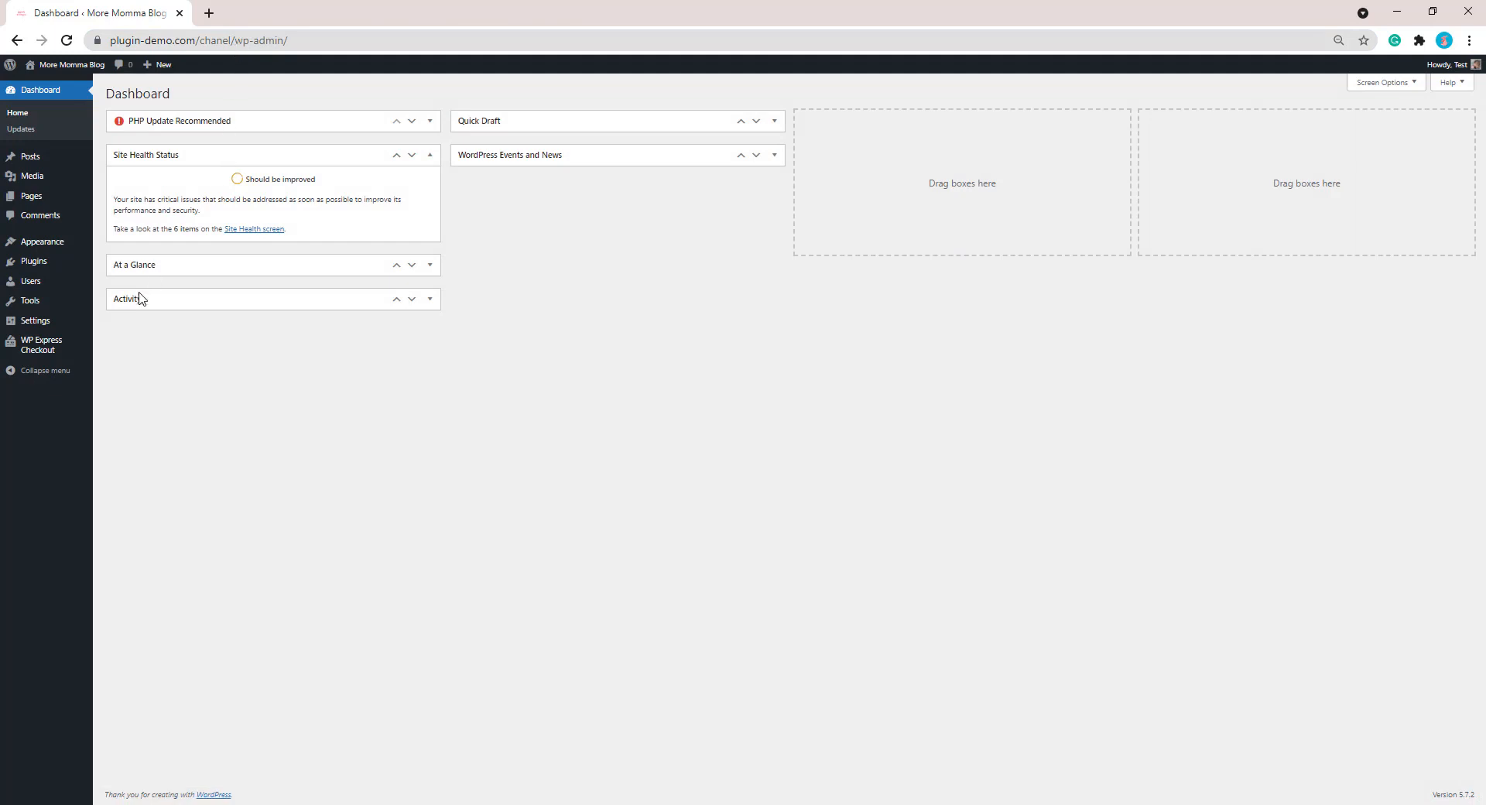
{"action": "mouse_move", "coordinate": [38, 344]}
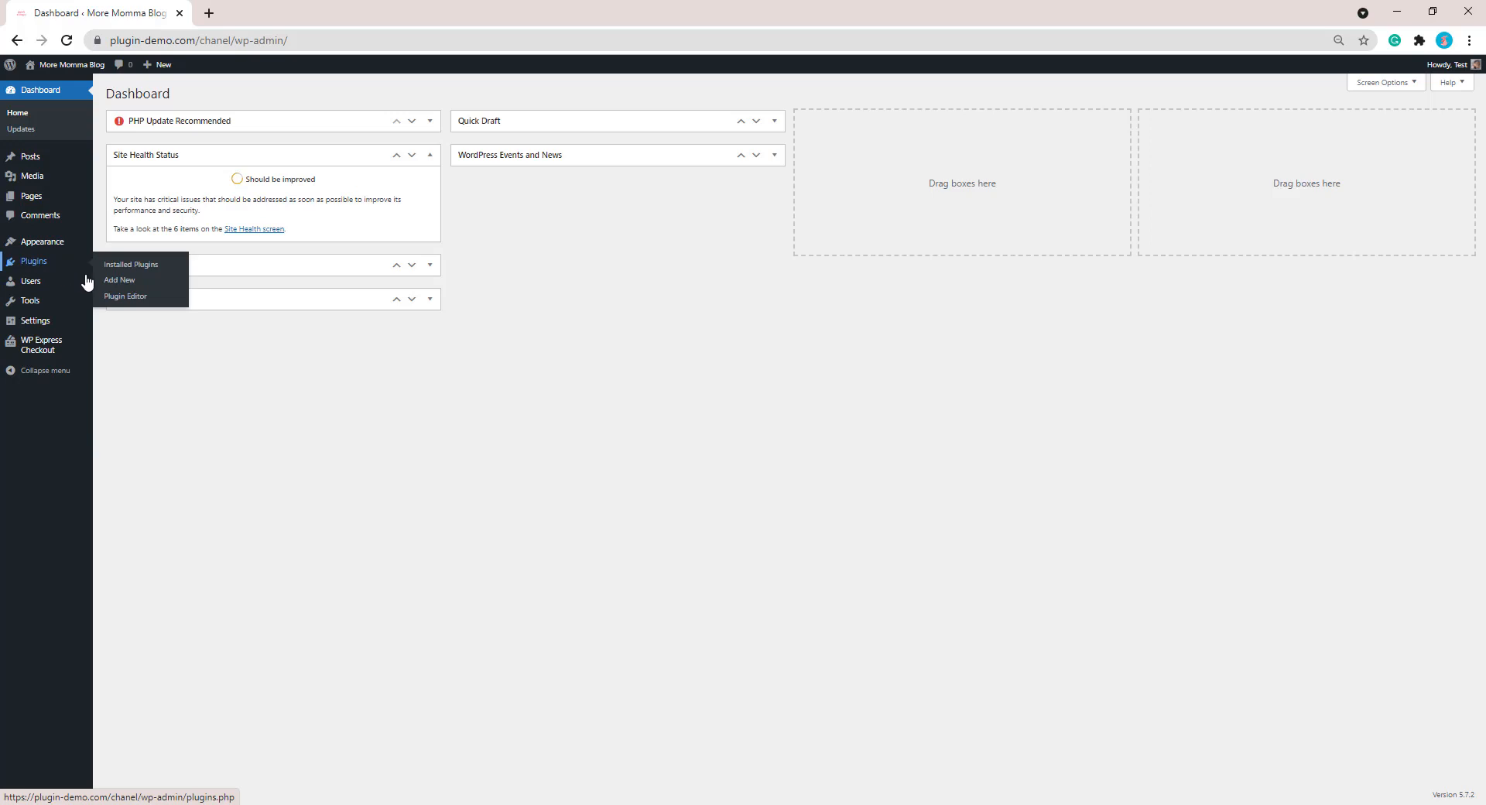
{"action": "mouse_move", "coordinate": [118, 282]}
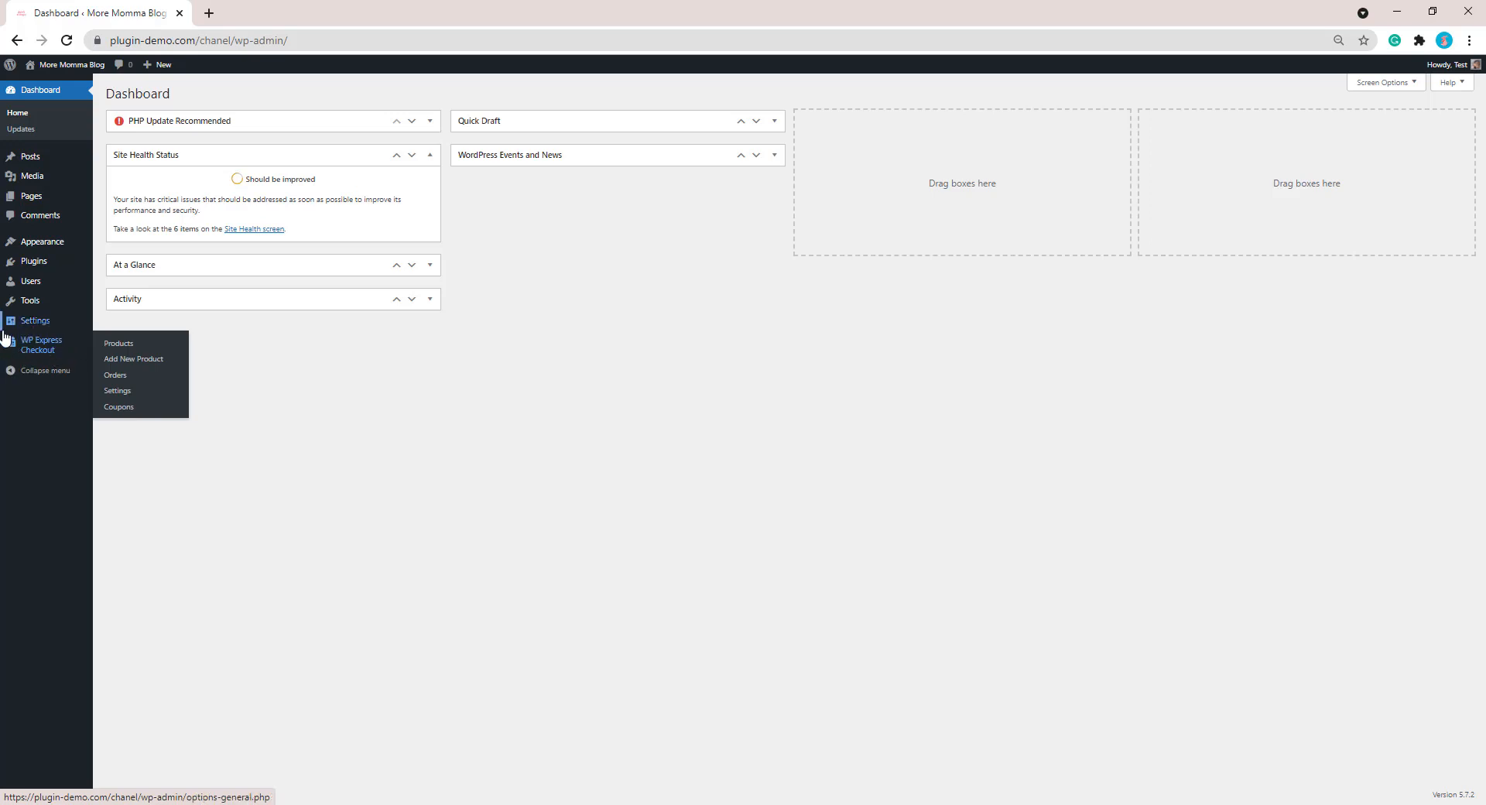
{"action": "mouse_move", "coordinate": [117, 390]}
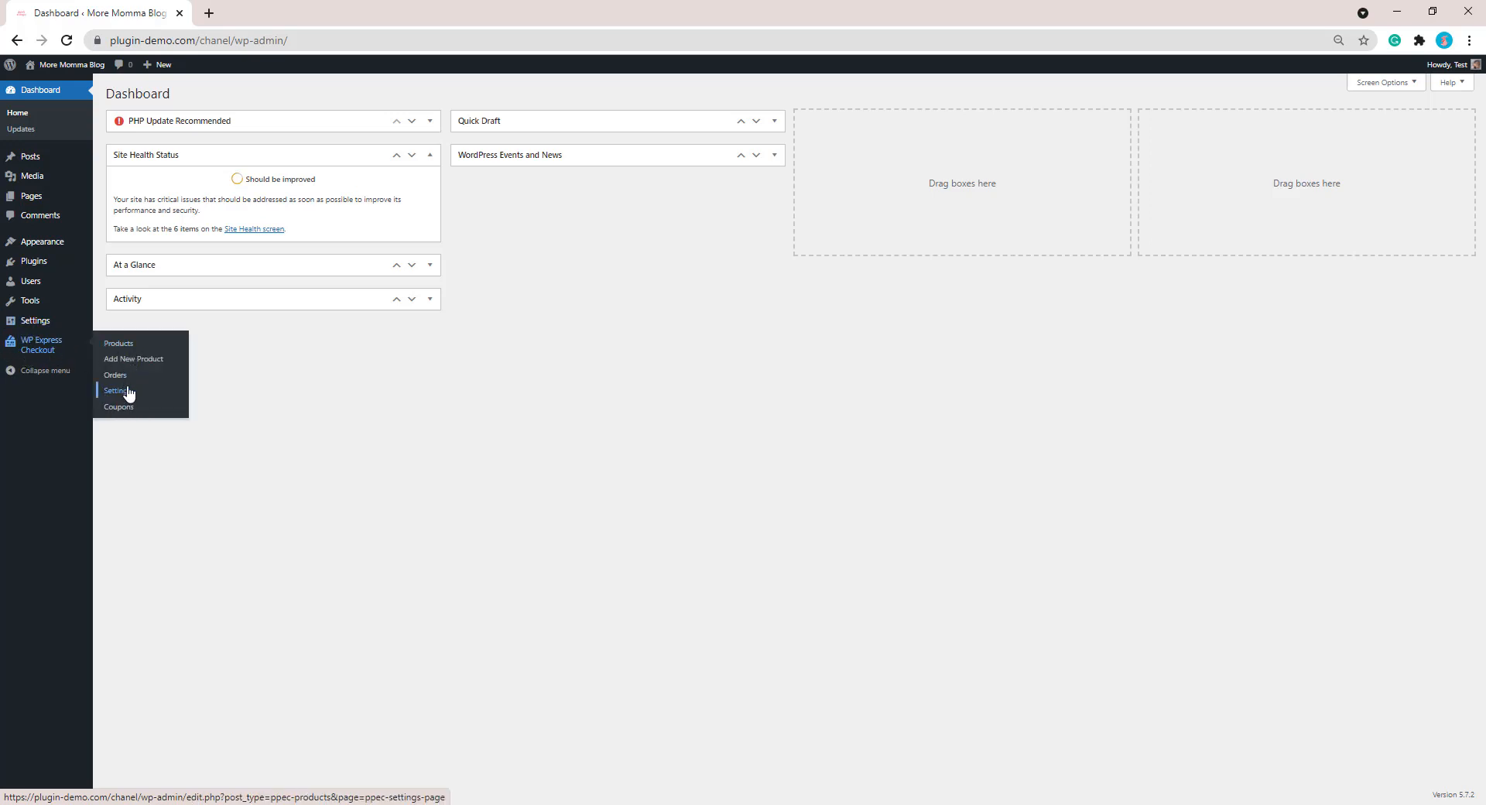
{"action": "mouse_move", "coordinate": [121, 395]}
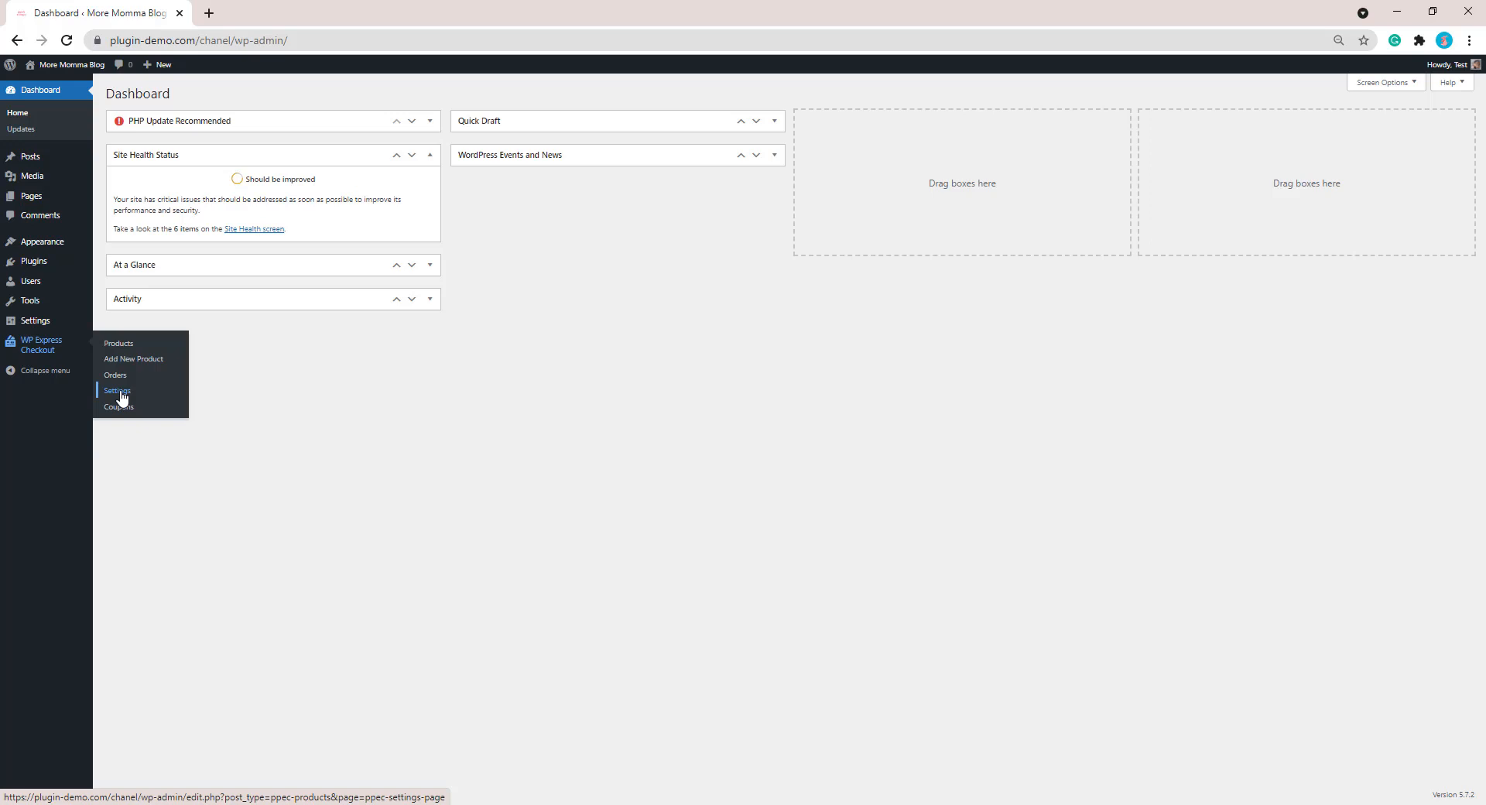
{"action": "mouse_move", "coordinate": [111, 398]}
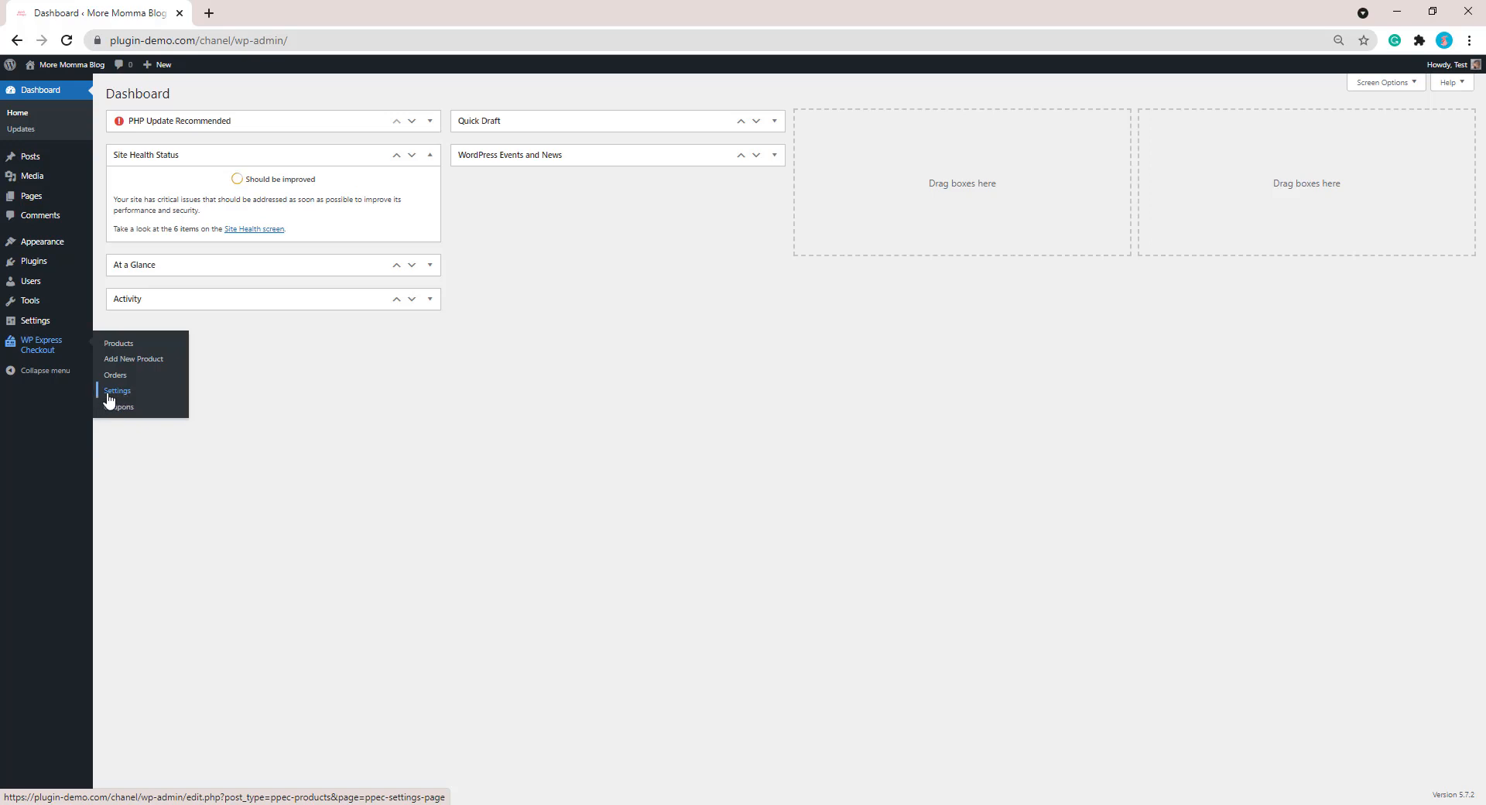
{"action": "mouse_move", "coordinate": [133, 358]}
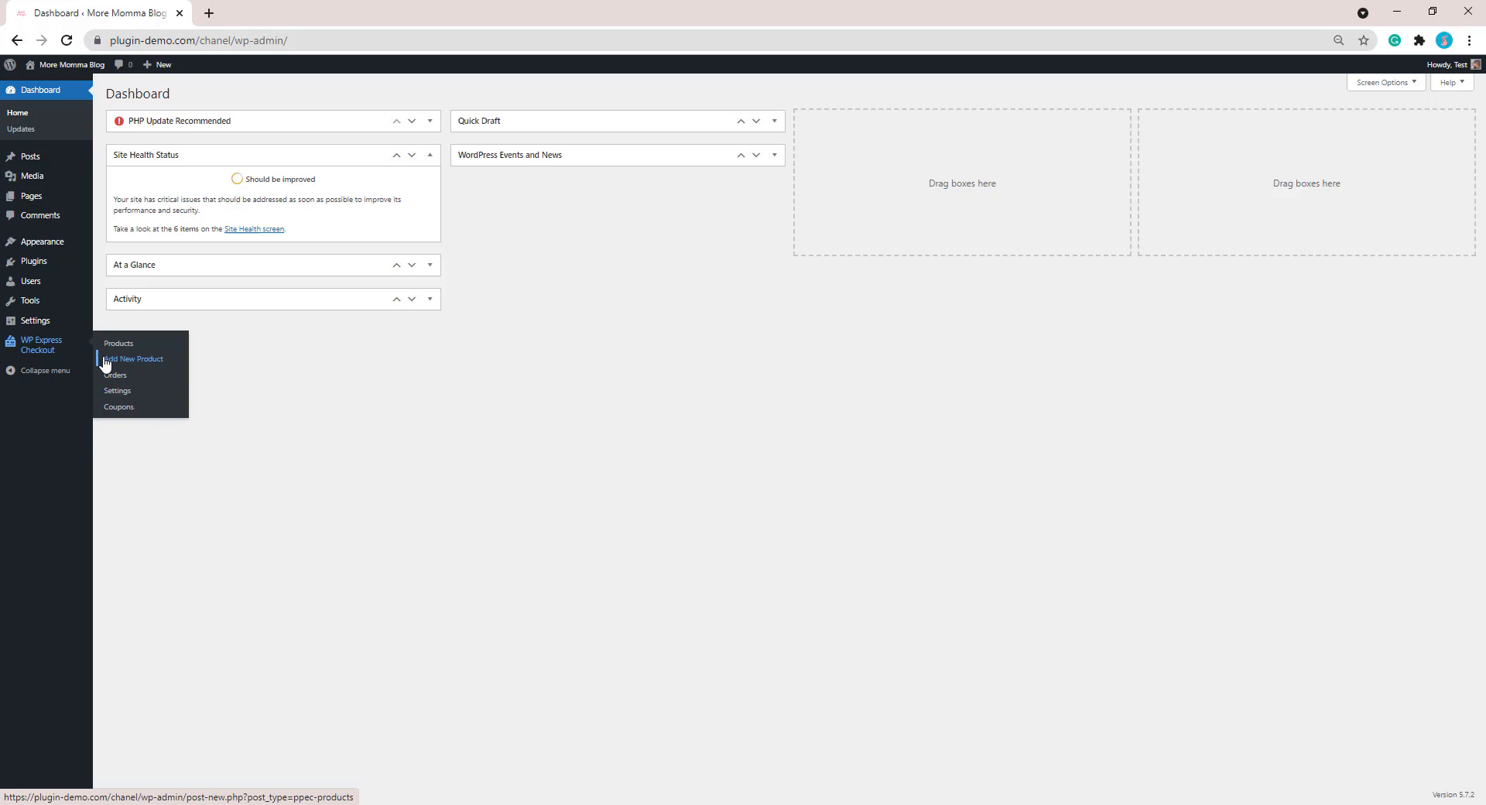
{"action": "mouse_move", "coordinate": [174, 367]}
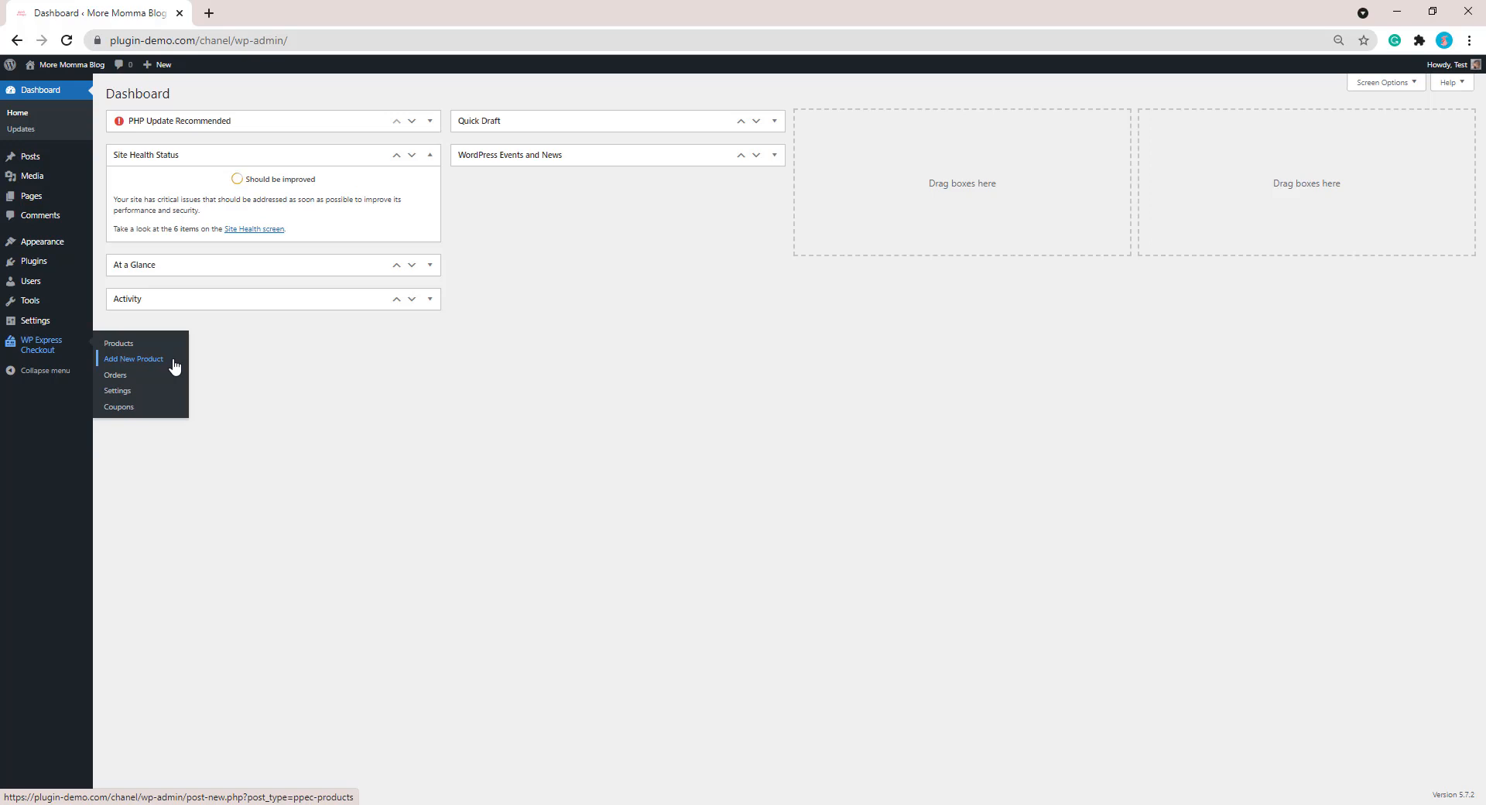
Add a Baby Swaddle checkout product with description, price 19.95 and customer-set quantity
{"action": "left_click", "coordinate": [134, 362]}
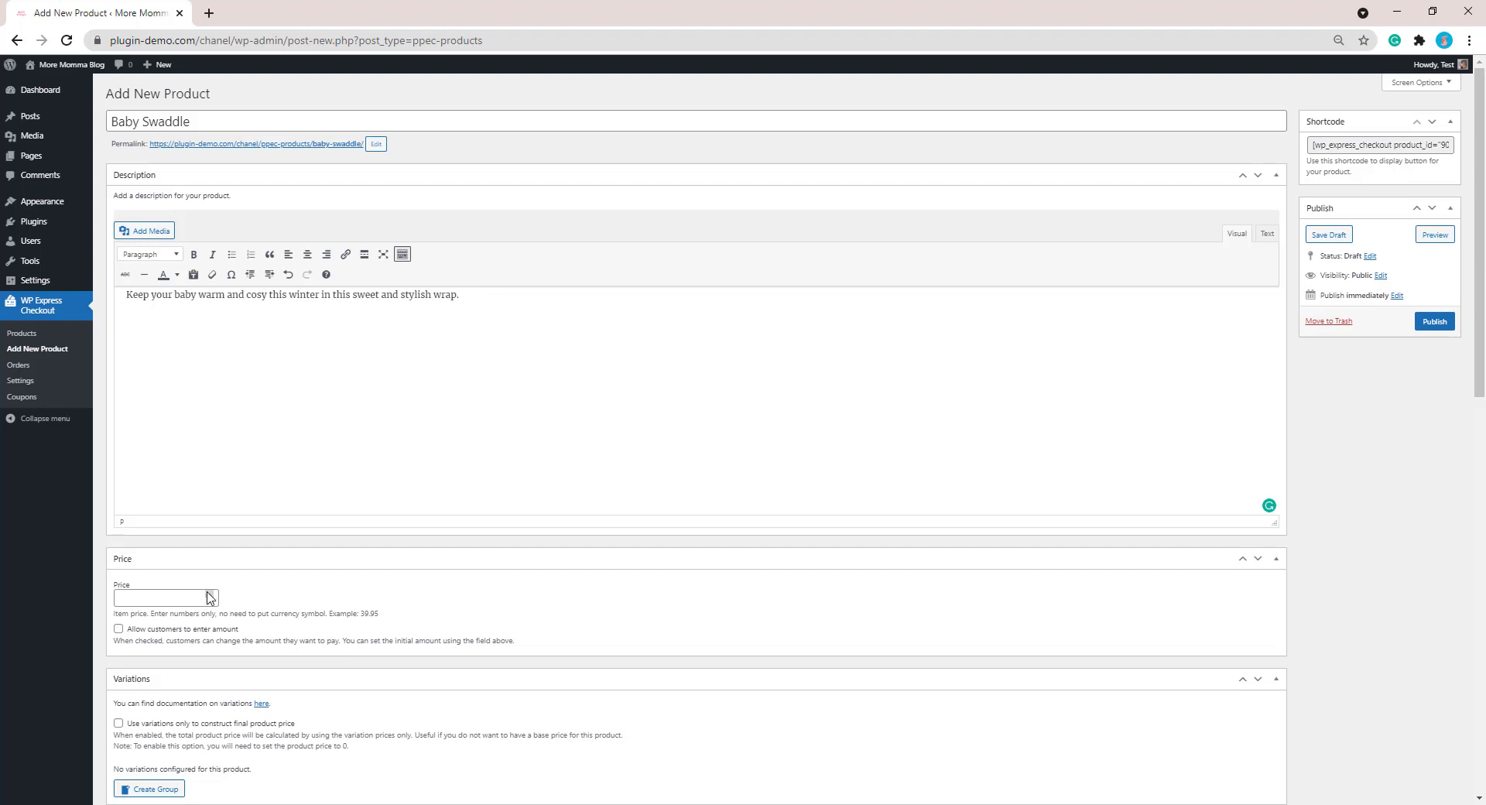
{"action": "type", "text": "15"}
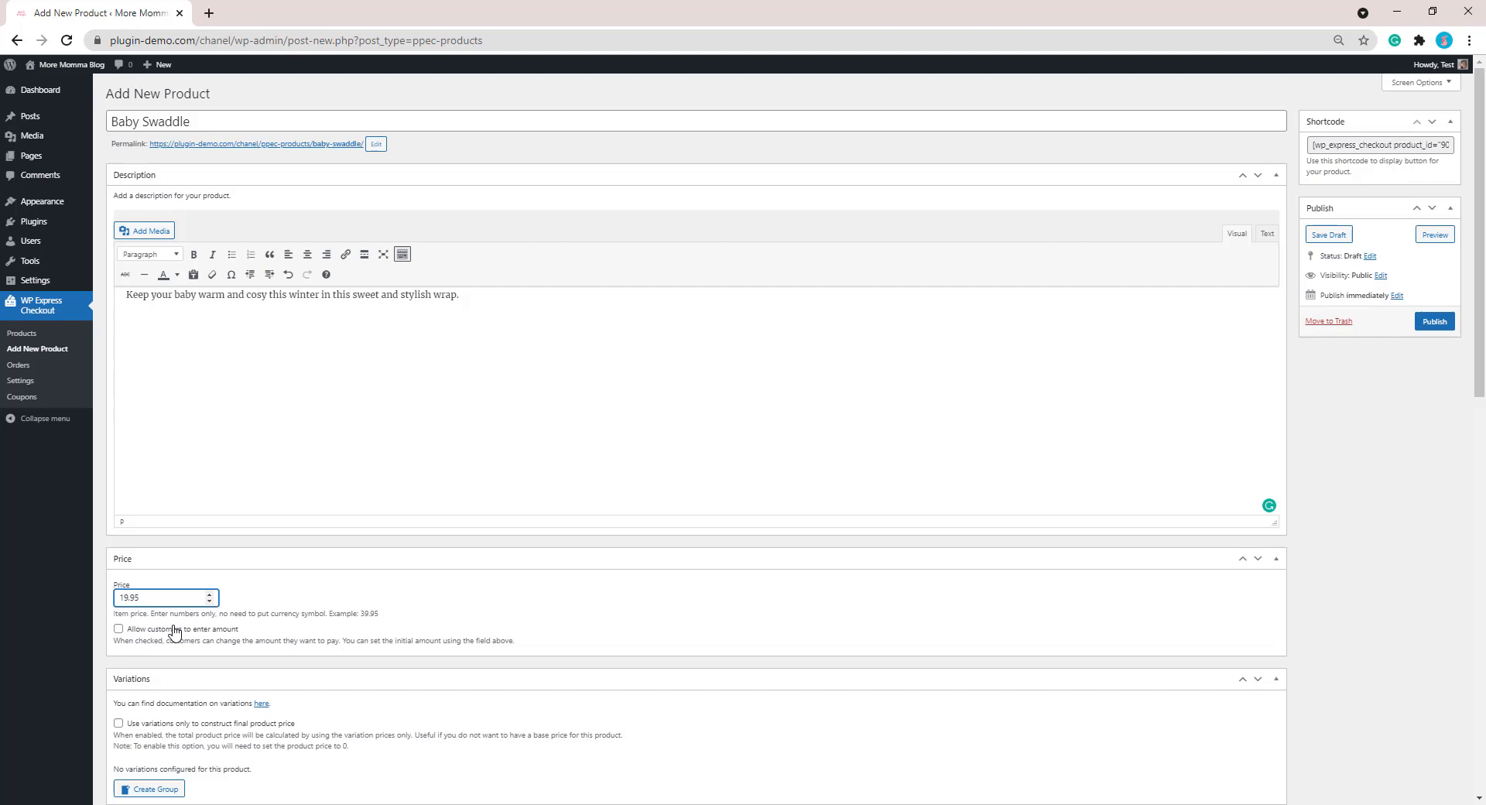
{"action": "mouse_move", "coordinate": [509, 579]}
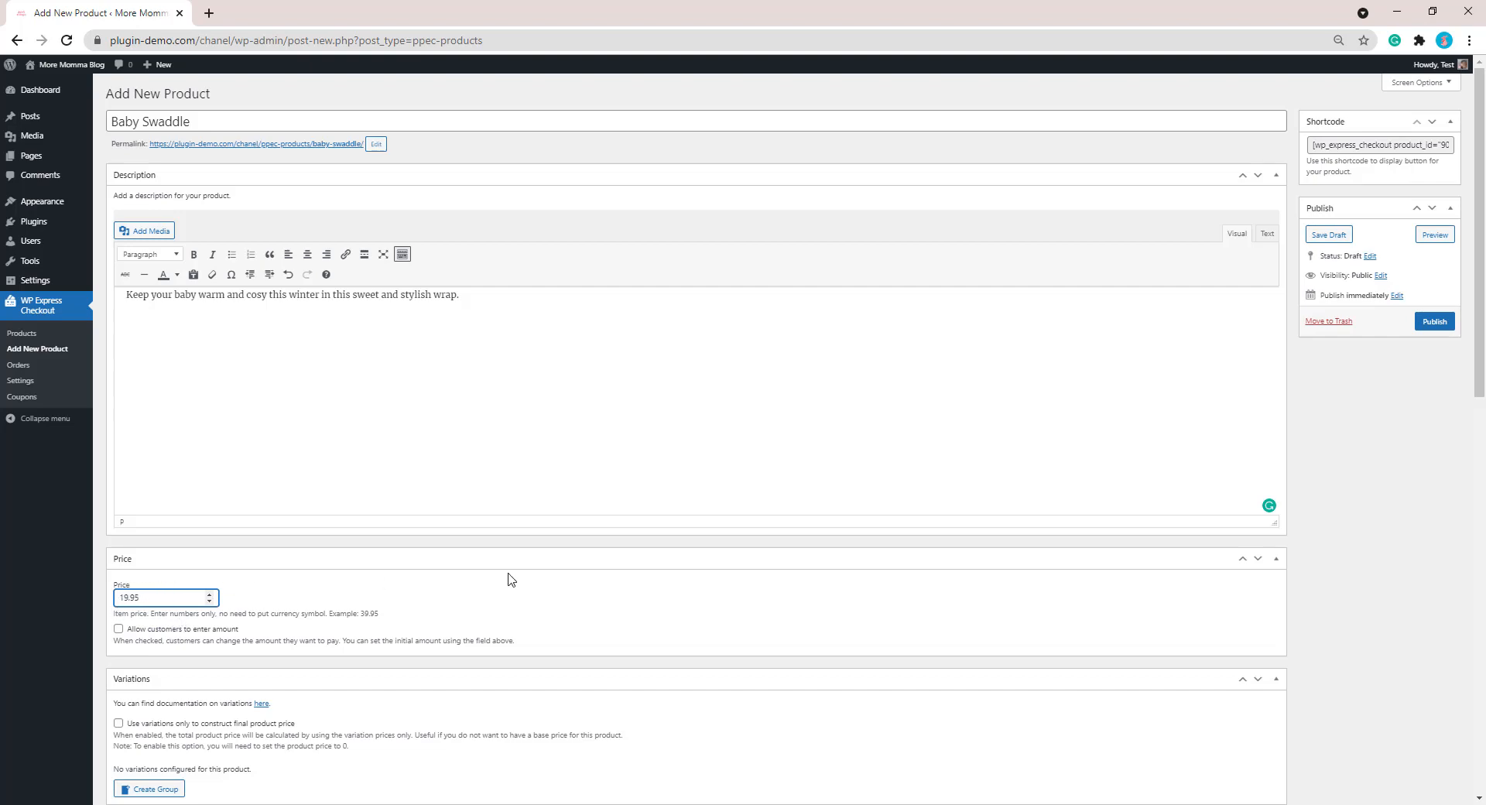
{"action": "left_click", "coordinate": [161, 598]}
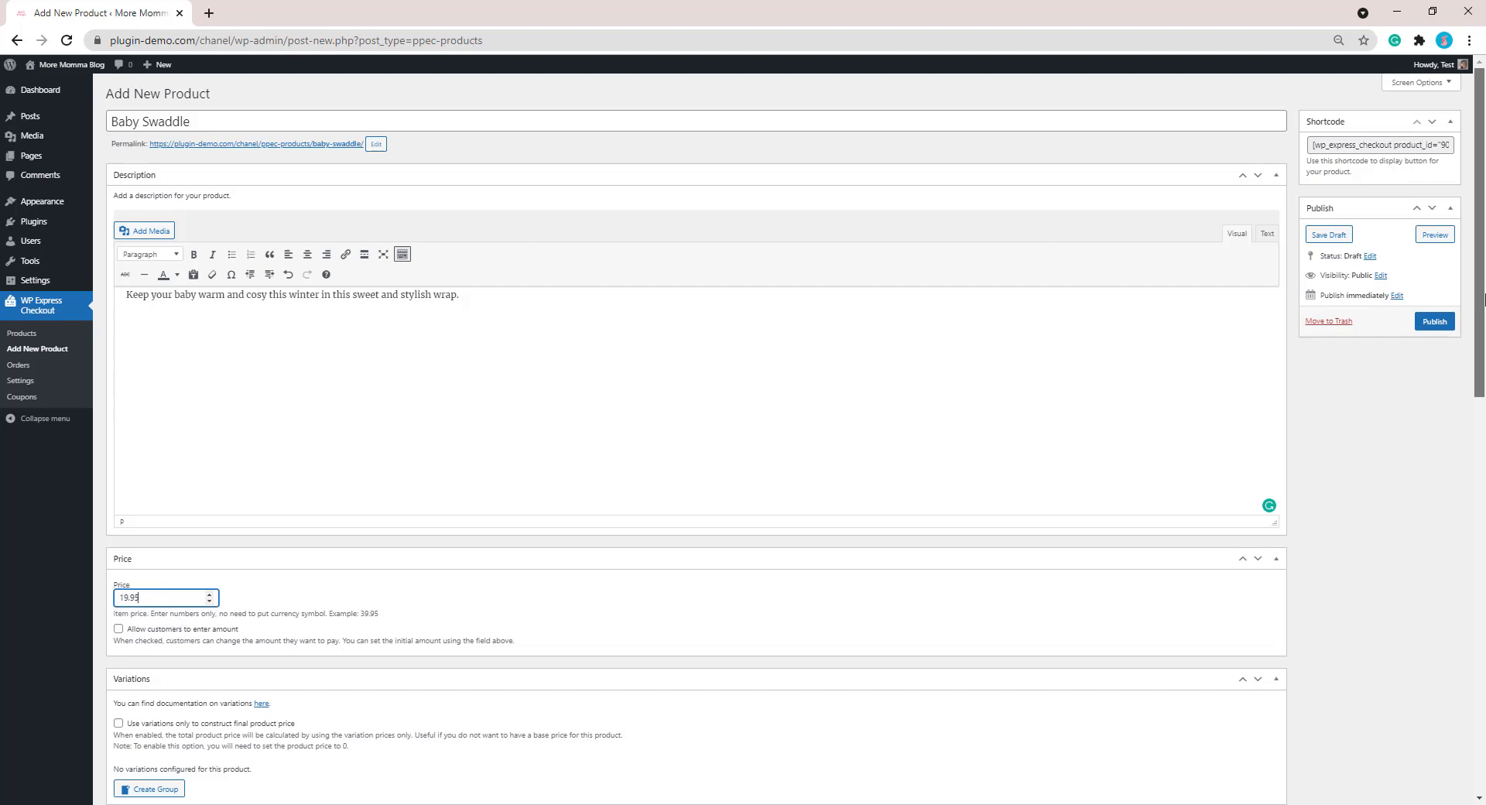
{"action": "scroll", "scroll_direction": "down", "scroll_amount": 3}
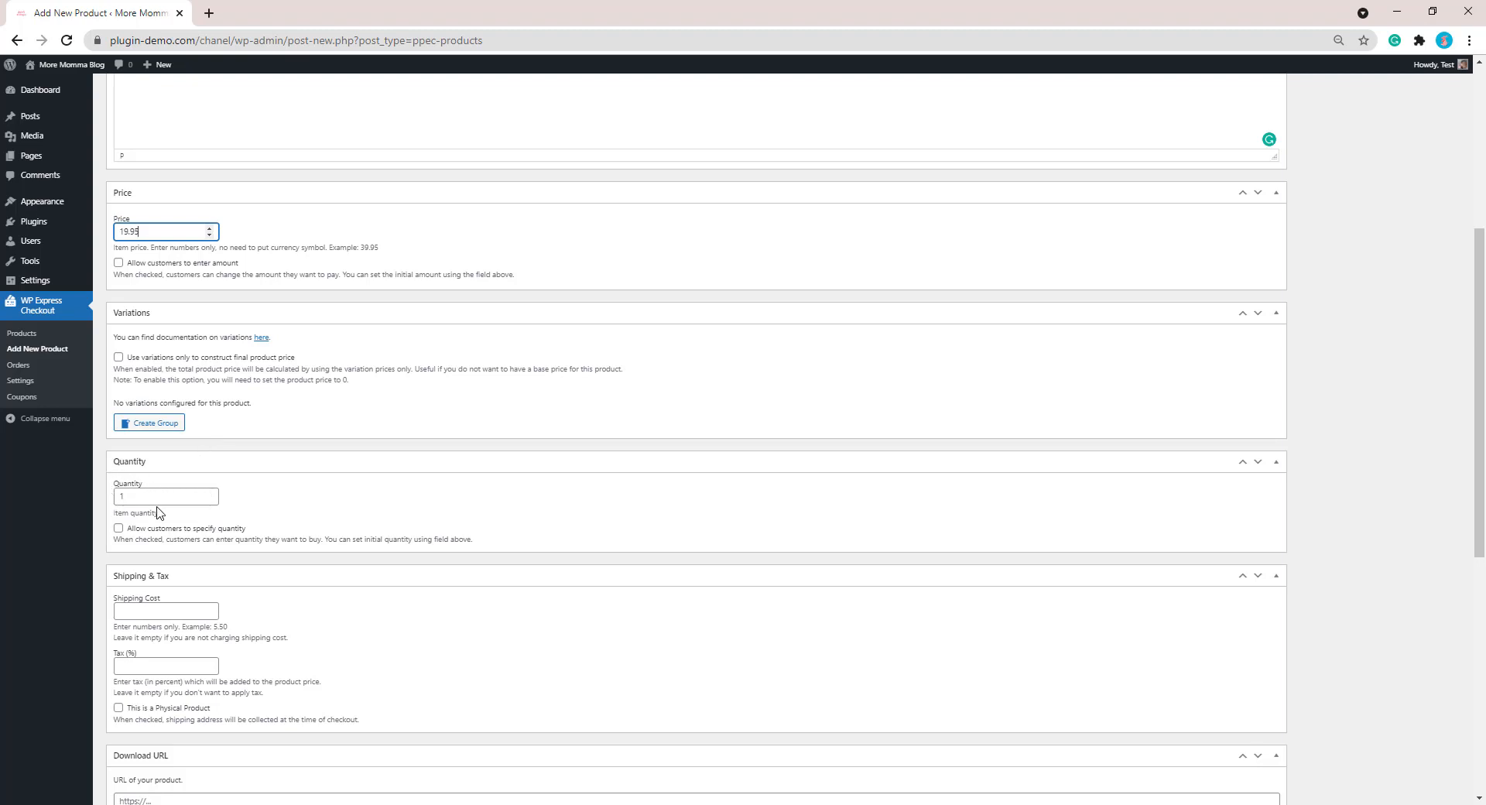
{"action": "mouse_move", "coordinate": [168, 535]}
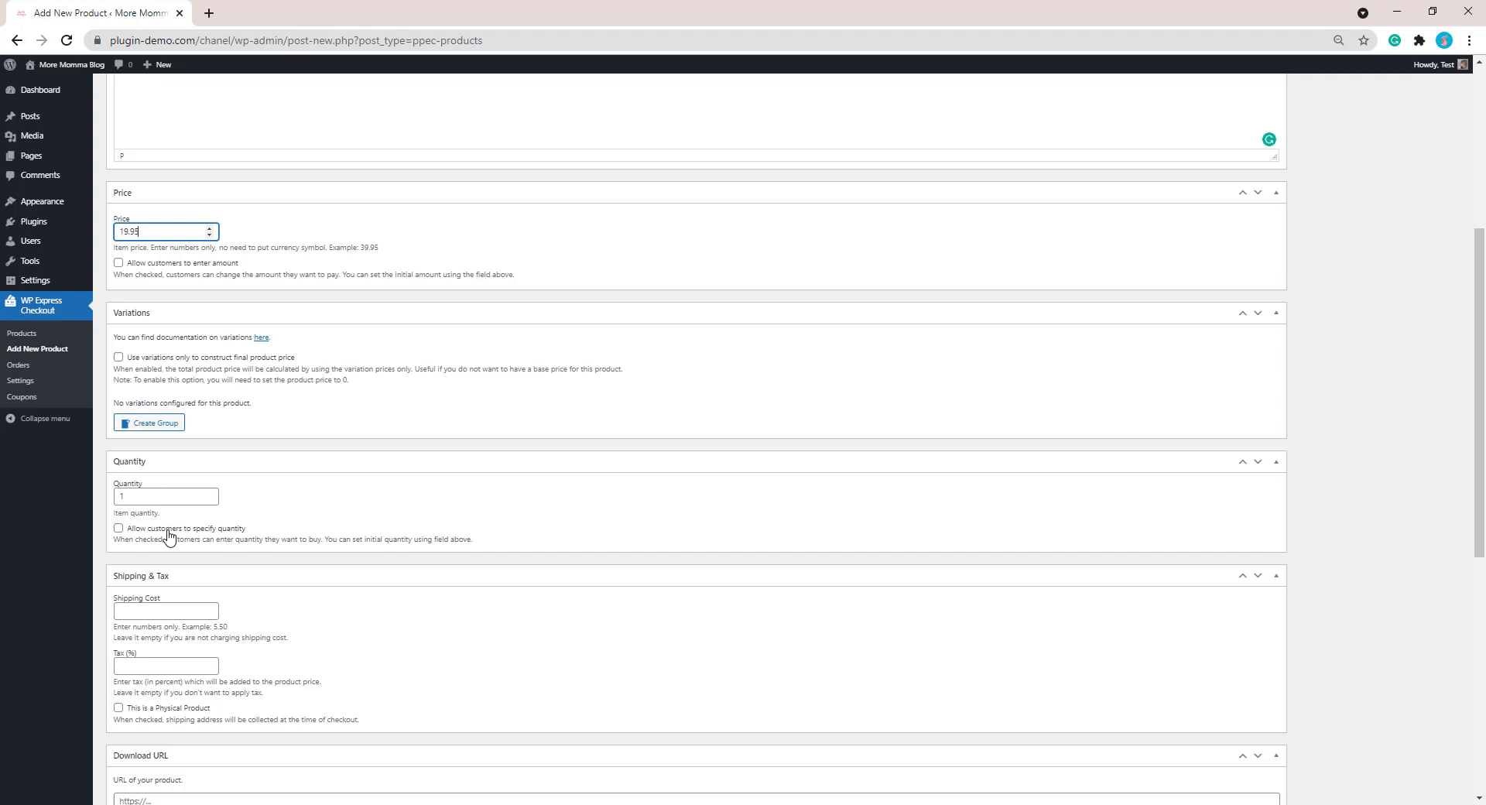
{"action": "left_click", "coordinate": [119, 528]}
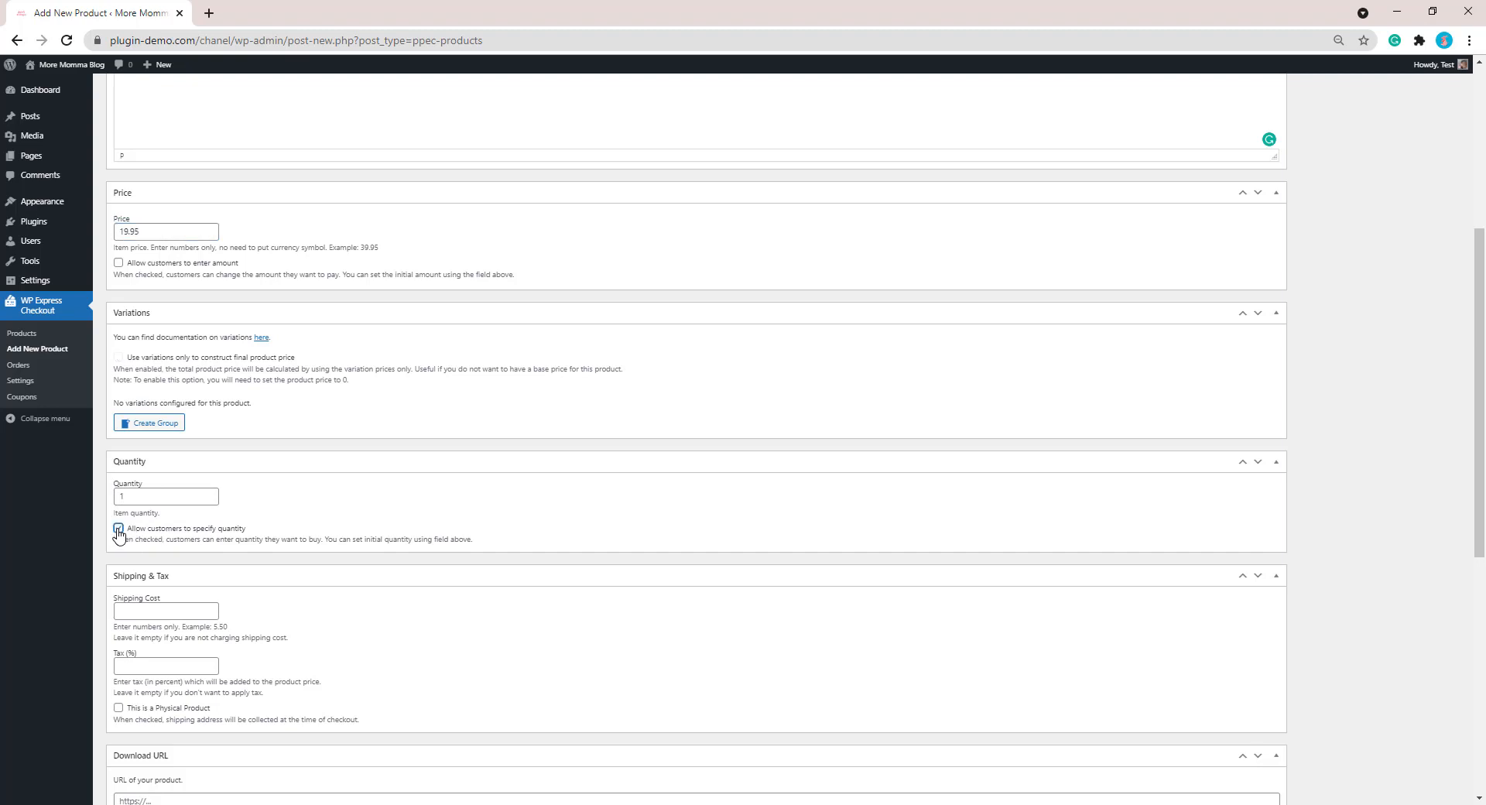
{"action": "left_click", "coordinate": [118, 527]}
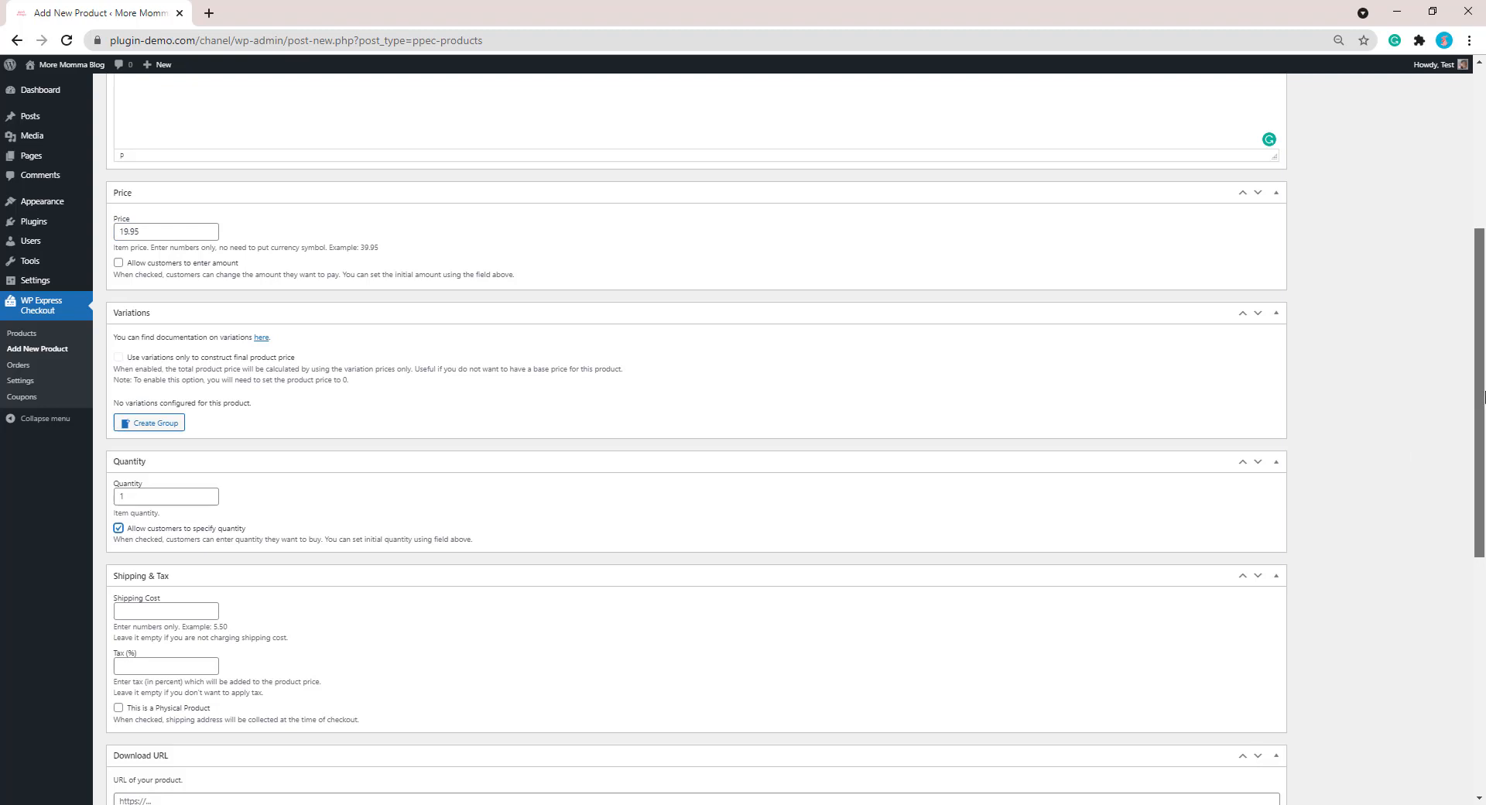
Enter a shipping cost of 10 and tick This is a Physical Product
{"action": "scroll", "scroll_direction": "down", "scroll_amount": 3}
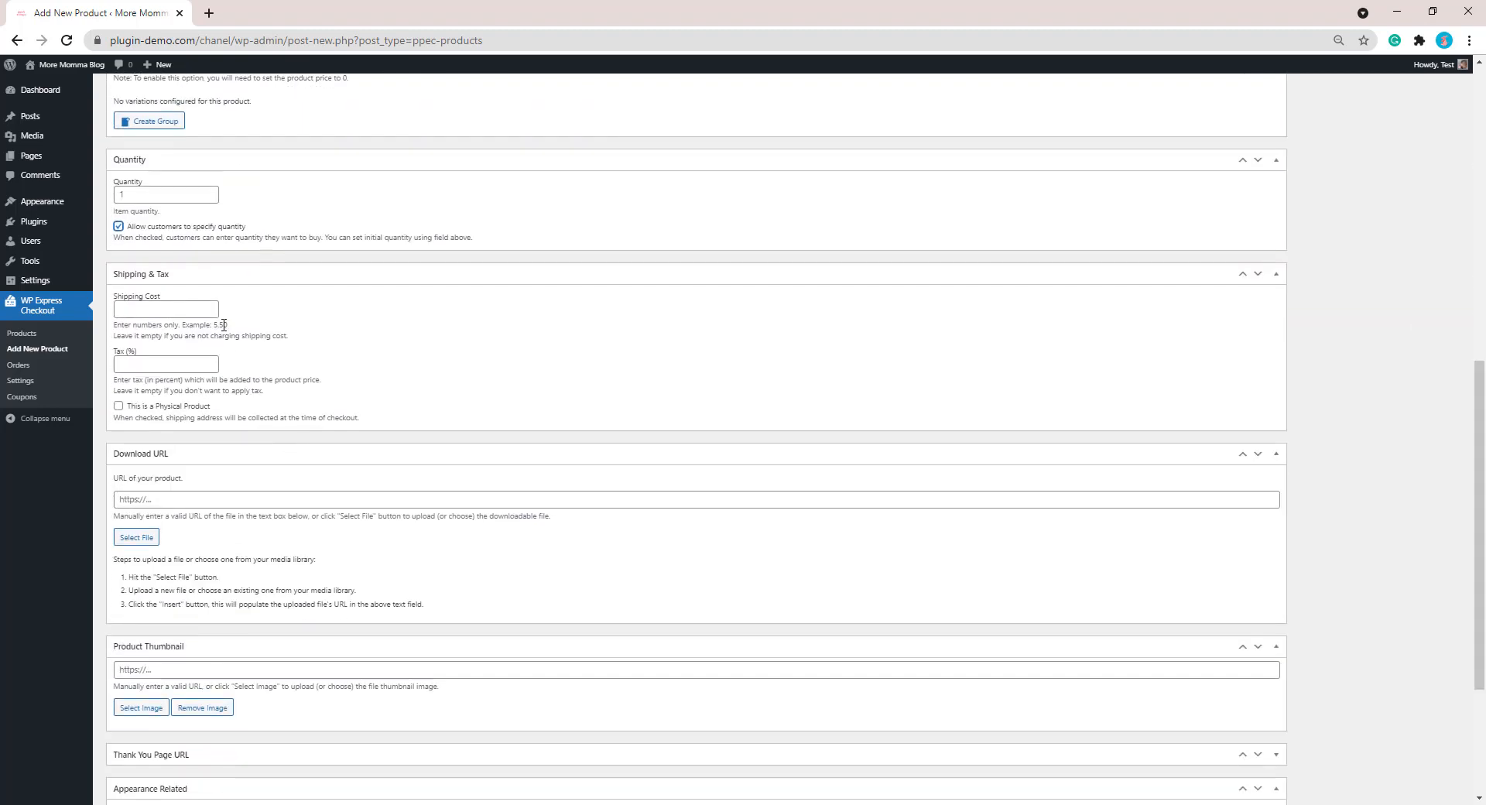
{"action": "type", "text": "10"}
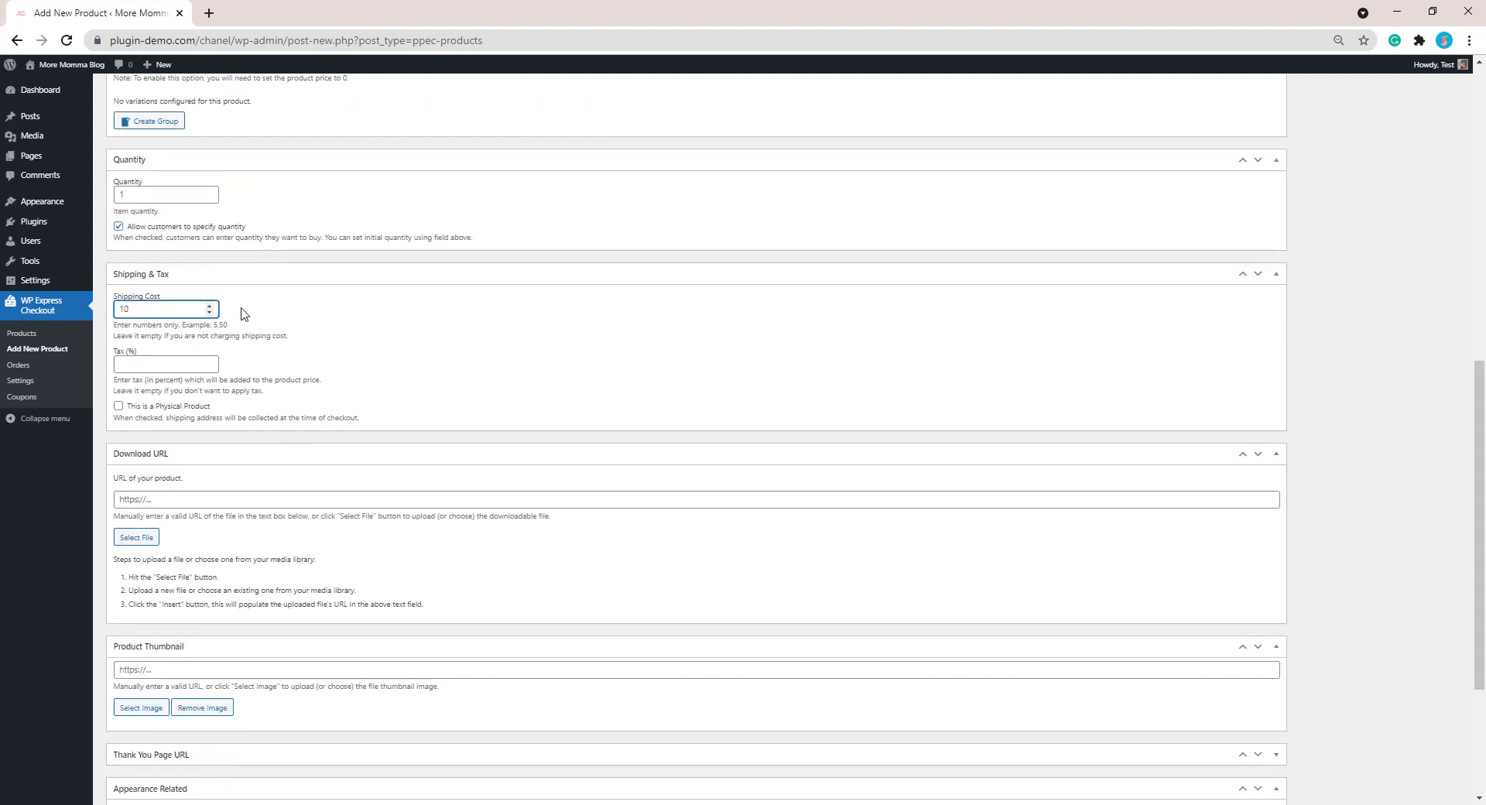
{"action": "left_click", "coordinate": [166, 364]}
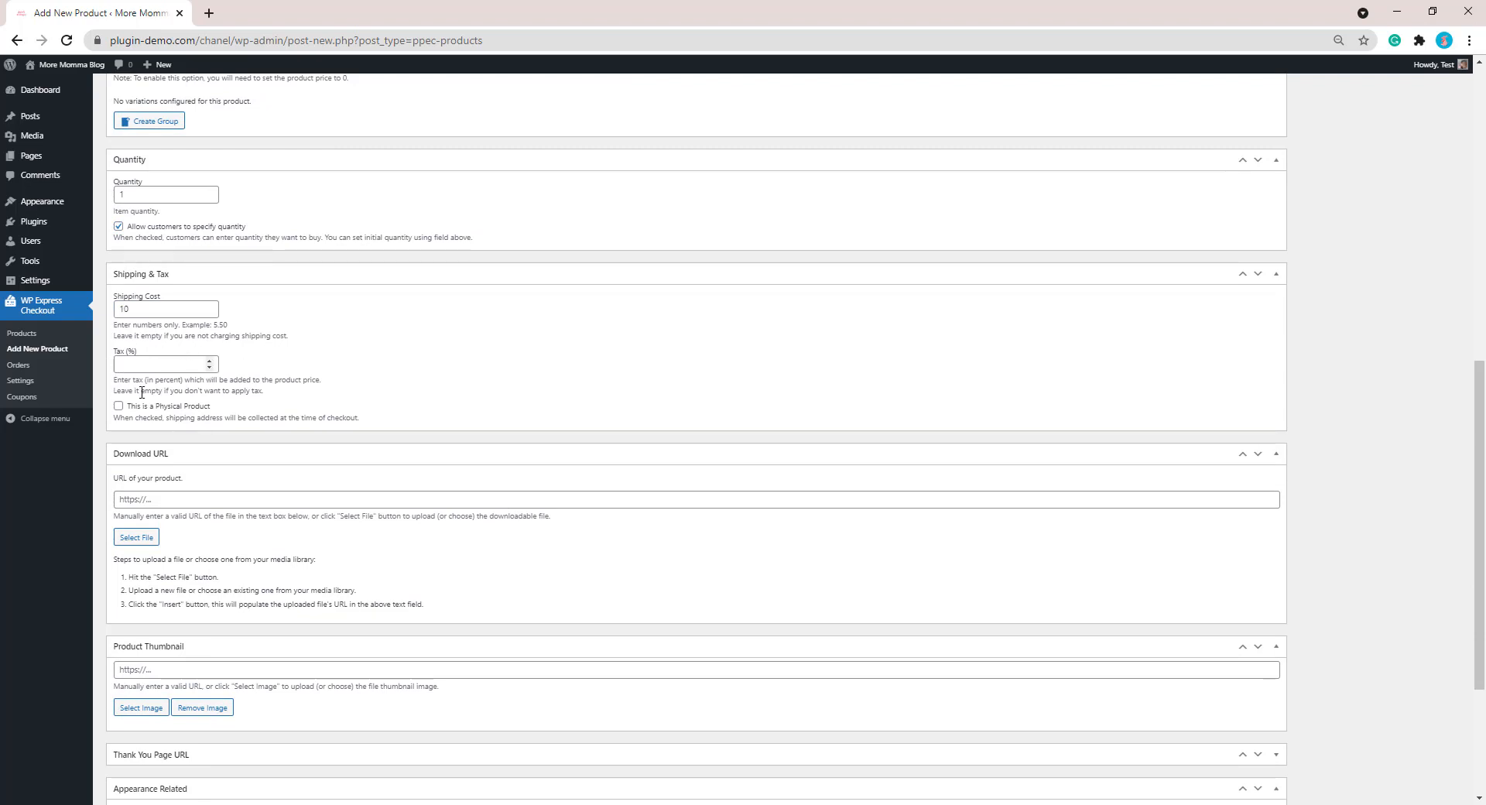
{"action": "left_click", "coordinate": [118, 405]}
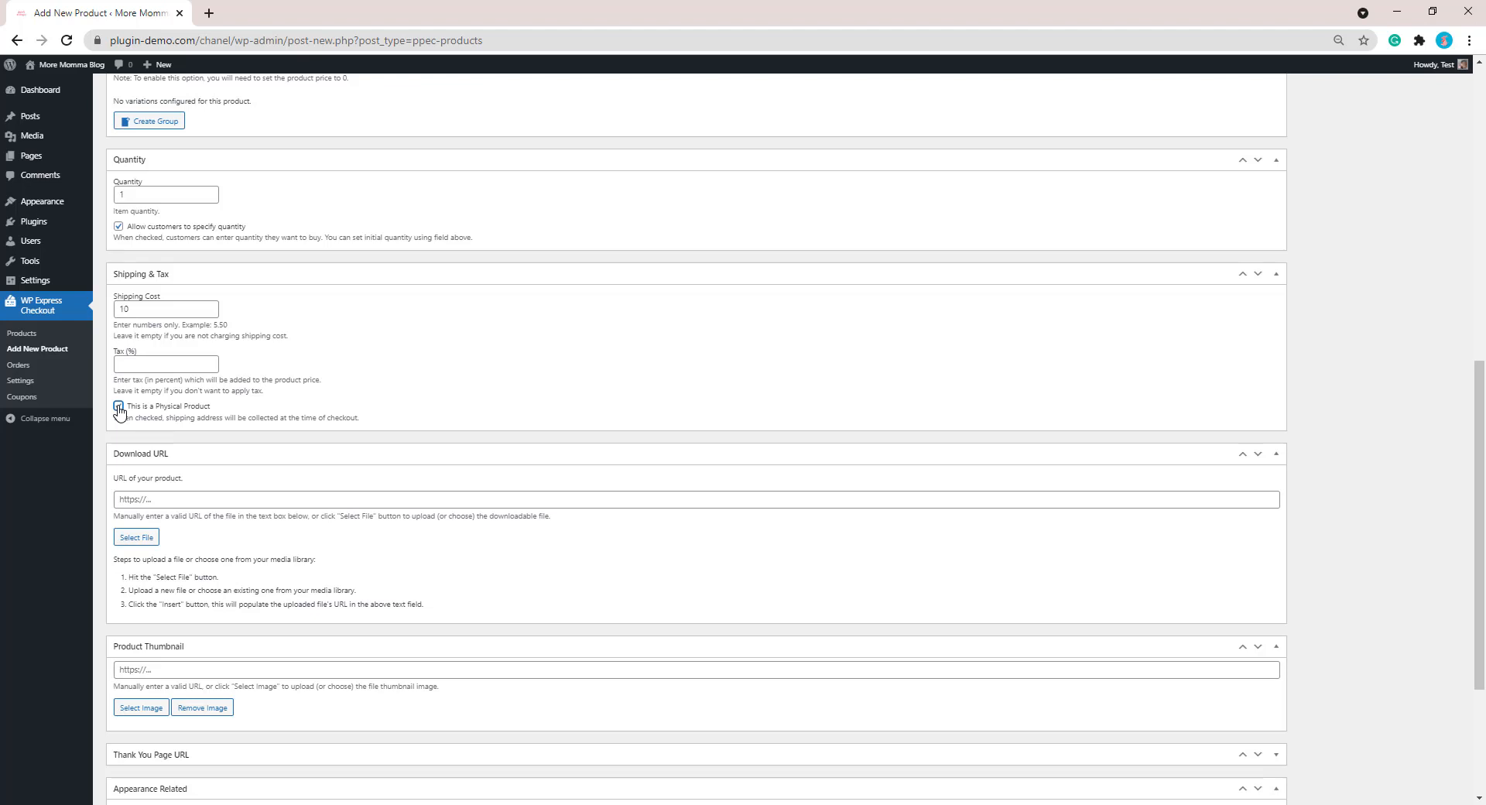
{"action": "left_click", "coordinate": [119, 405]}
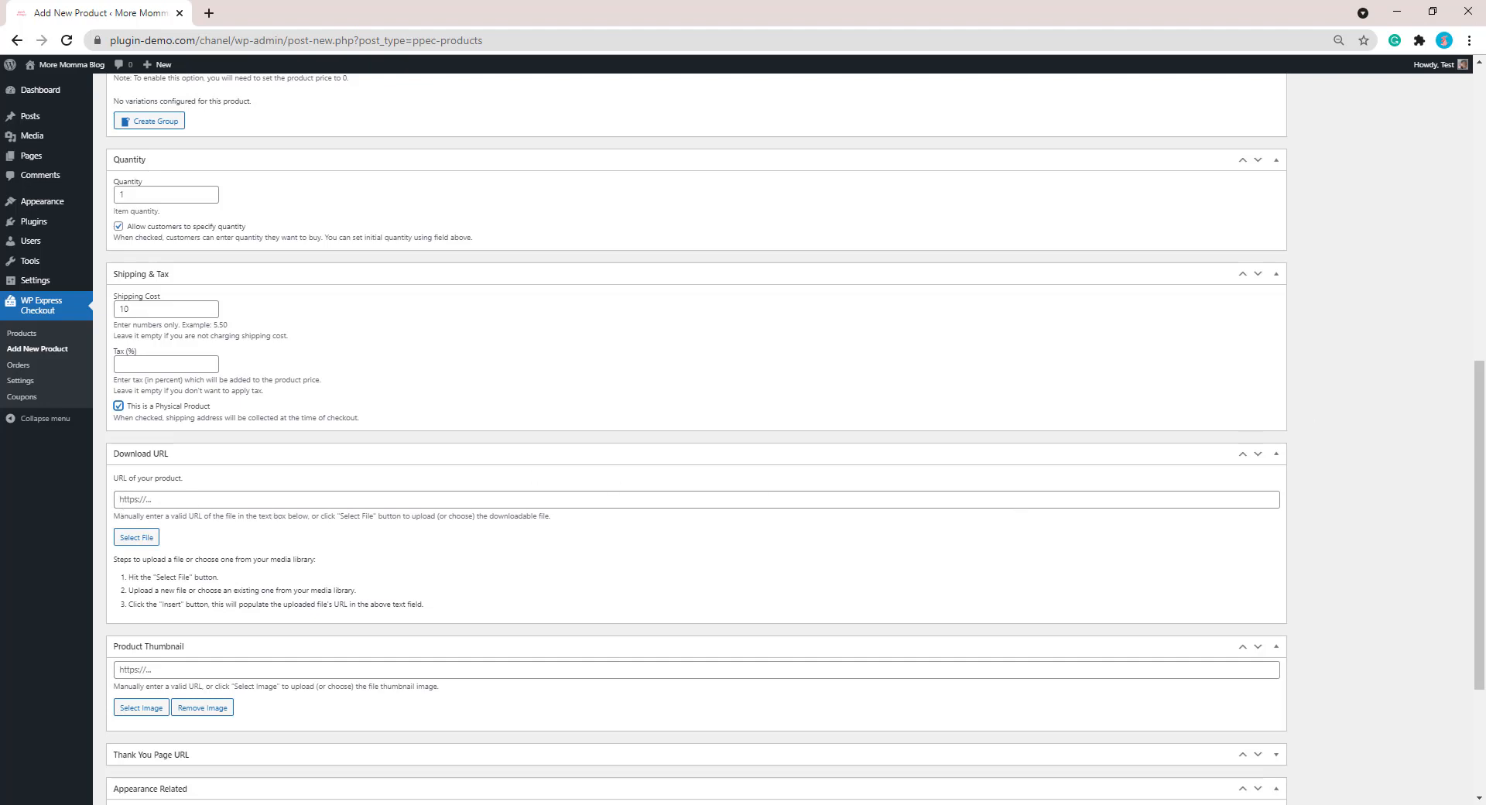
Use the grey baby wrap photo from uploaded images as the product thumbnail
{"action": "scroll", "scroll_direction": "down", "scroll_amount": 3}
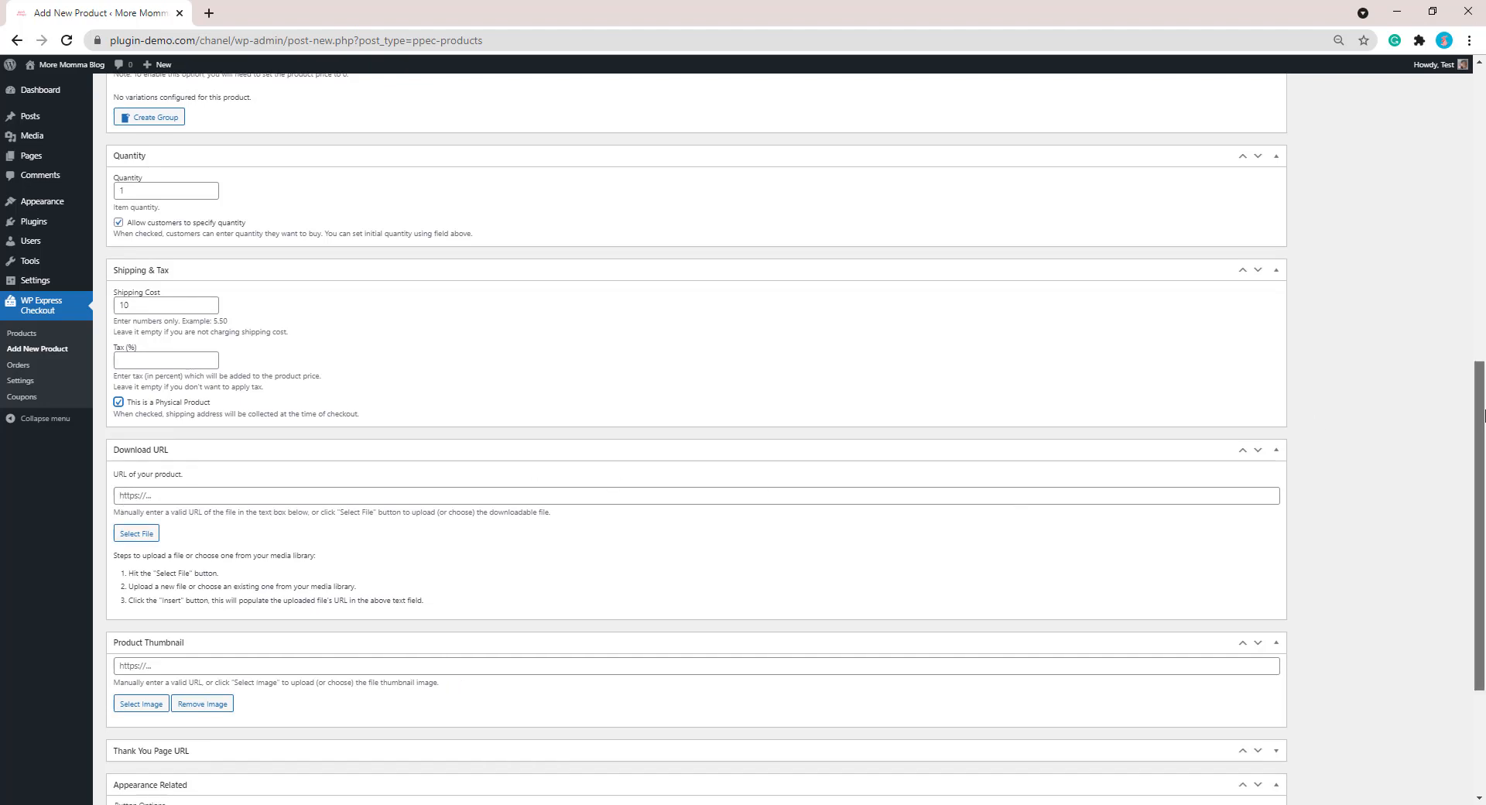
{"action": "scroll", "scroll_direction": "down", "scroll_amount": 3}
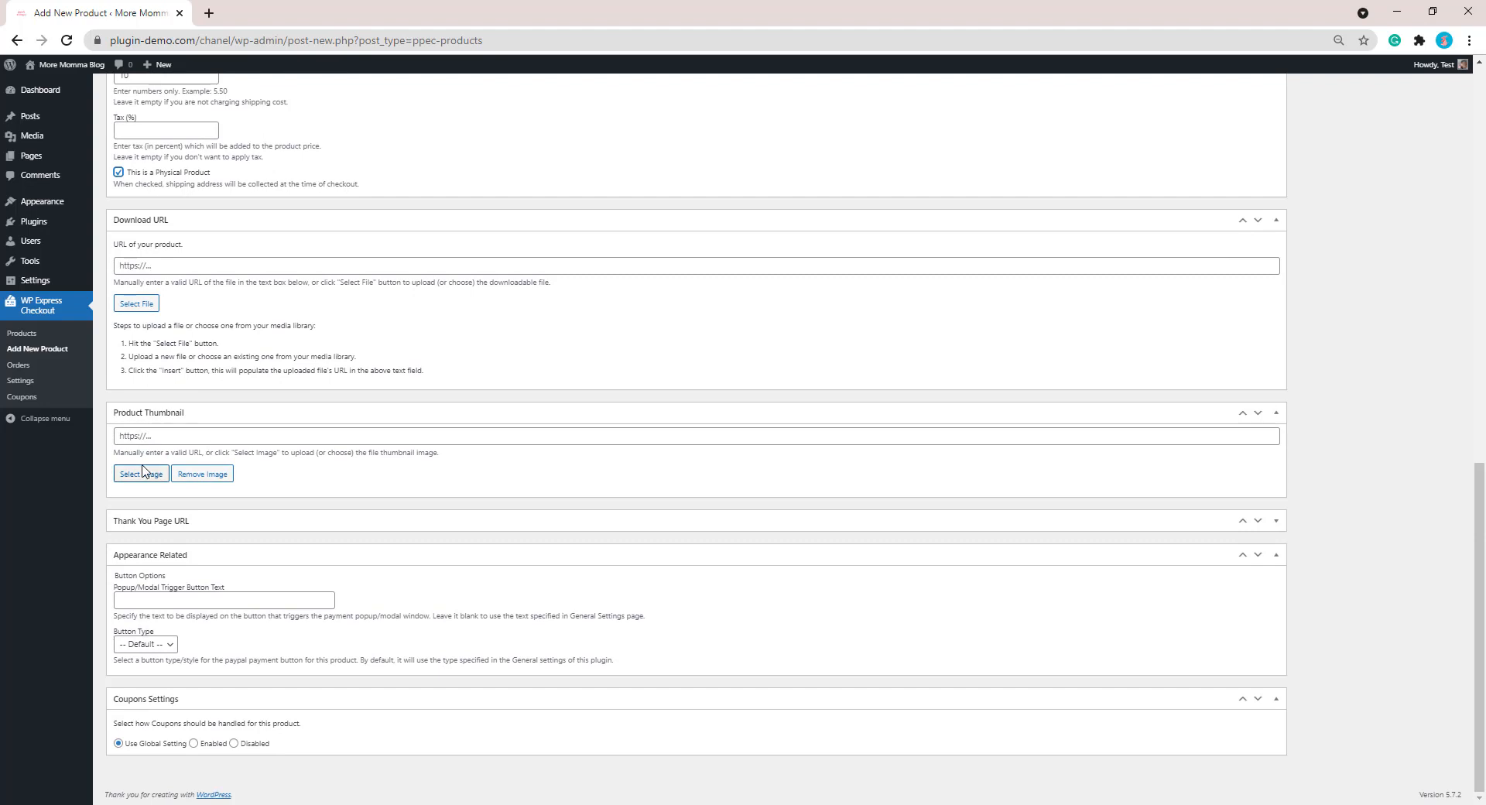
{"action": "left_click", "coordinate": [140, 473]}
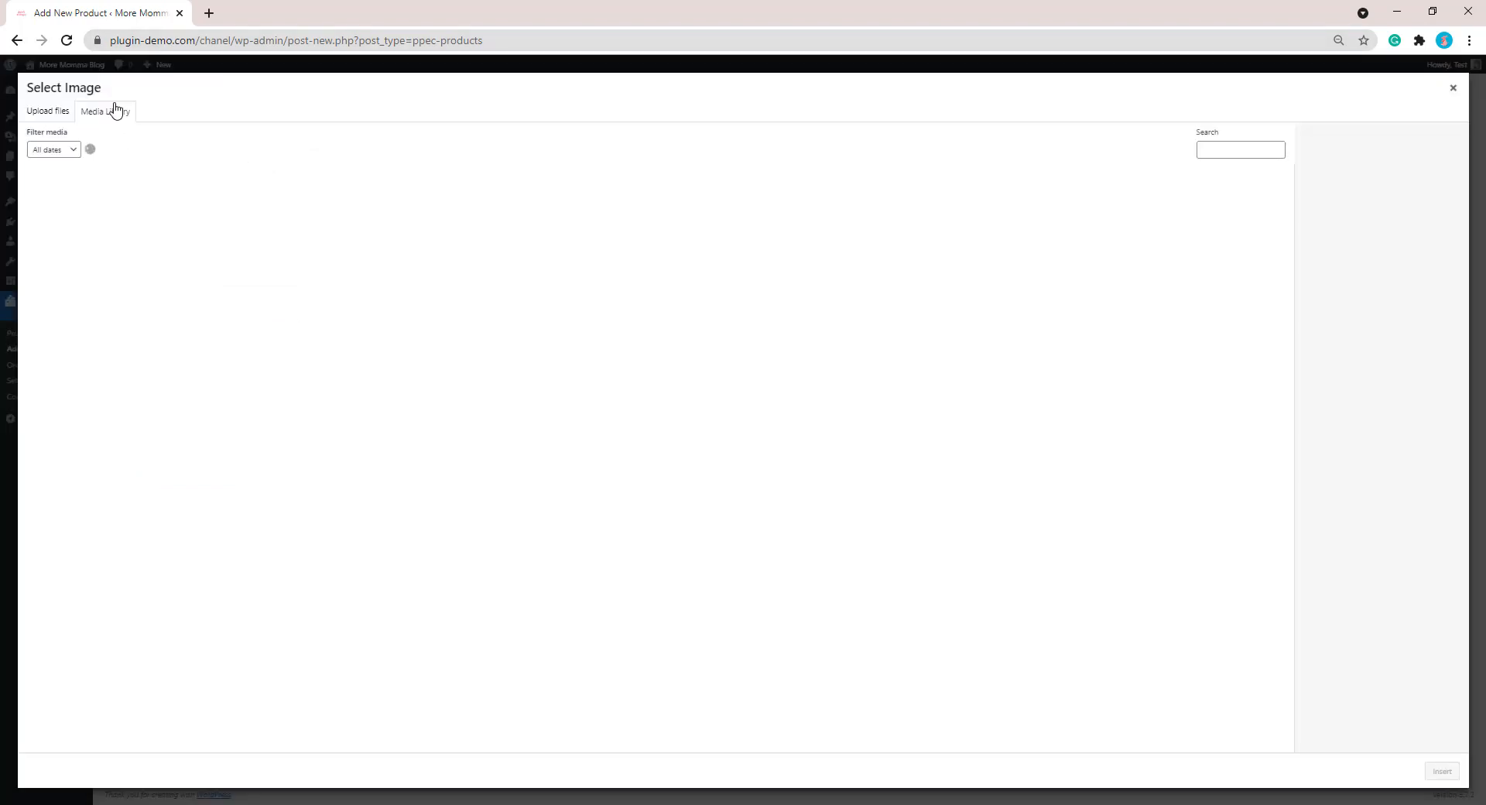
{"action": "left_click", "coordinate": [74, 216]}
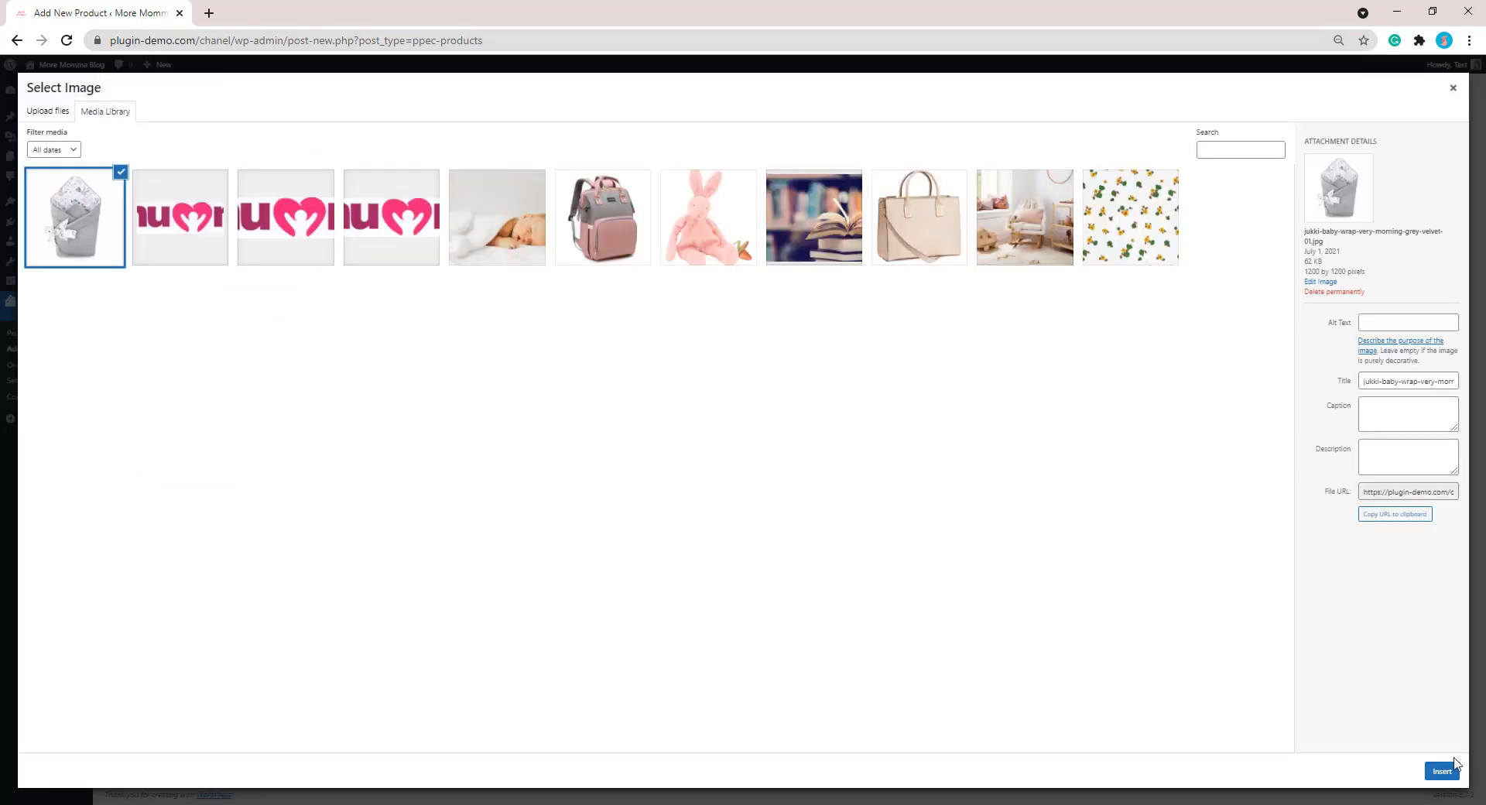
{"action": "left_click", "coordinate": [1441, 770]}
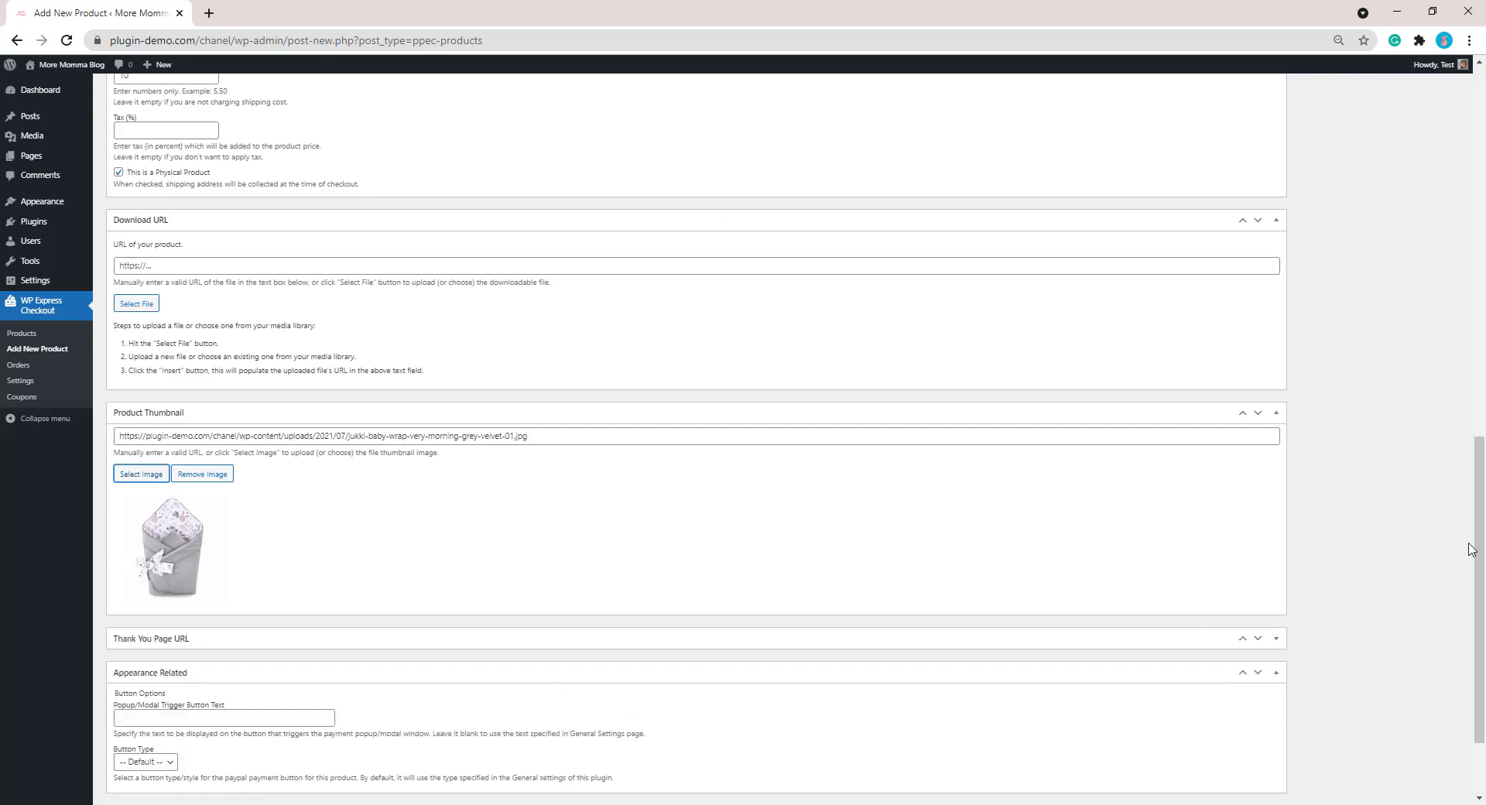
Set the popup trigger button text to 'Buy Swaddle Today'
{"action": "scroll", "scroll_direction": "down", "scroll_amount": 3}
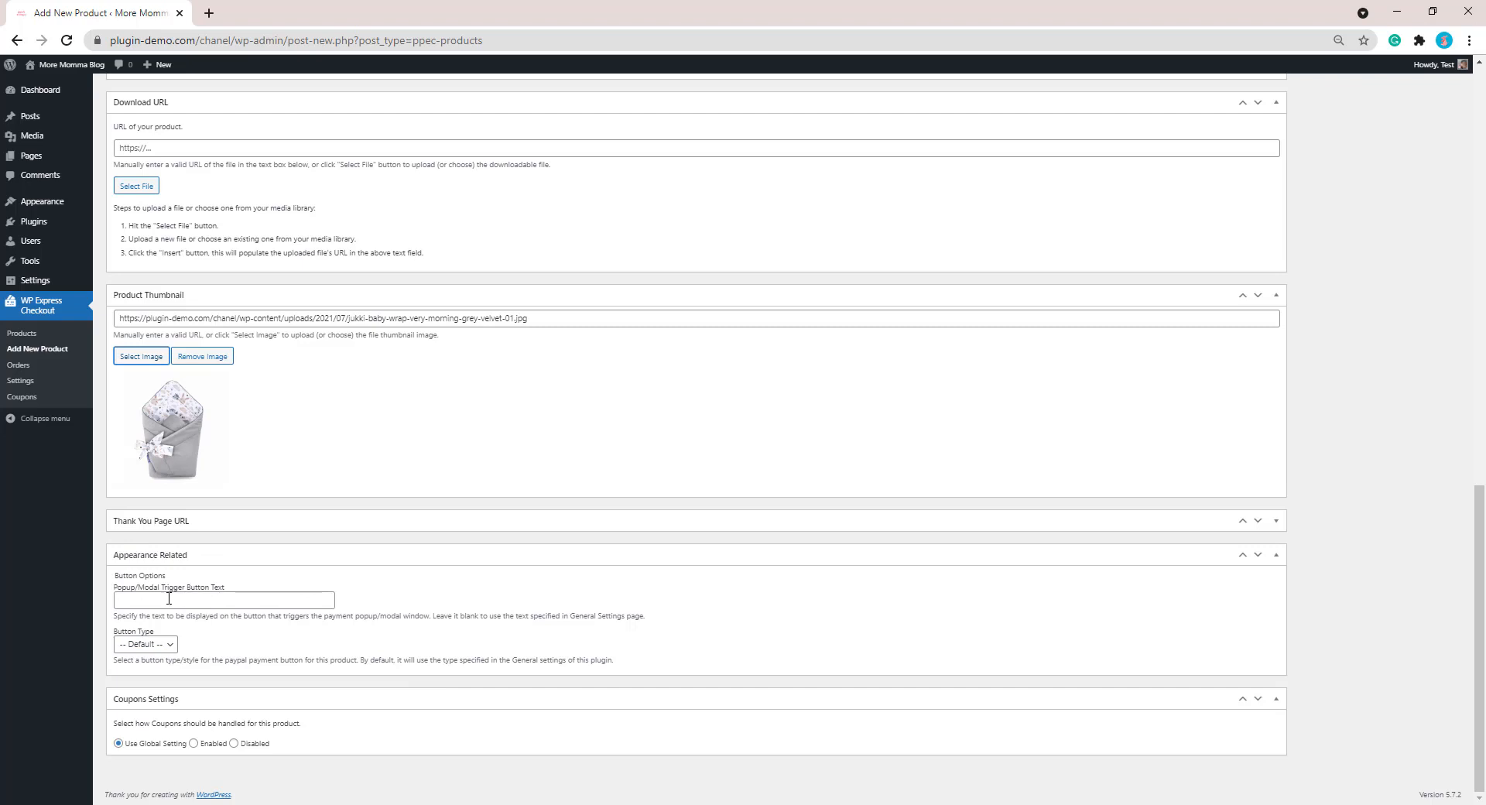
{"action": "type", "text": "Buy Swaddle Today"}
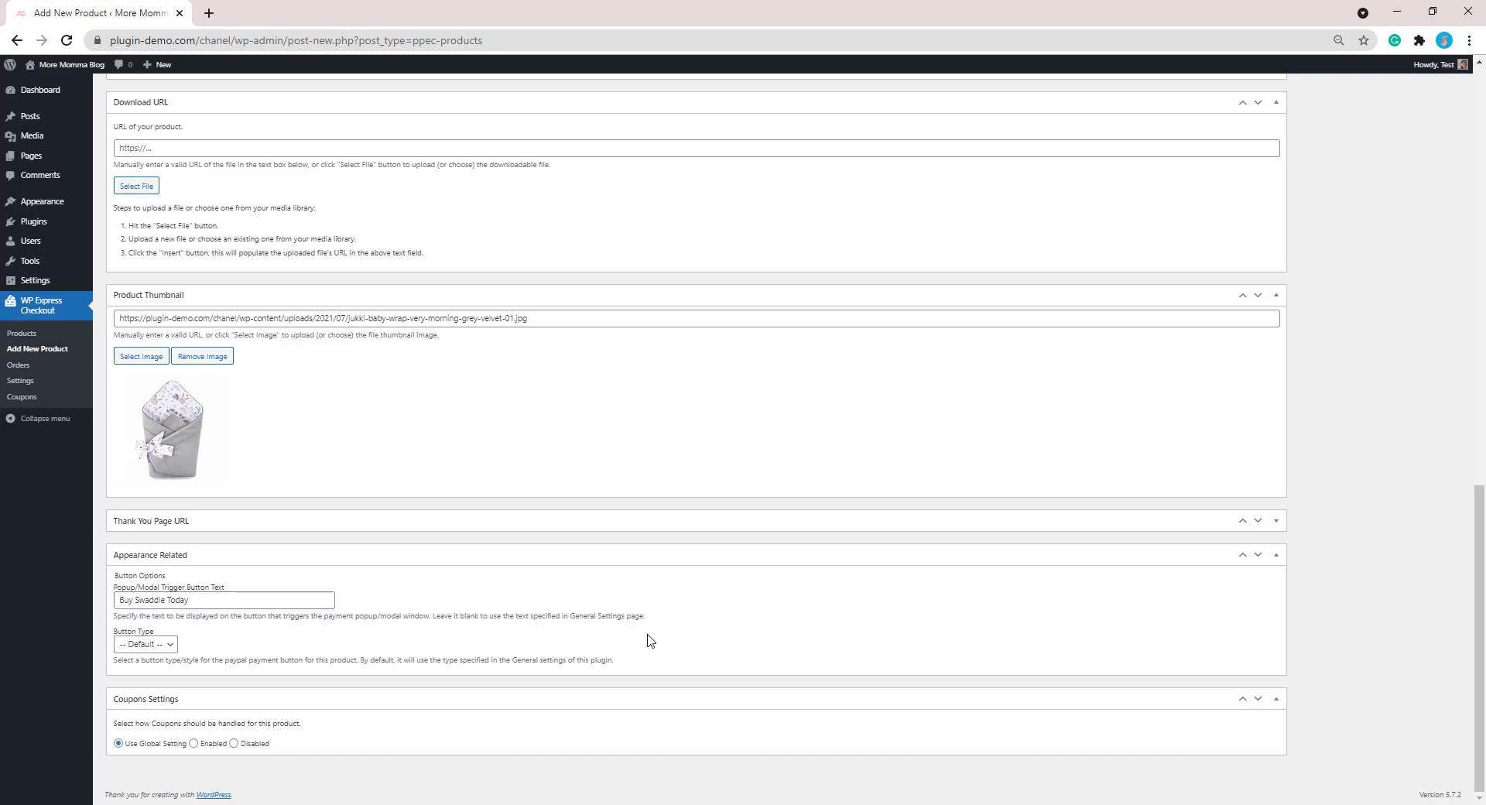
{"action": "scroll", "scroll_direction": "up", "scroll_amount": 3}
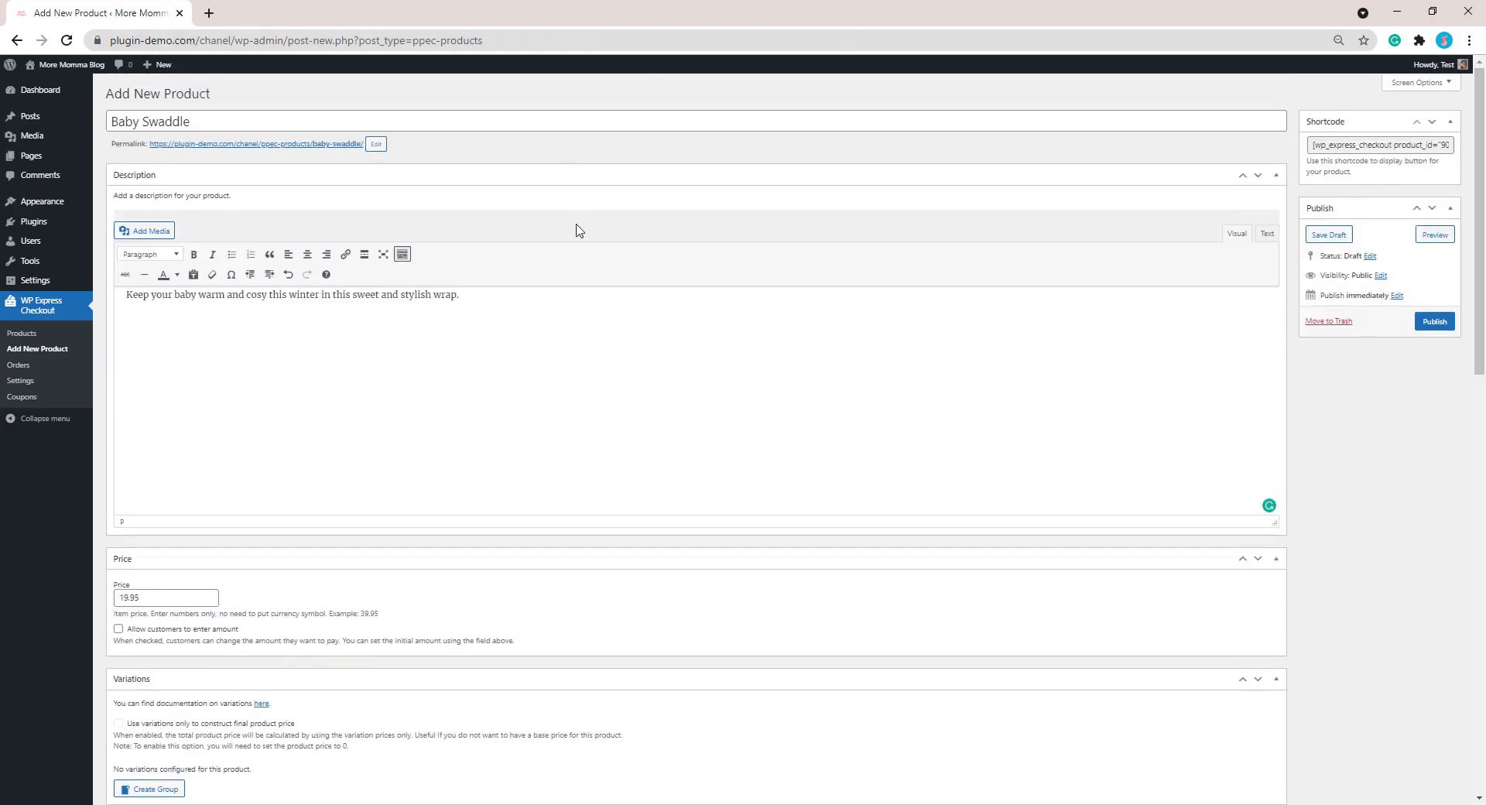
Publish the Baby Swaddle product and select its shortcode for copying
{"action": "left_click", "coordinate": [1434, 322]}
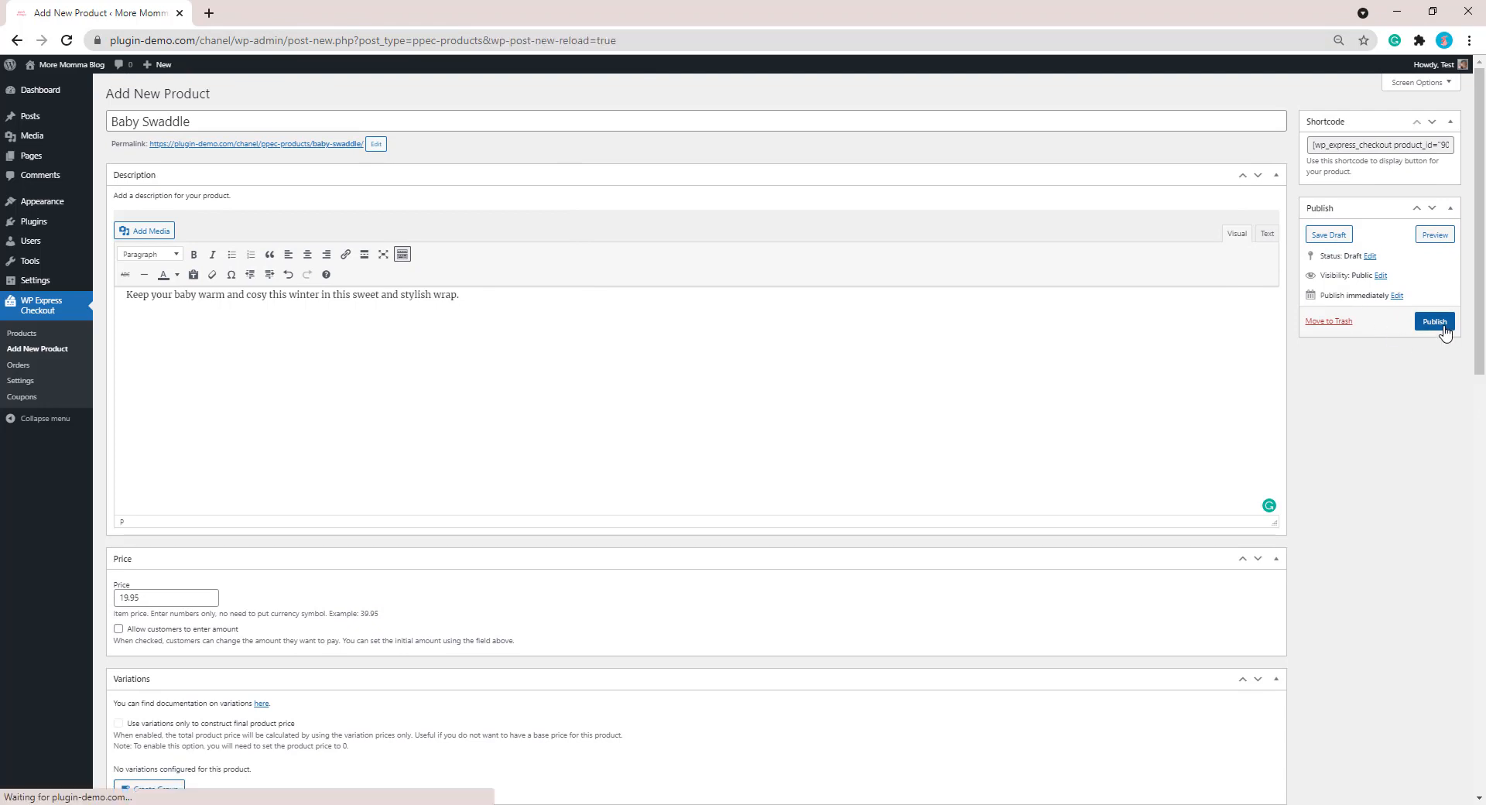
{"action": "left_click", "coordinate": [1434, 322]}
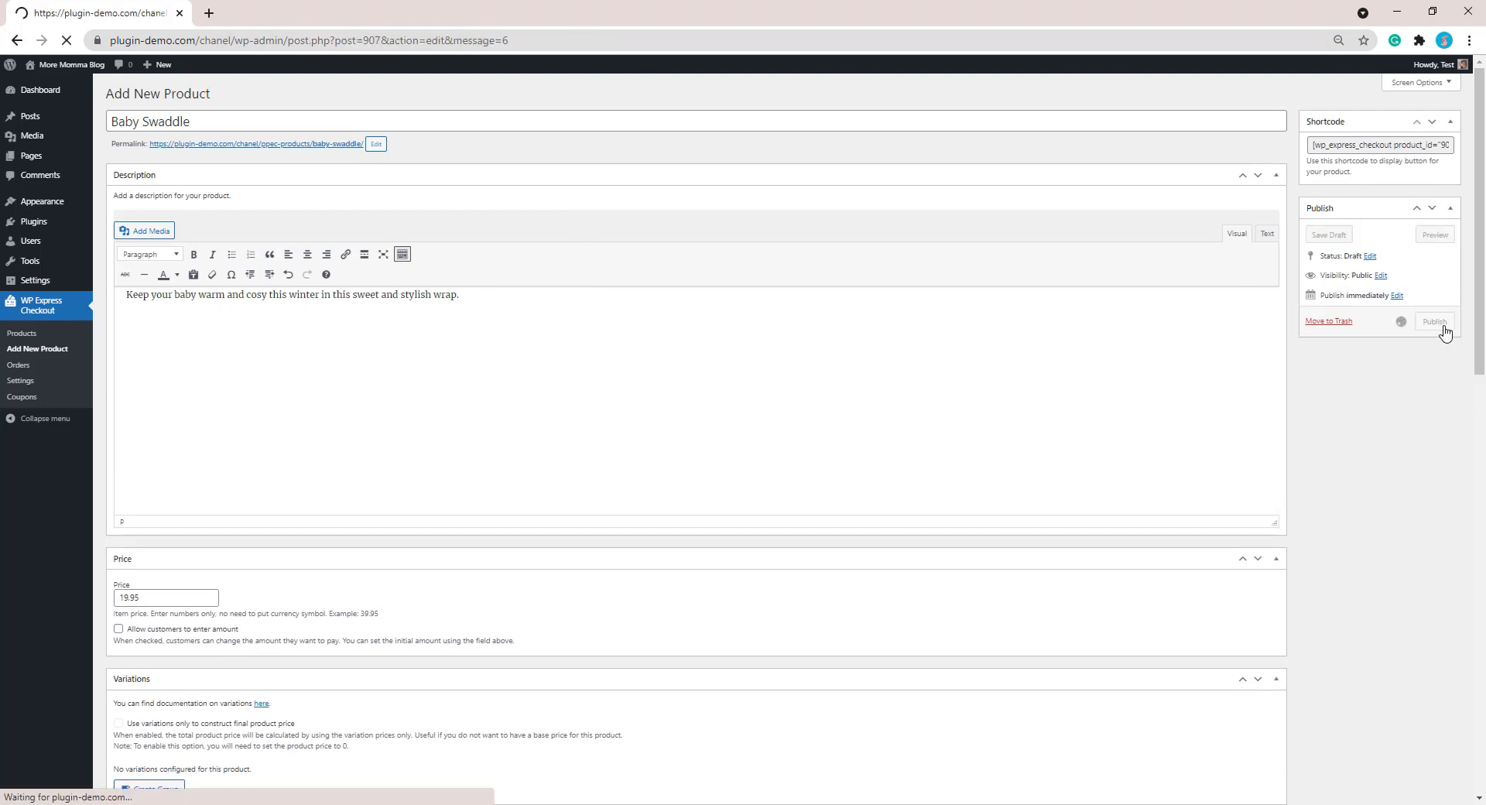
{"action": "left_click", "coordinate": [1434, 322]}
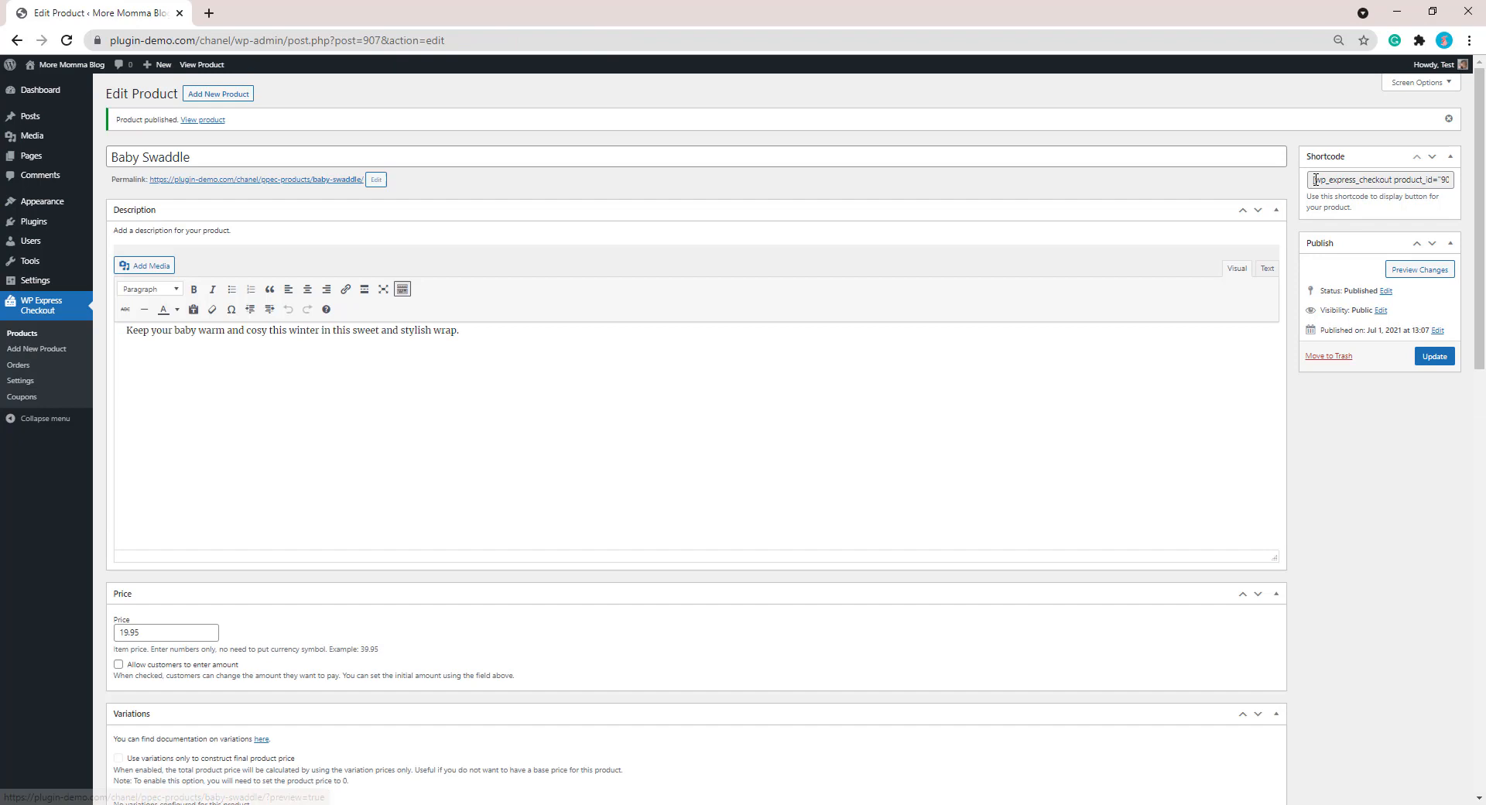
{"action": "triple_click", "coordinate": [1380, 180]}
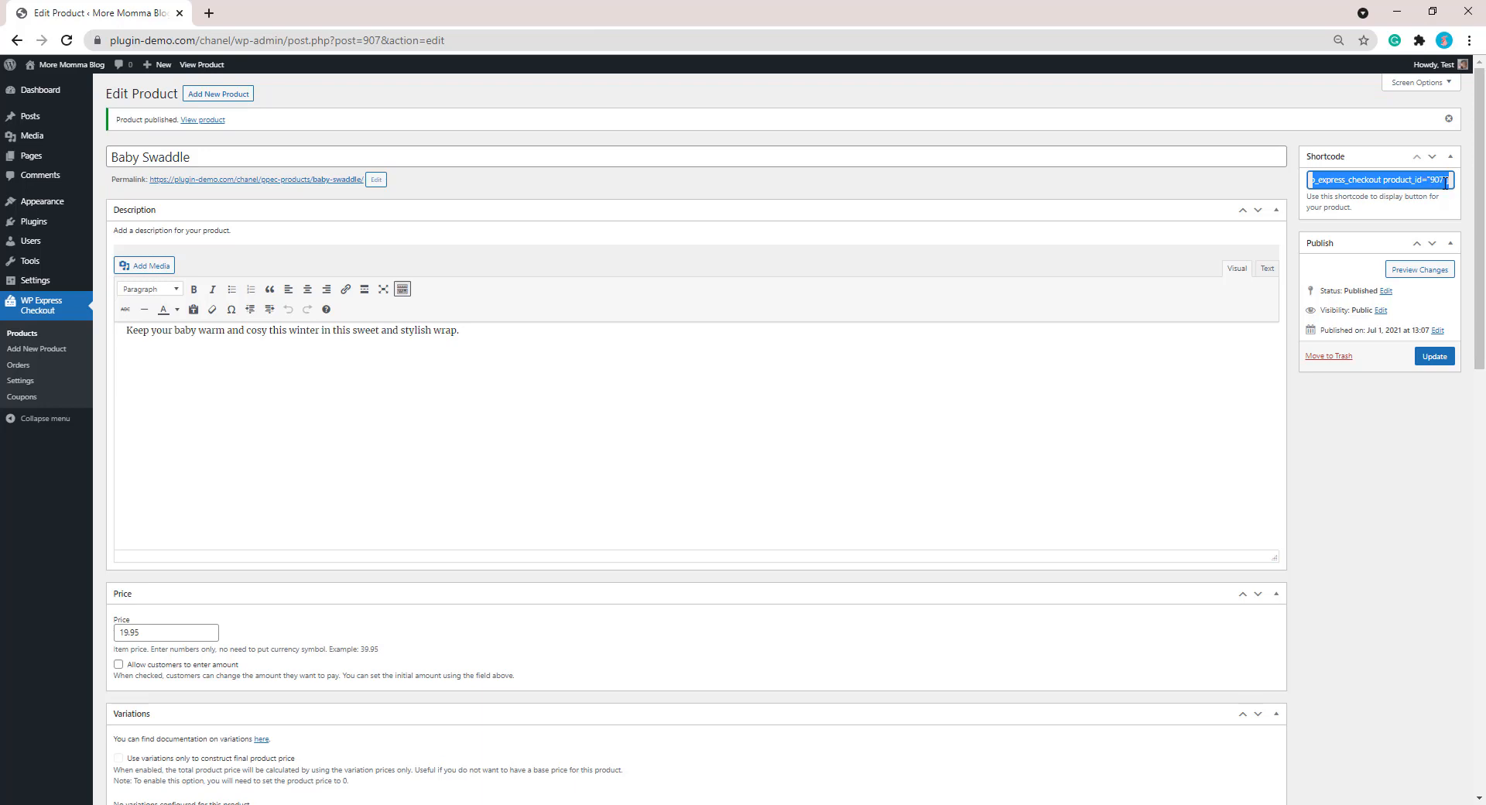
{"action": "right_click", "coordinate": [1380, 180]}
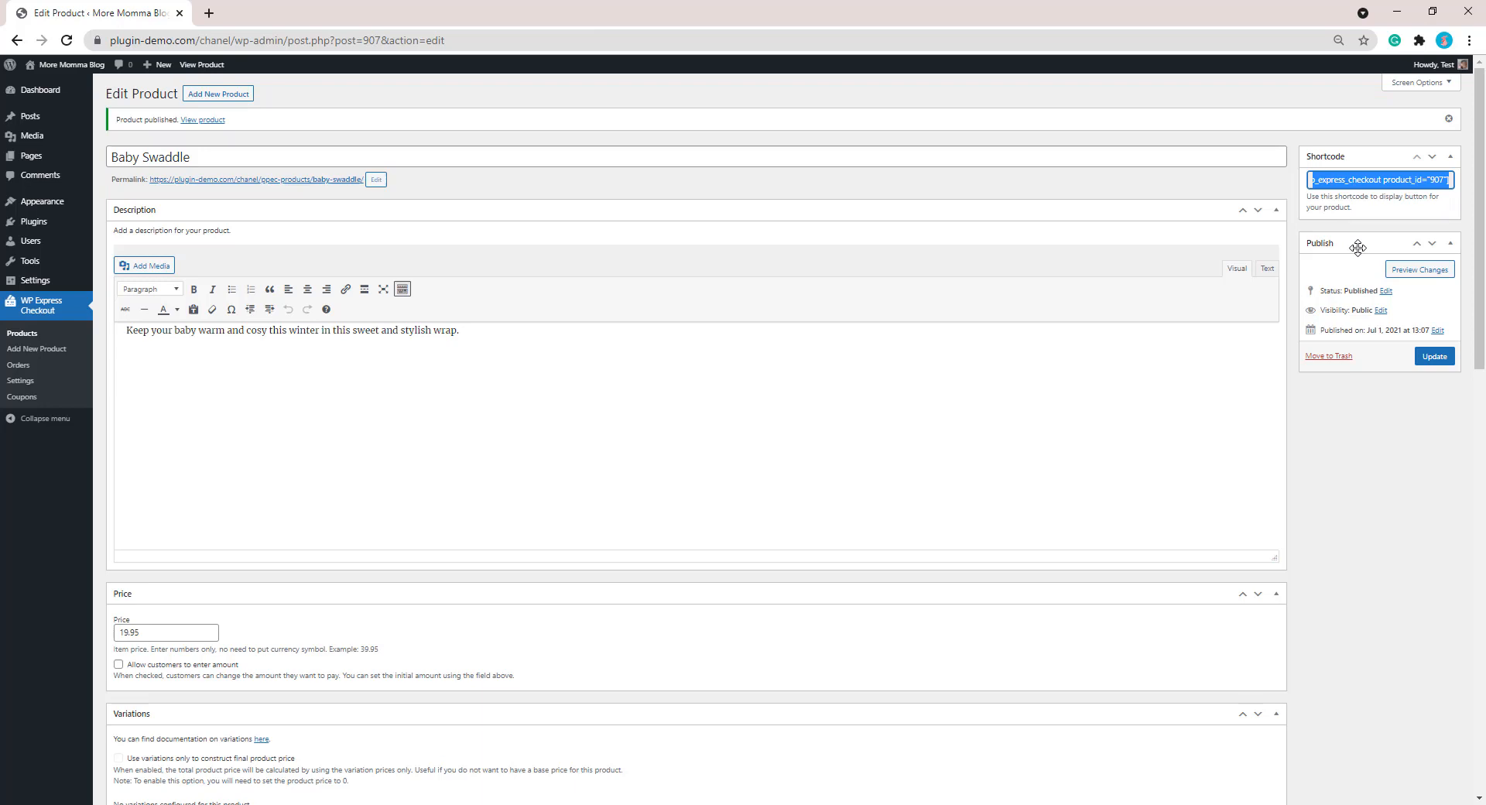
{"action": "mouse_move", "coordinate": [518, 281]}
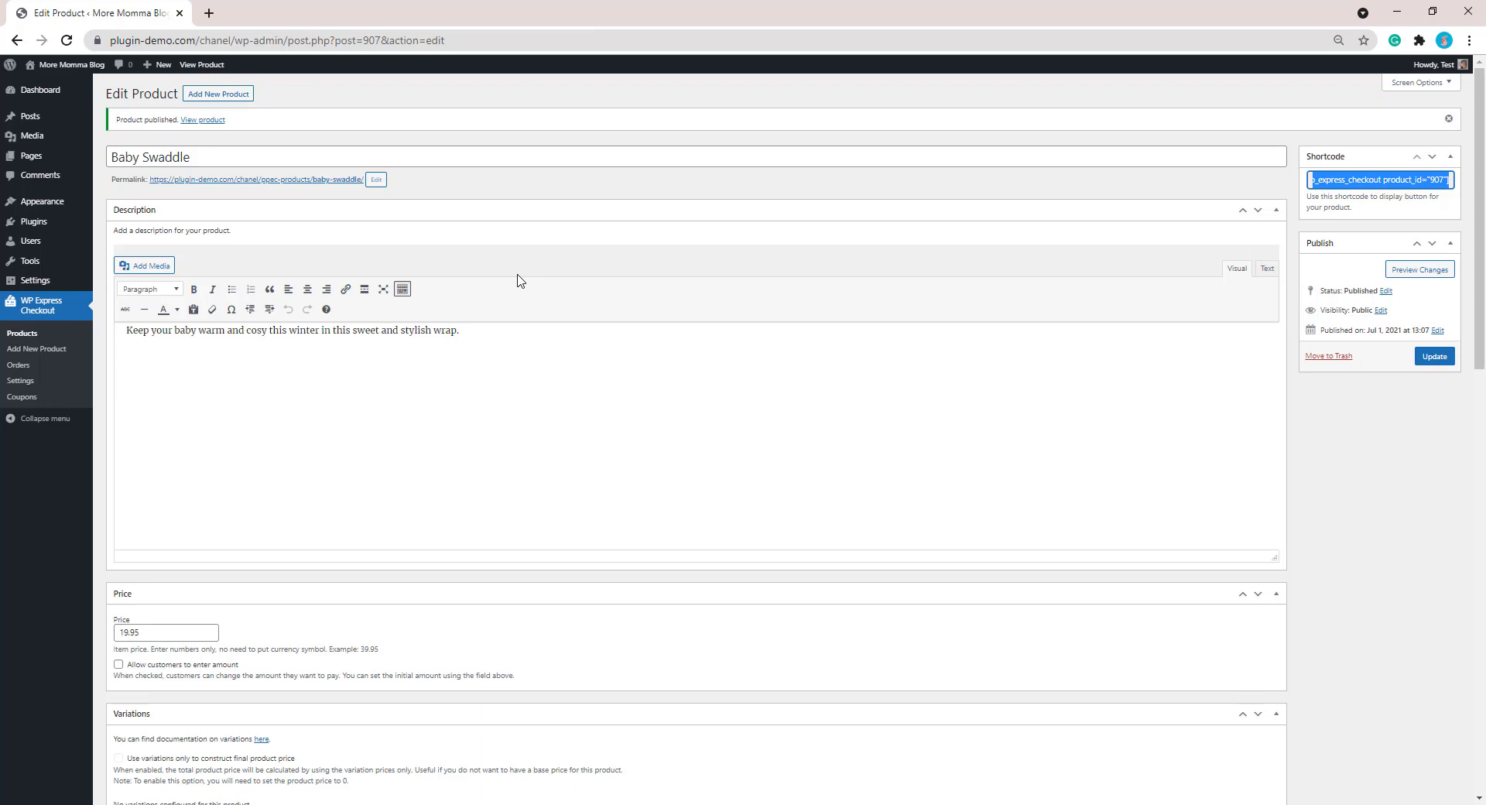
{"action": "mouse_move", "coordinate": [389, 269]}
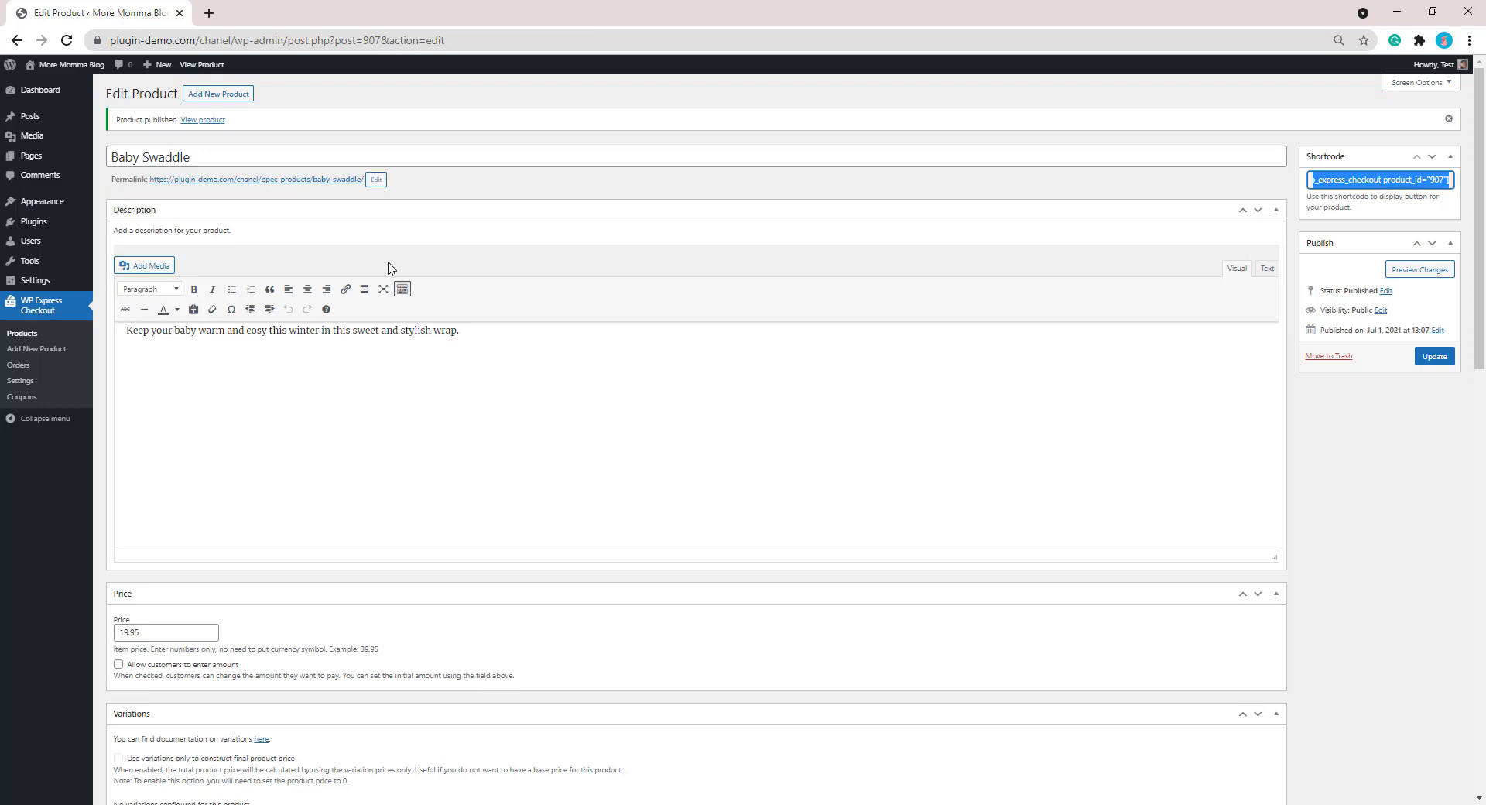
{"action": "mouse_move", "coordinate": [39, 201]}
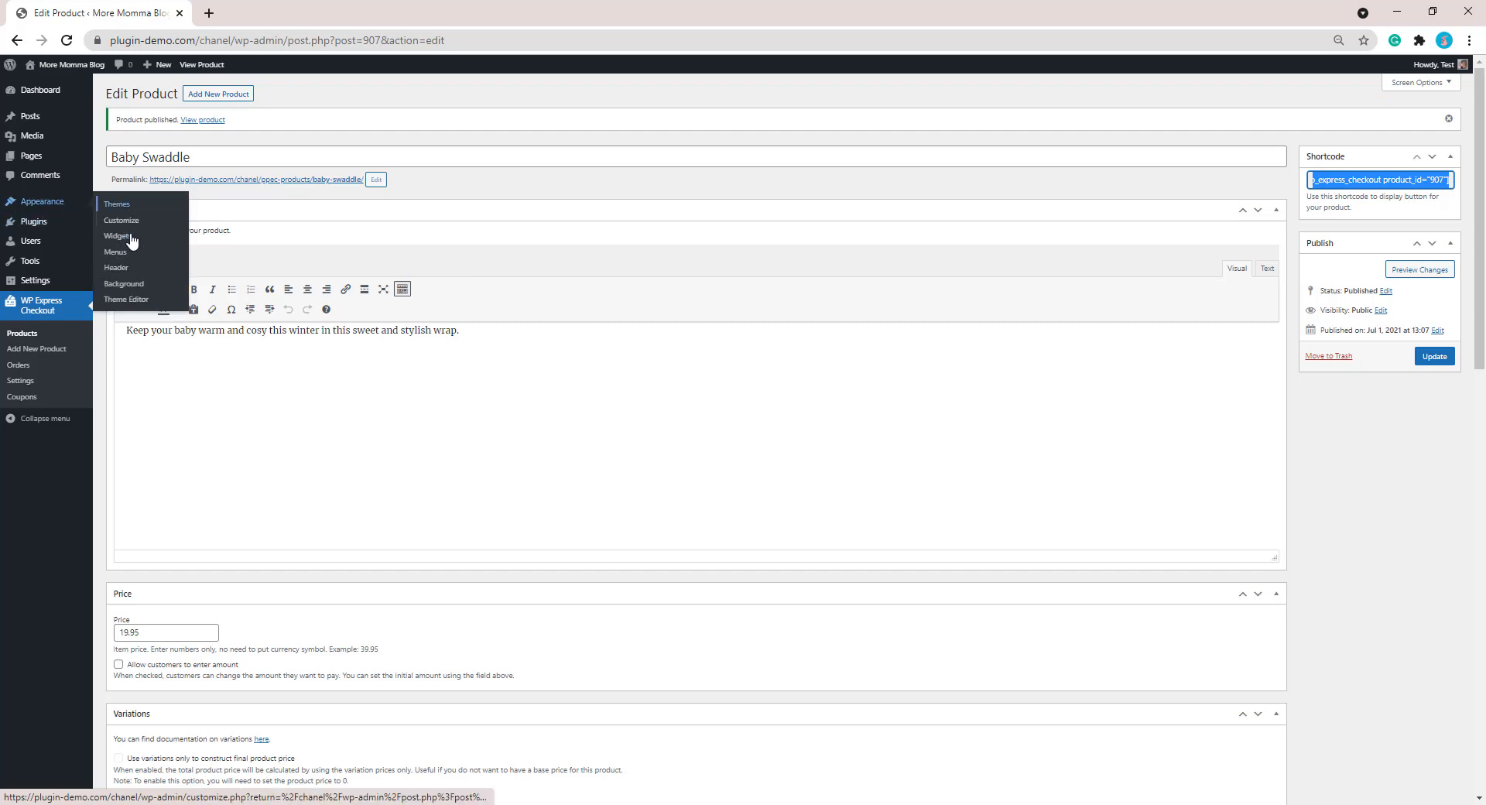
Open Appearance > Widgets and expand the sidebar's Custom HTML widget
{"action": "left_click", "coordinate": [117, 236]}
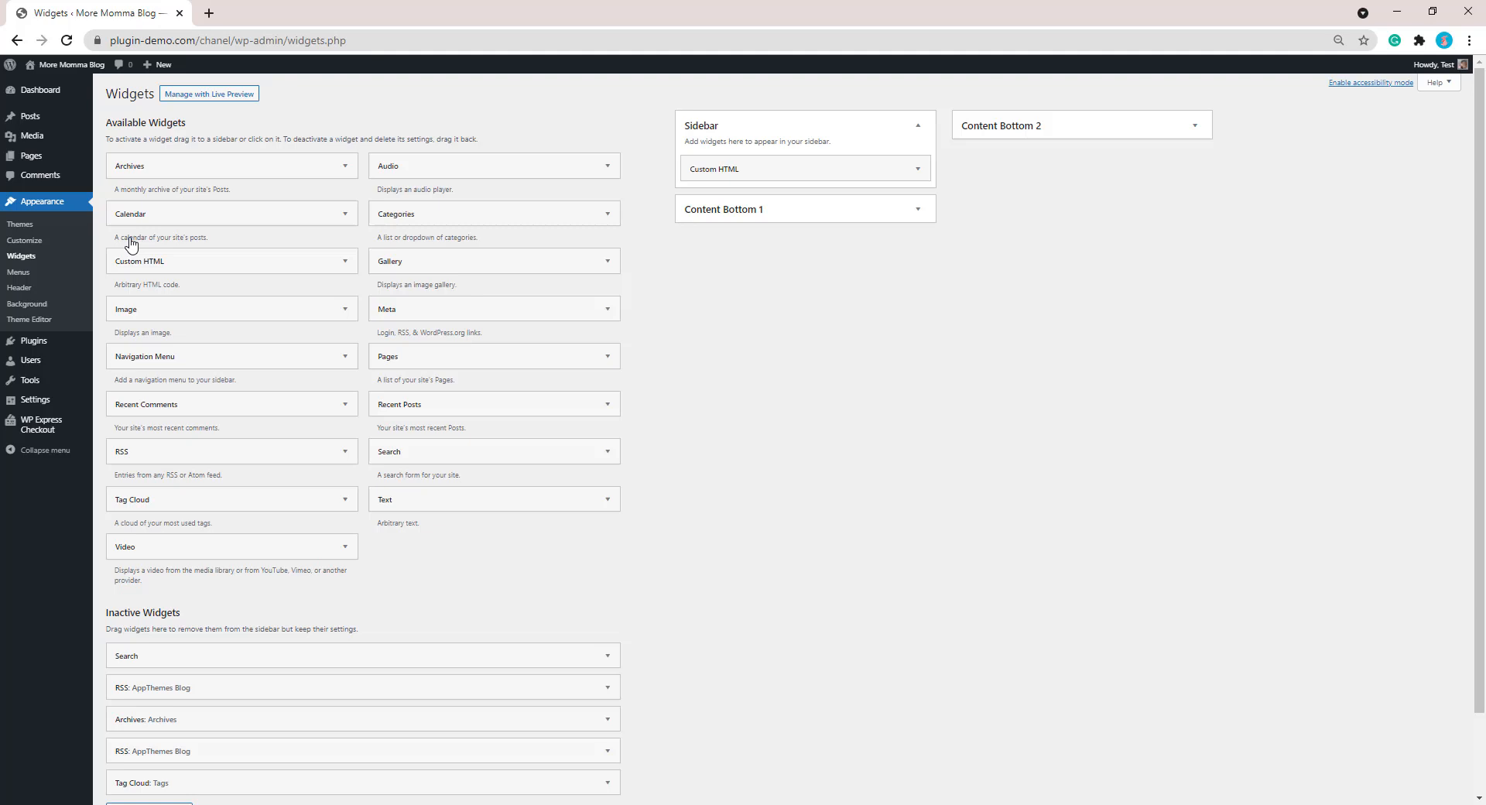
{"action": "mouse_move", "coordinate": [643, 275]}
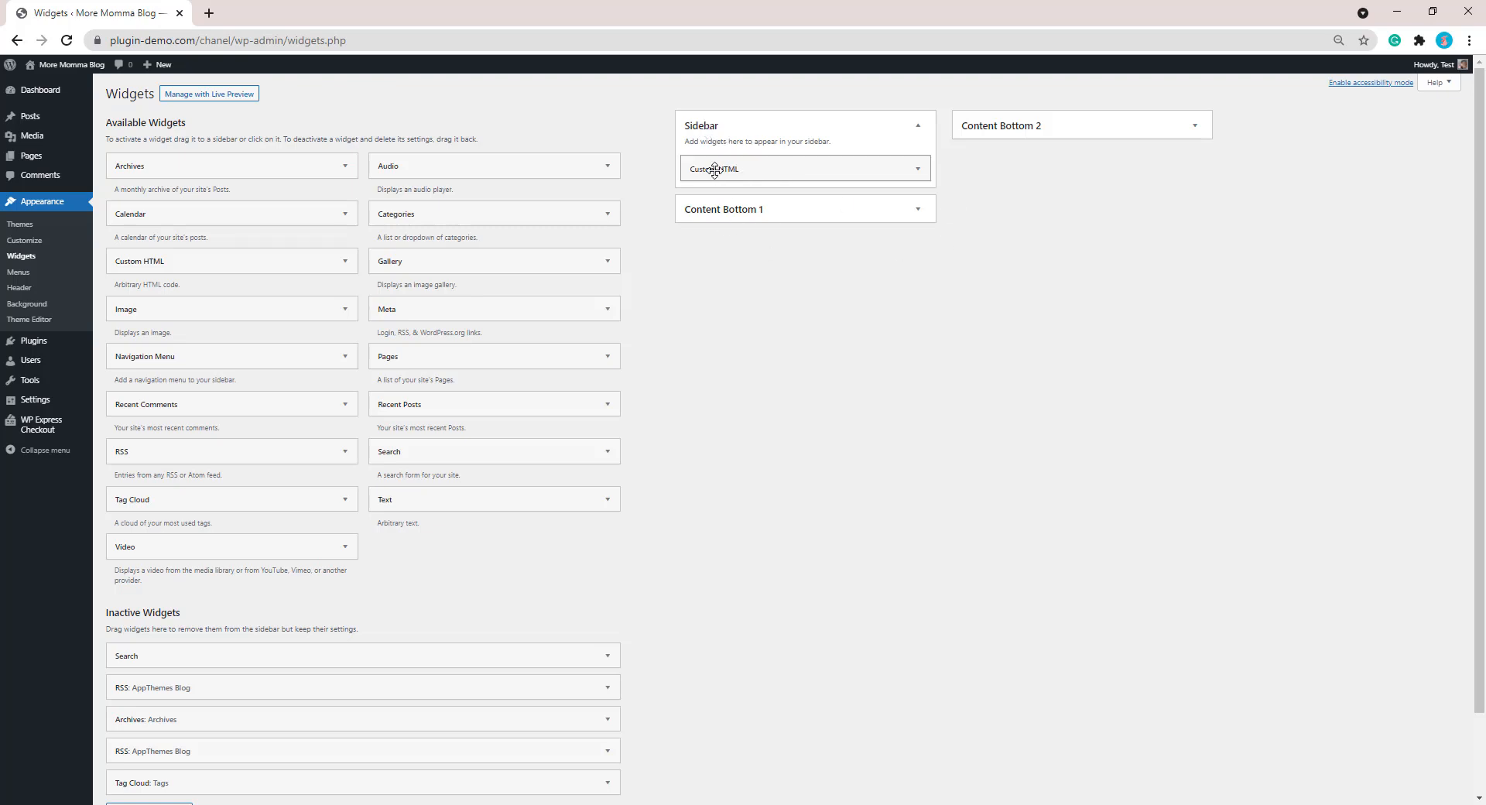
{"action": "left_click", "coordinate": [916, 169]}
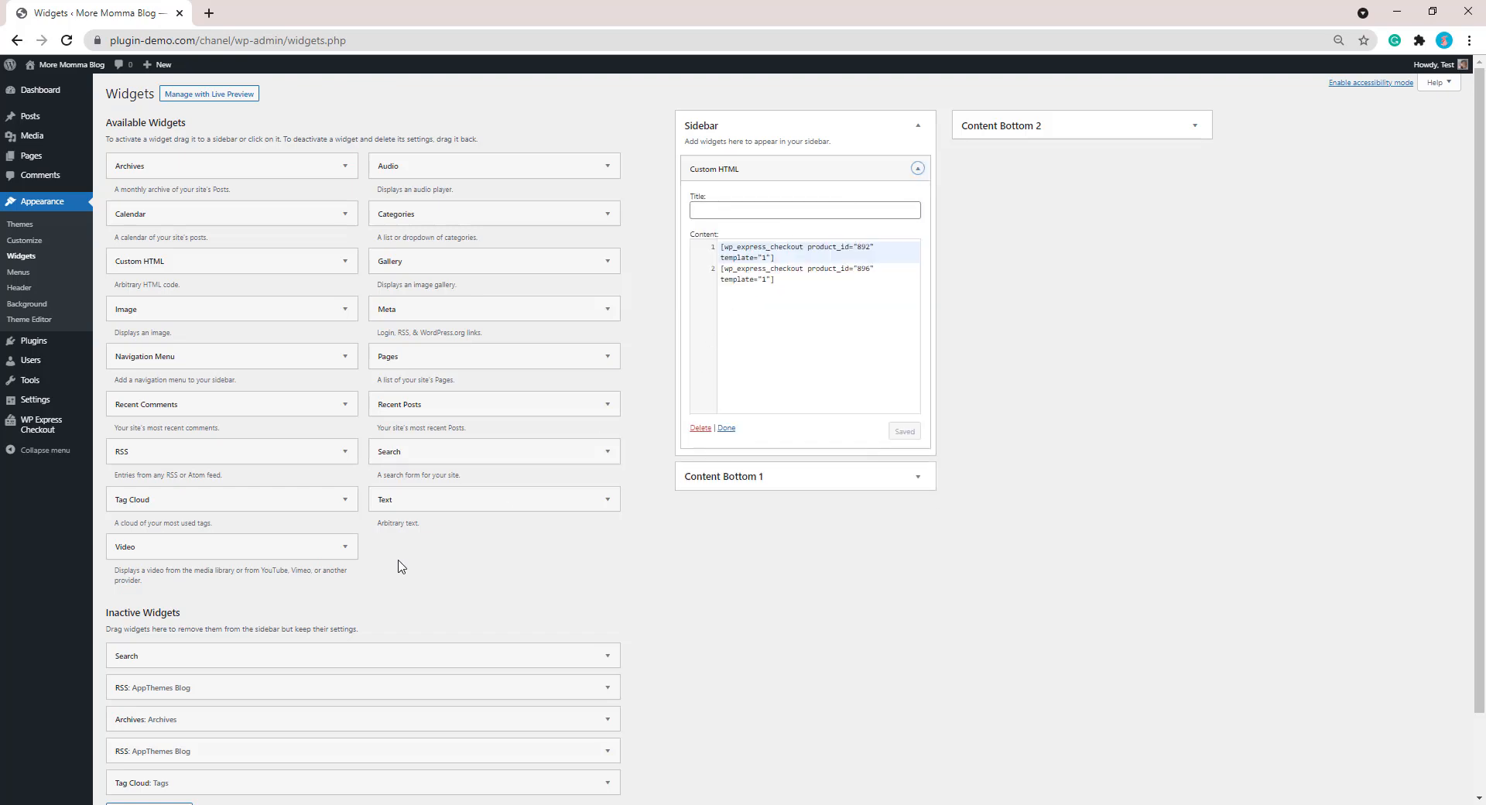
{"action": "mouse_move", "coordinate": [413, 590]}
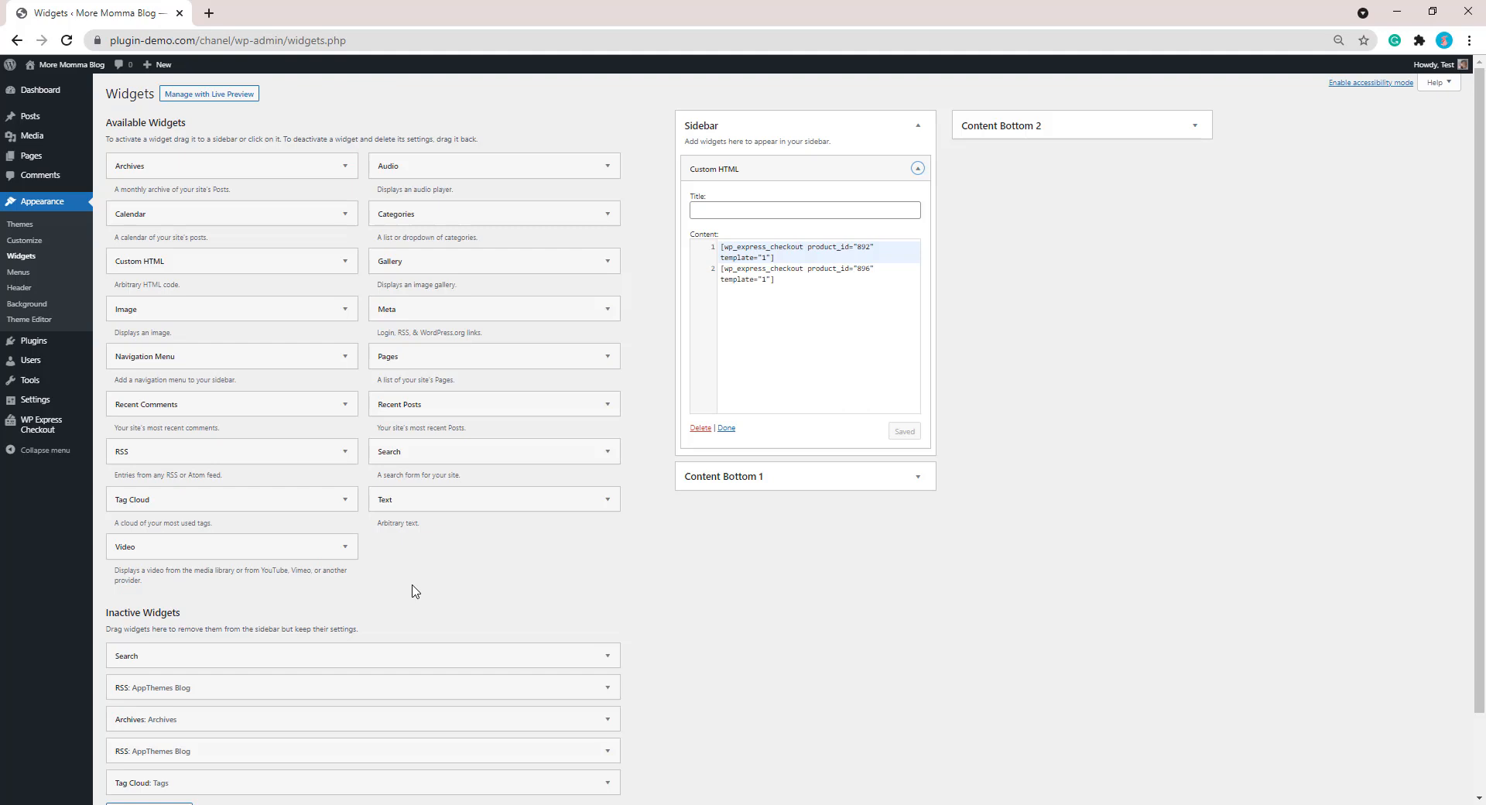
{"action": "mouse_move", "coordinate": [689, 363]}
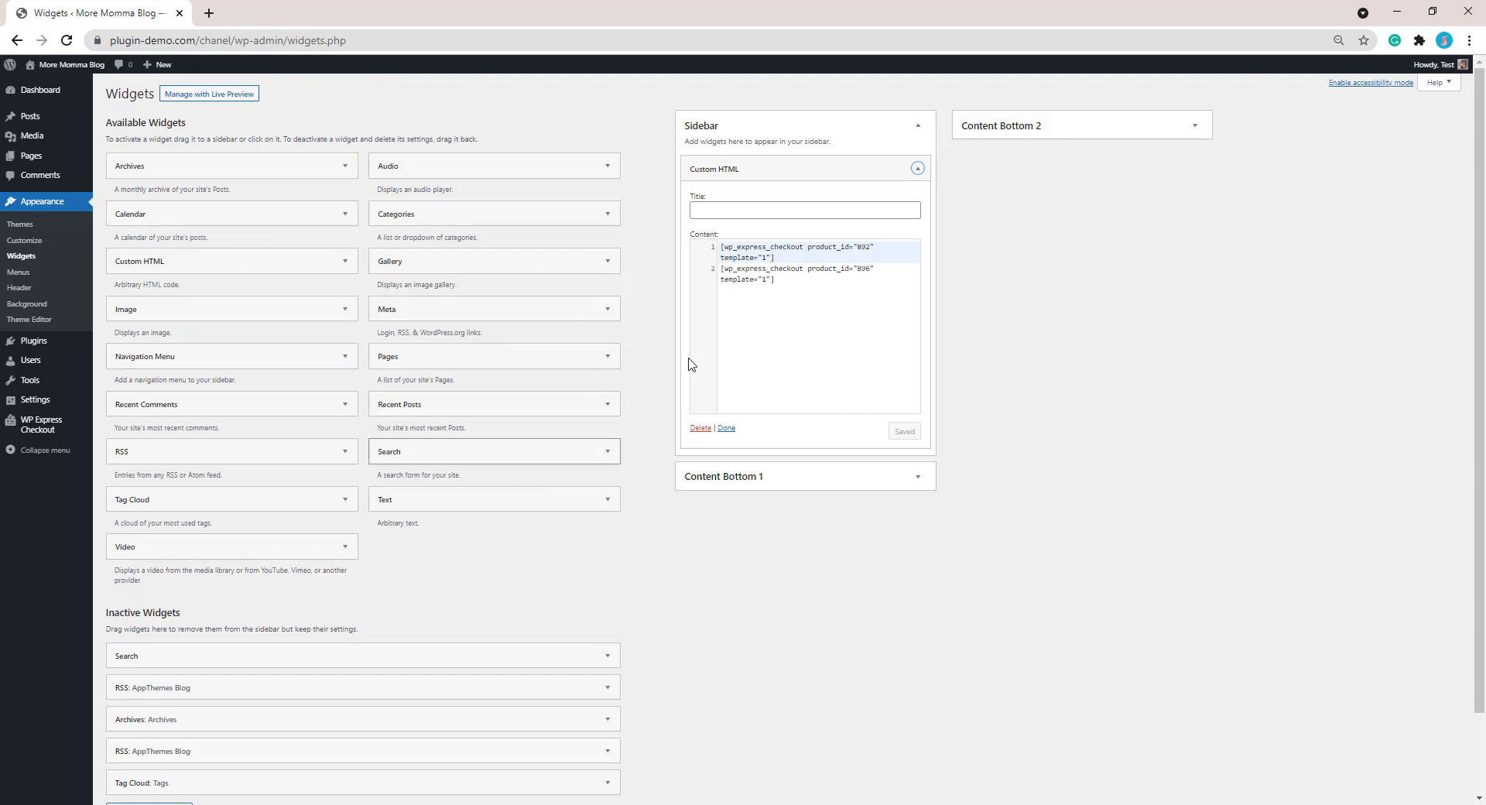
{"action": "mouse_move", "coordinate": [424, 567]}
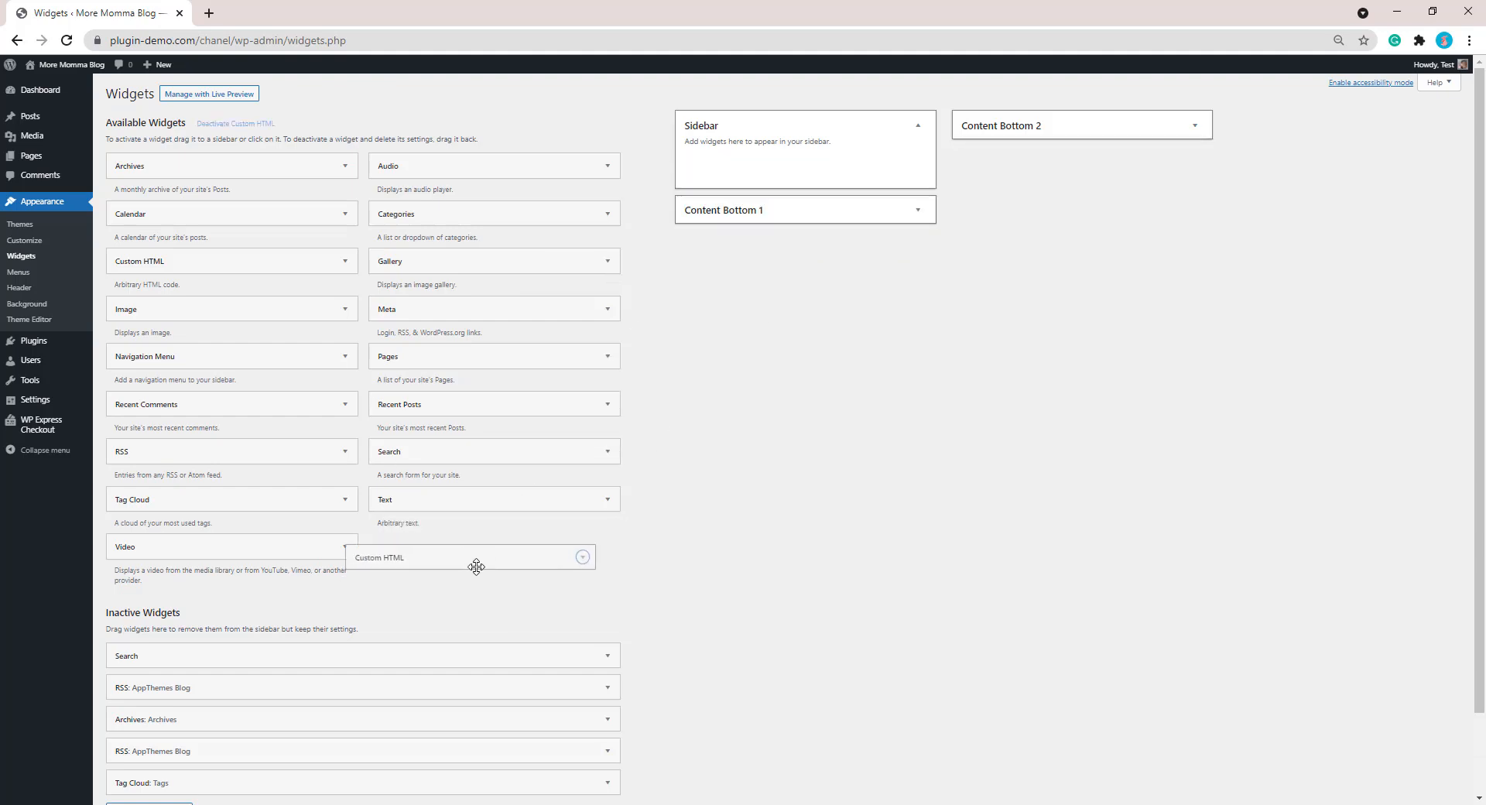
{"action": "left_click_drag", "start_coordinate": [472, 556], "coordinate": [806, 180]}
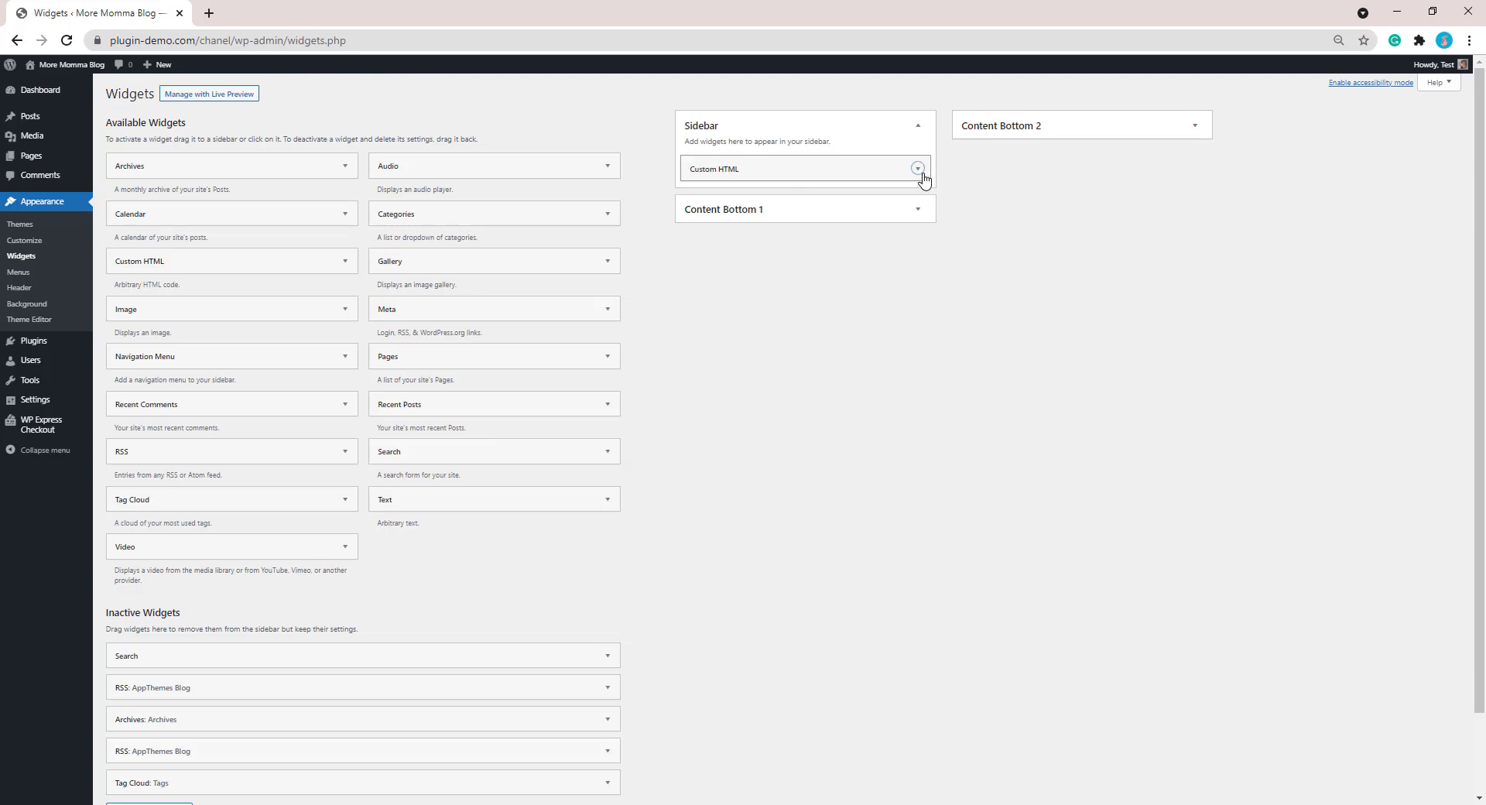
Add the line [wp_express_checkout product_id='907'] to the widget and save it
{"action": "left_click", "coordinate": [917, 169]}
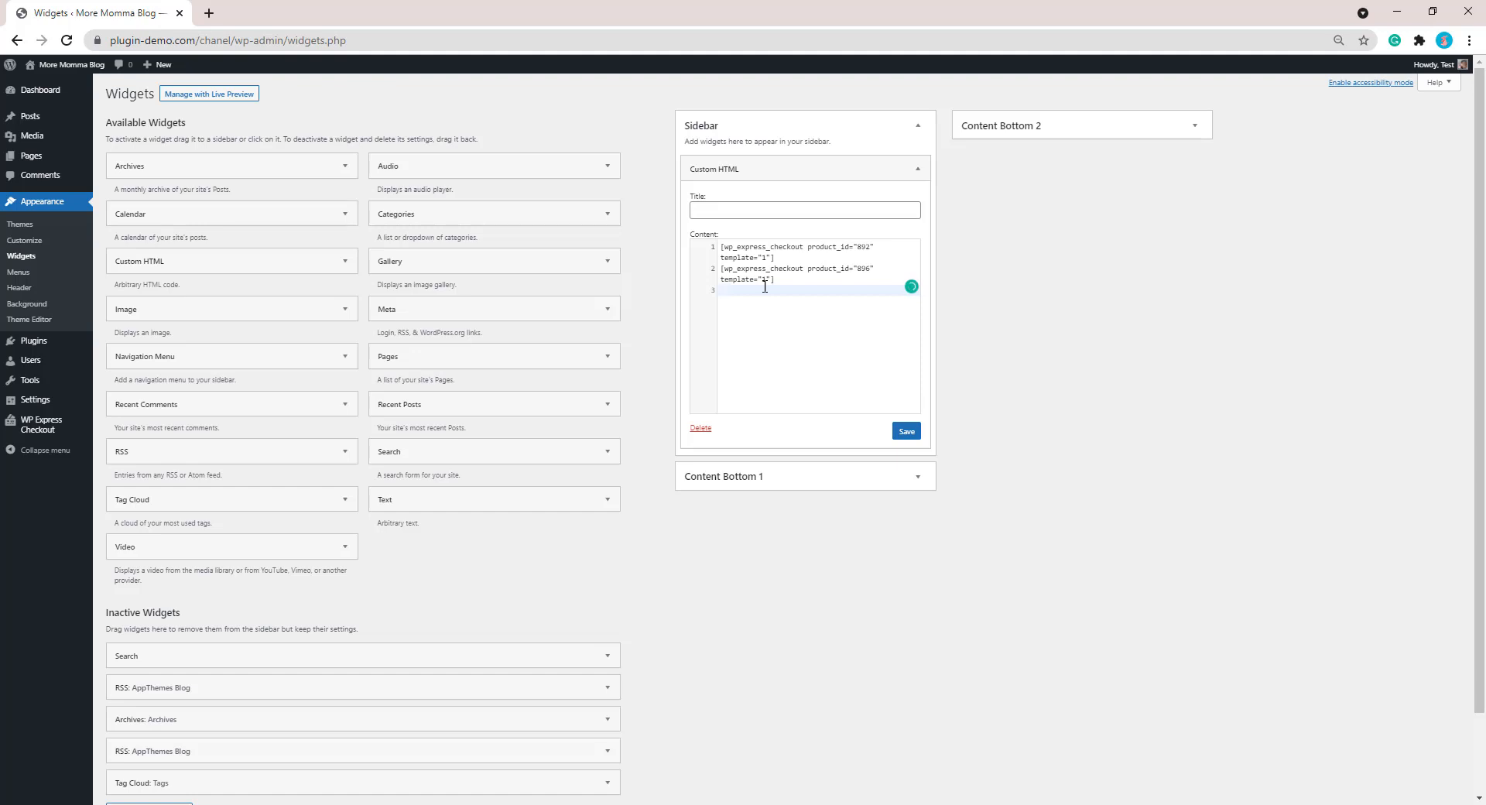
{"action": "type", "text": "[wp_express_checkout product_id=\"907\"]"}
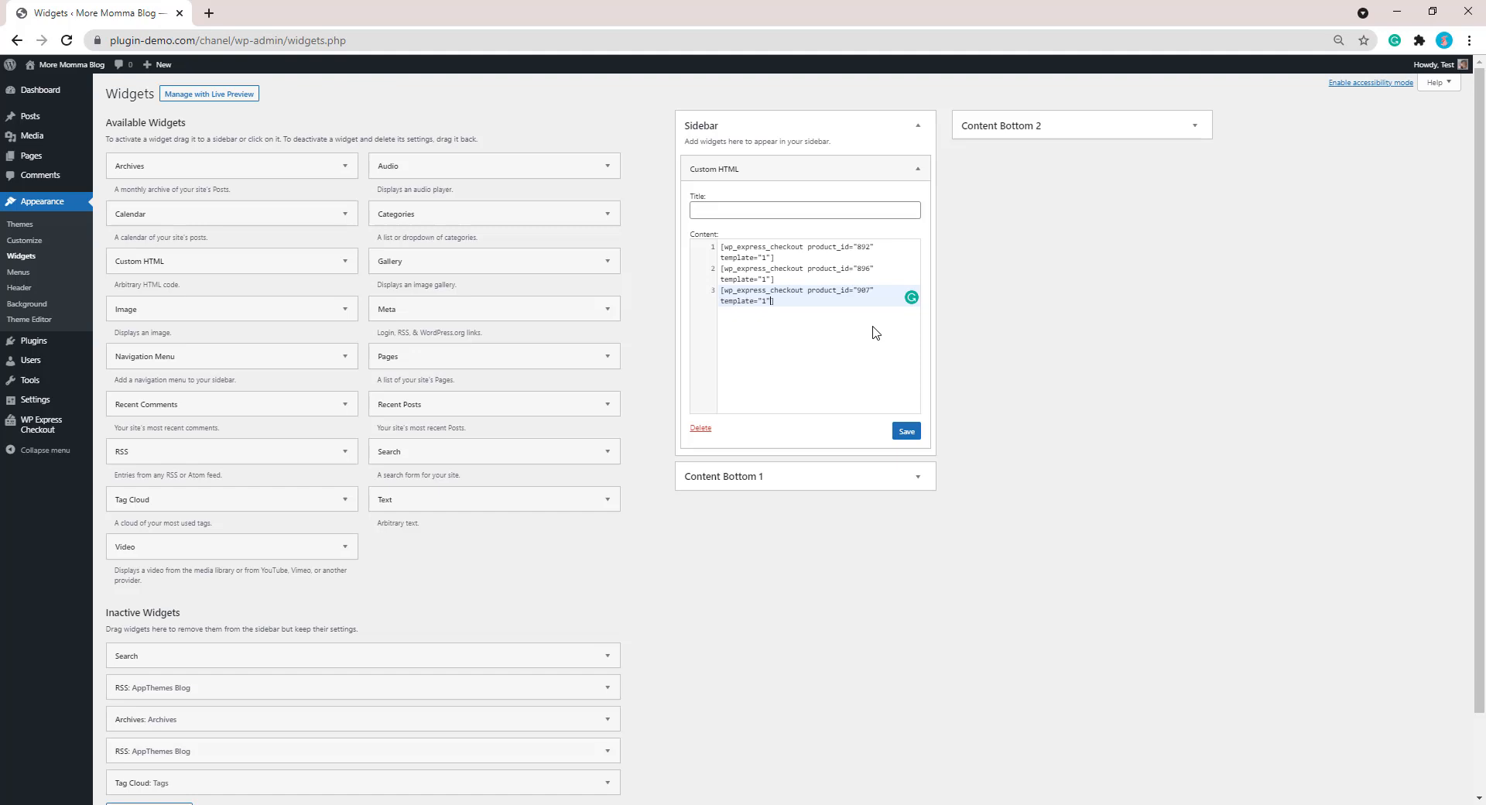
{"action": "left_click", "coordinate": [904, 431]}
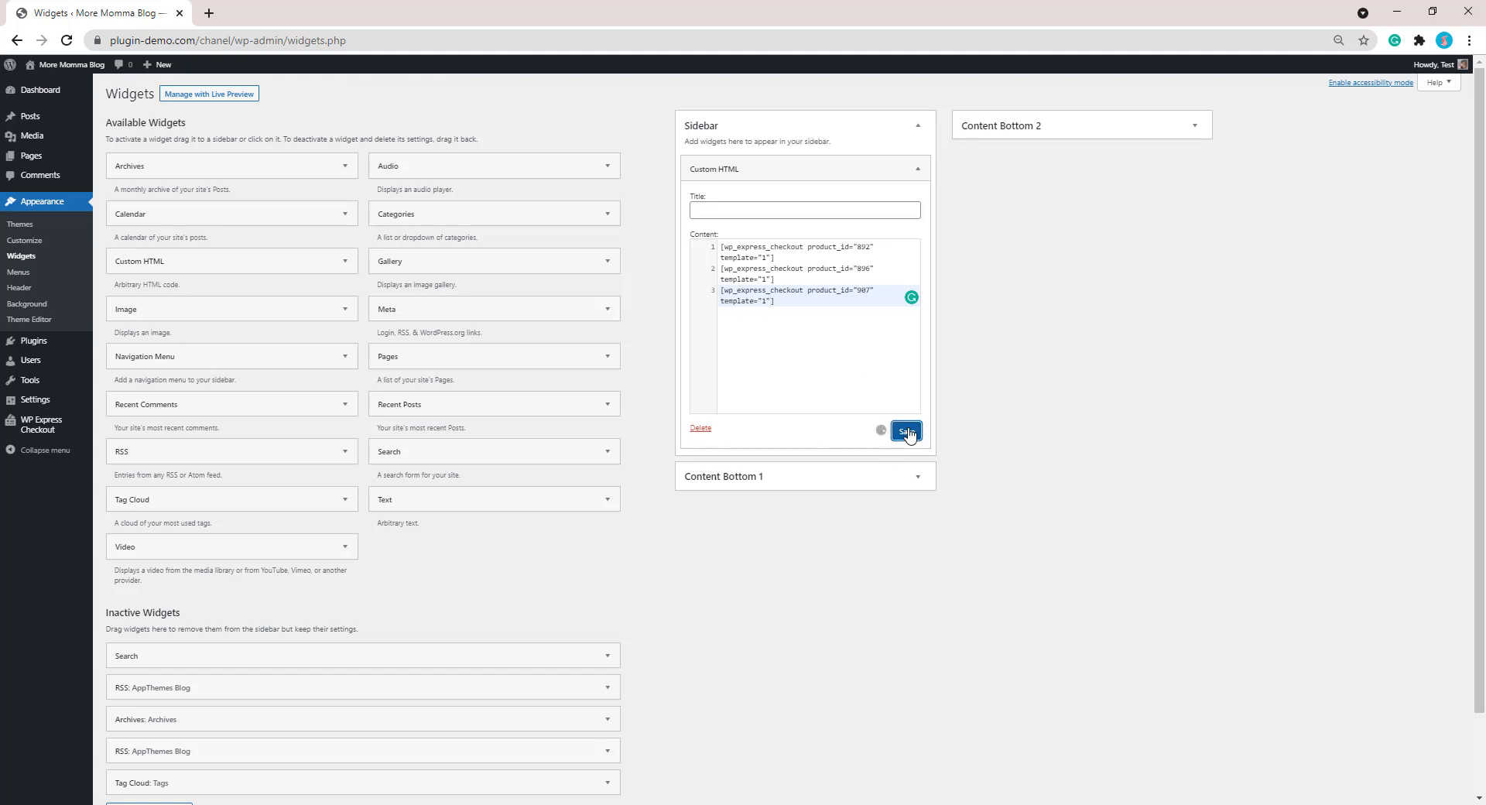
{"action": "left_click", "coordinate": [904, 432]}
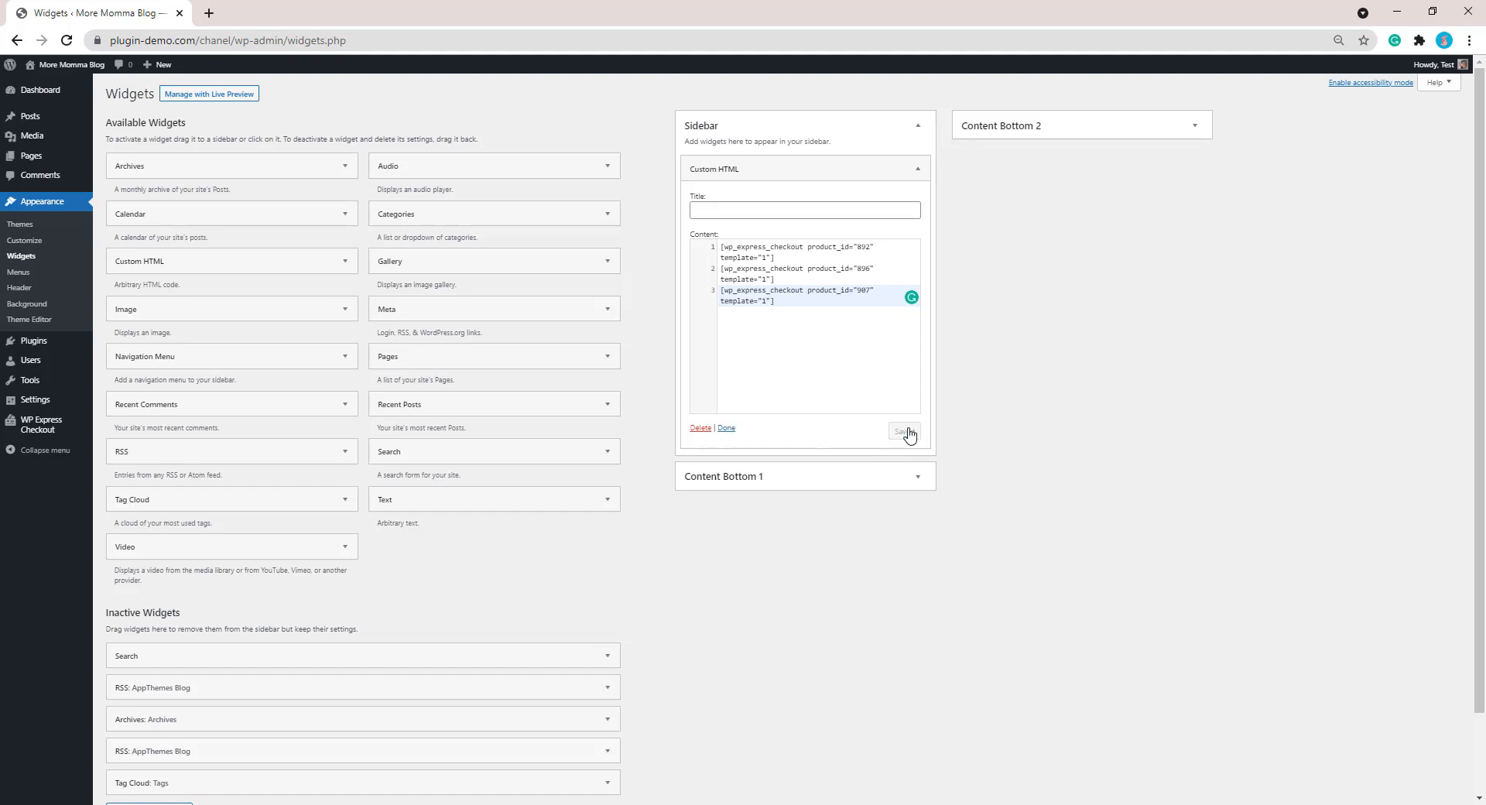
Open the live site in a new tab and scroll to the sidebar products
{"action": "left_click", "coordinate": [903, 431]}
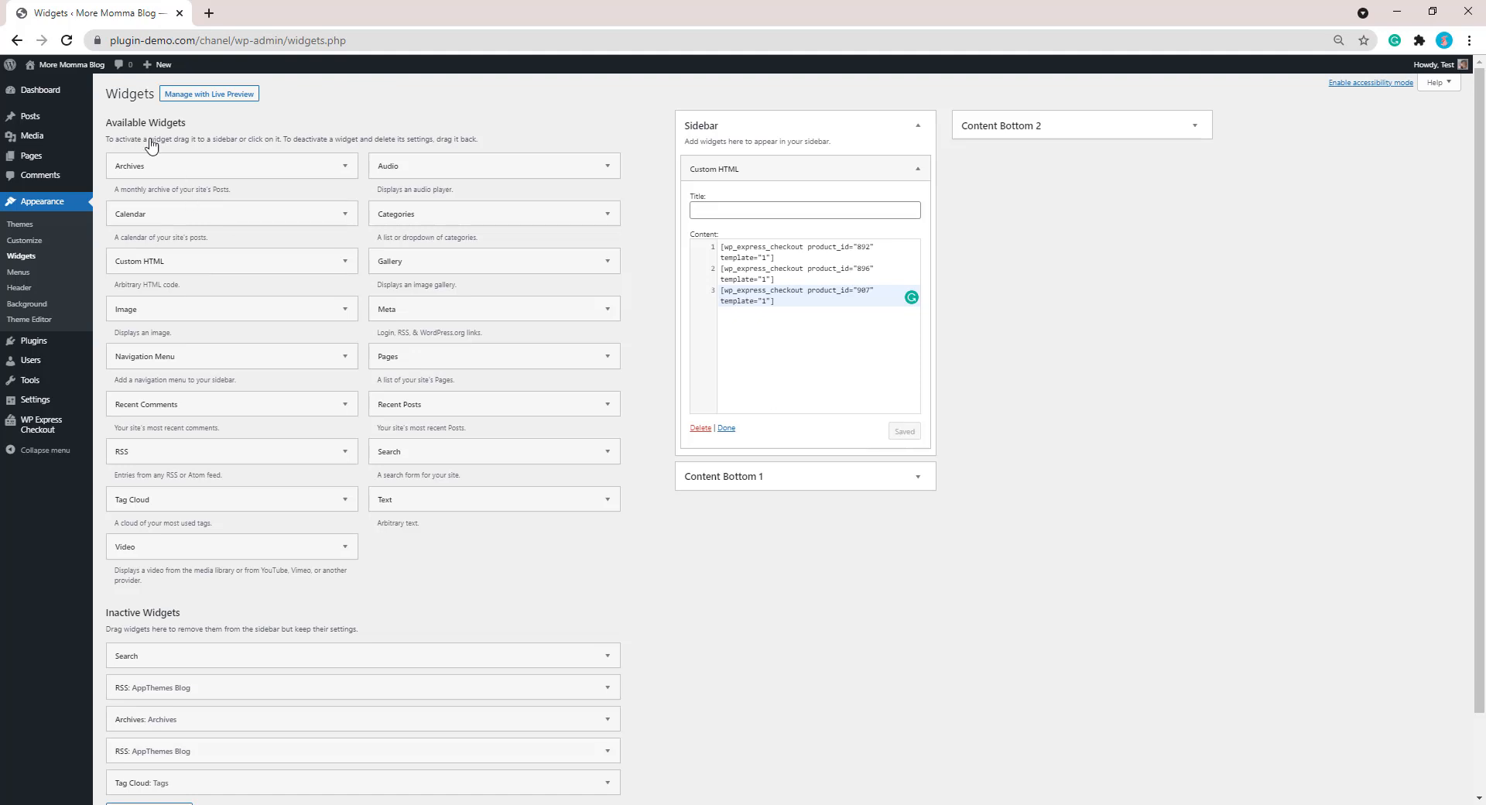
{"action": "right_click", "coordinate": [66, 64]}
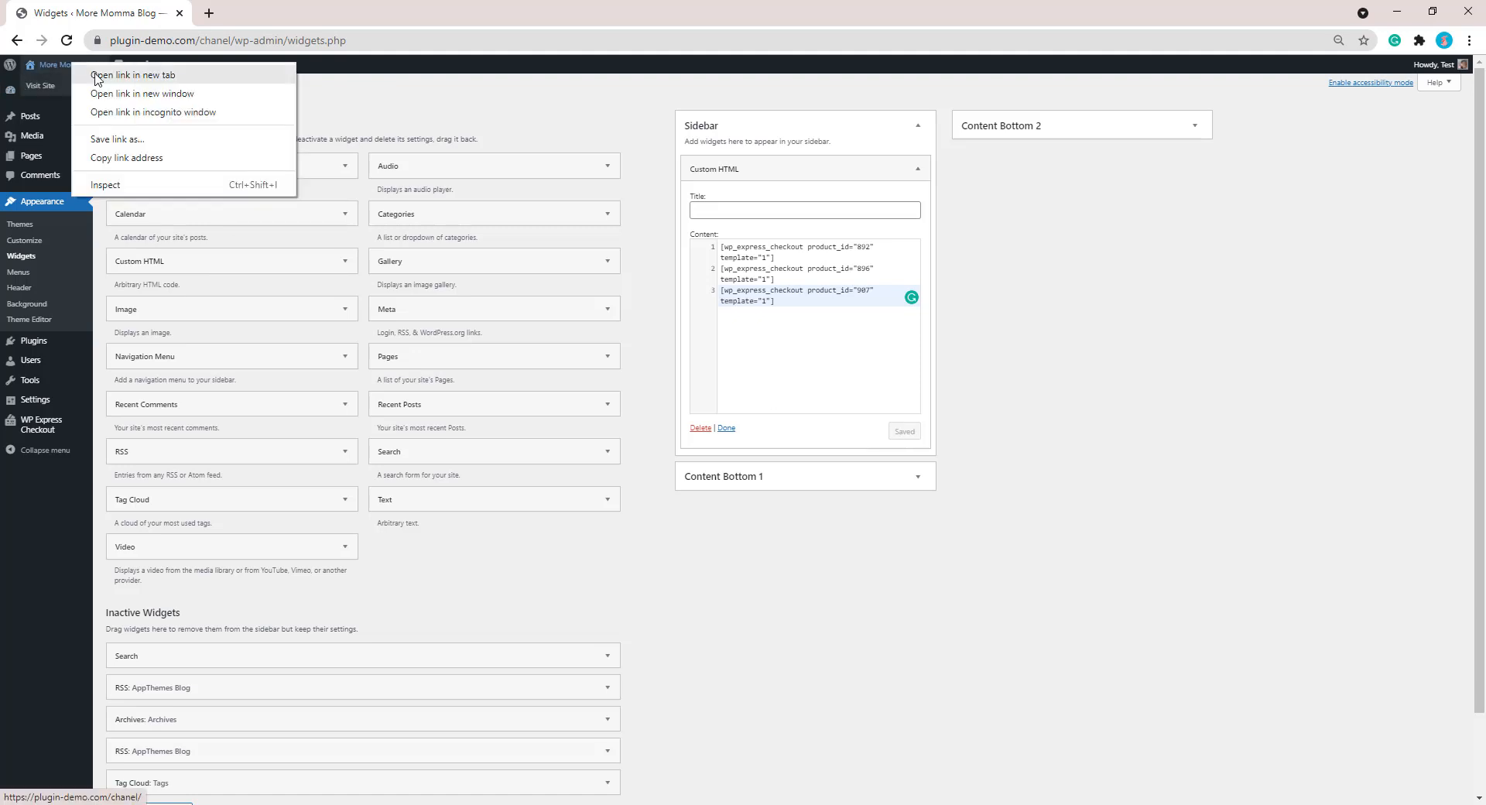
{"action": "left_click", "coordinate": [132, 75]}
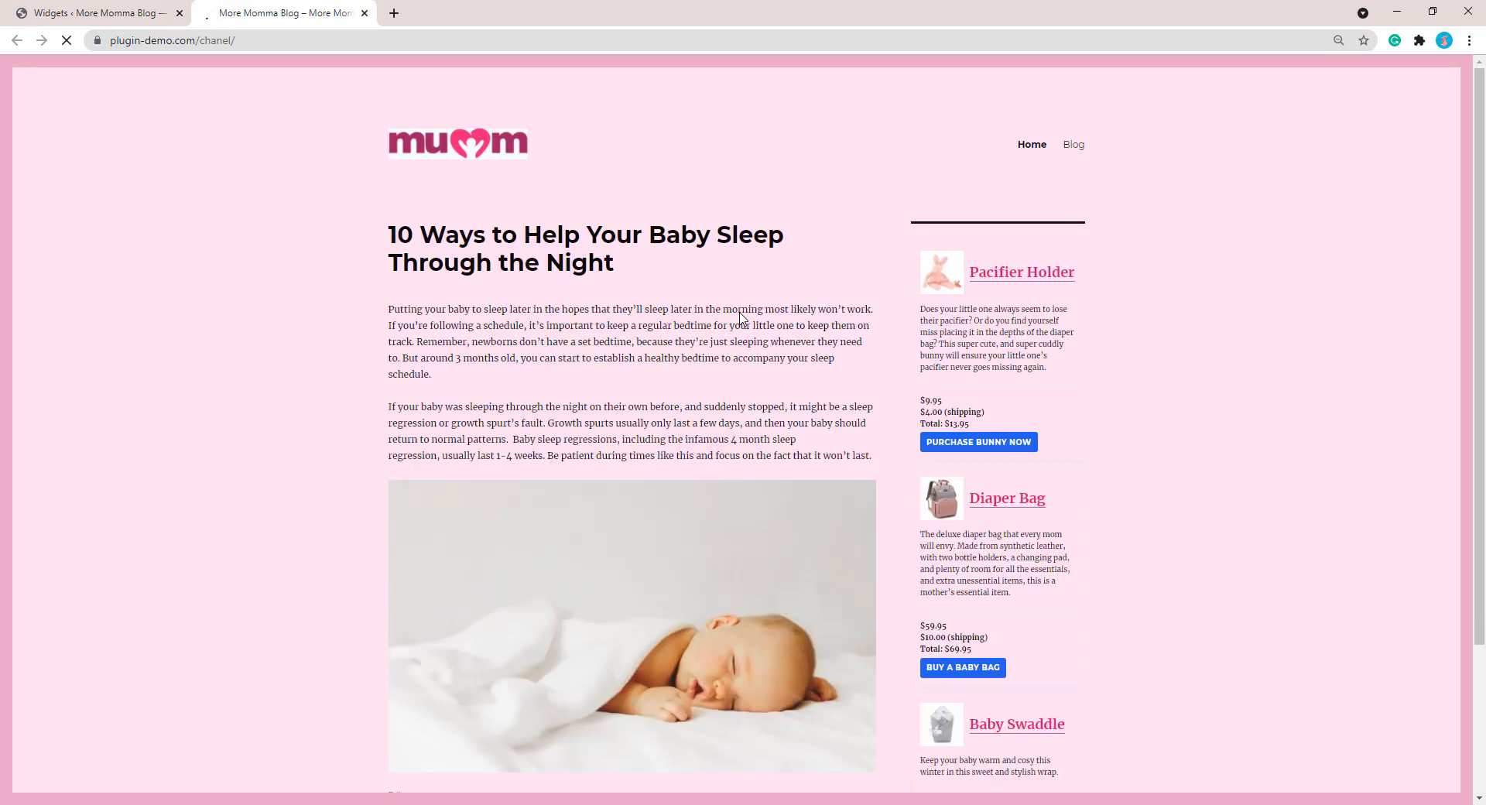
{"action": "scroll", "scroll_direction": "down", "scroll_amount": 3}
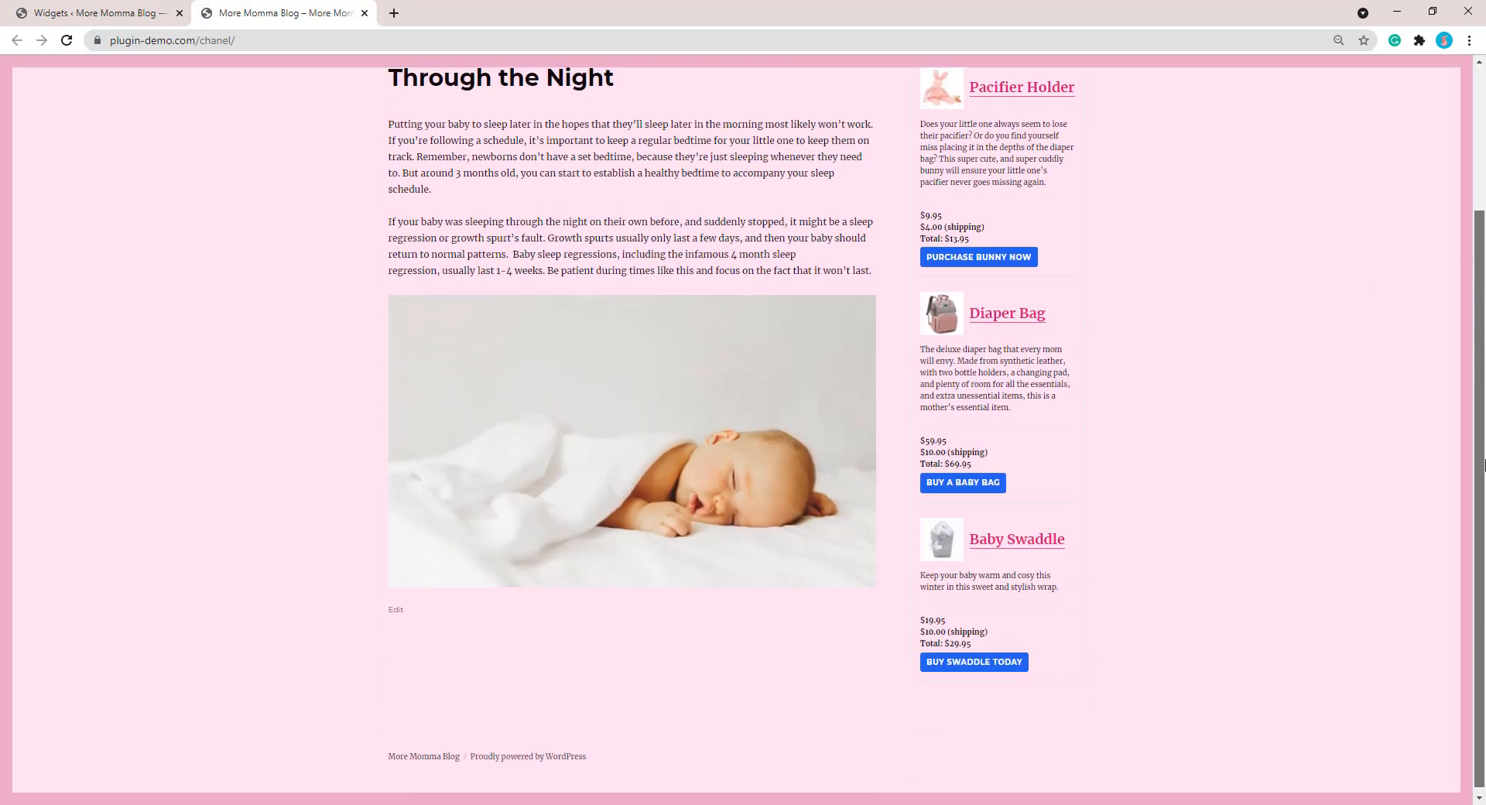
{"action": "scroll", "scroll_direction": "down", "scroll_amount": 3}
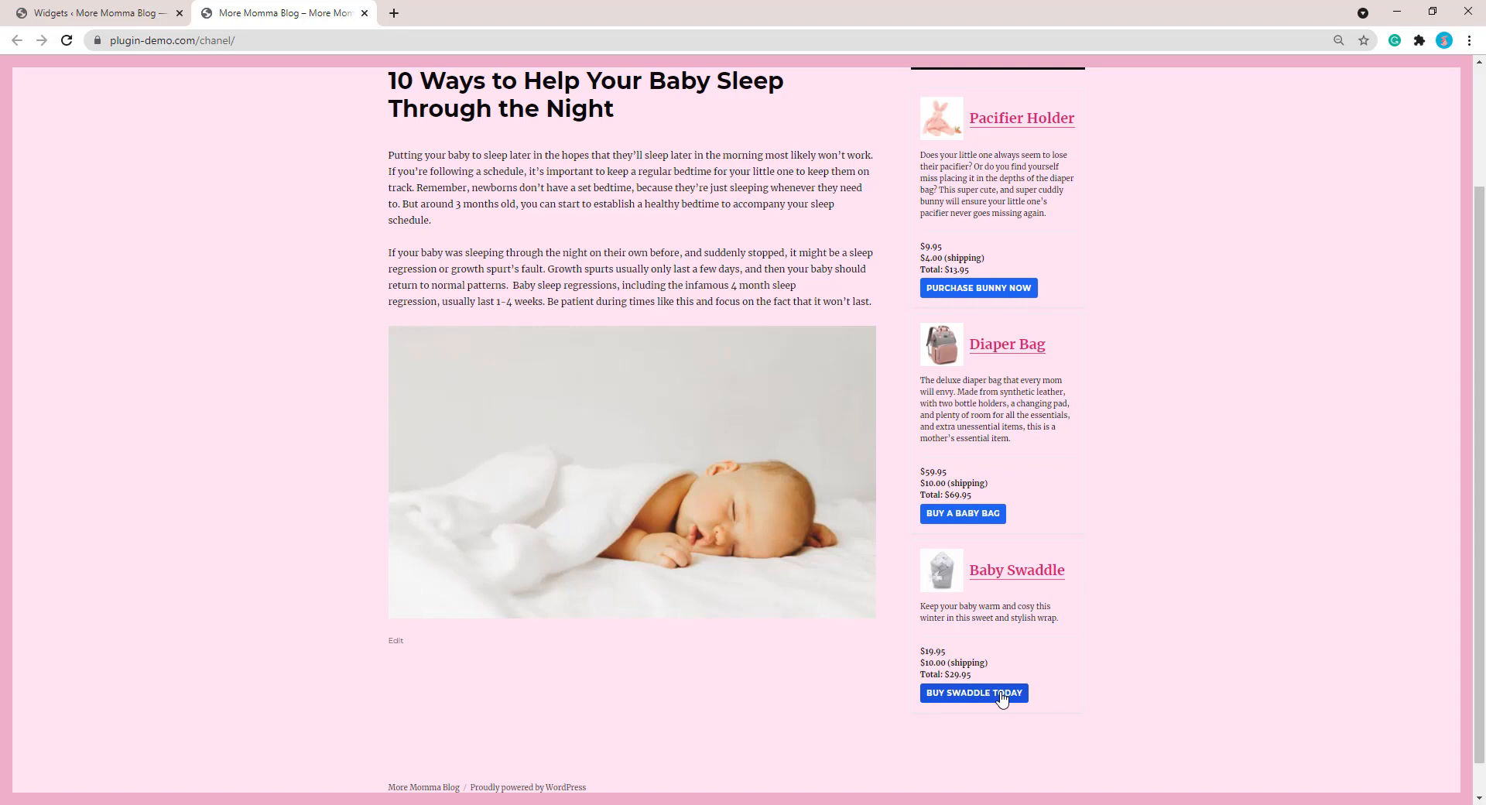
Try the Baby Swaddle 'Buy Swaddle Today' popup, then close it
{"action": "left_click", "coordinate": [974, 692]}
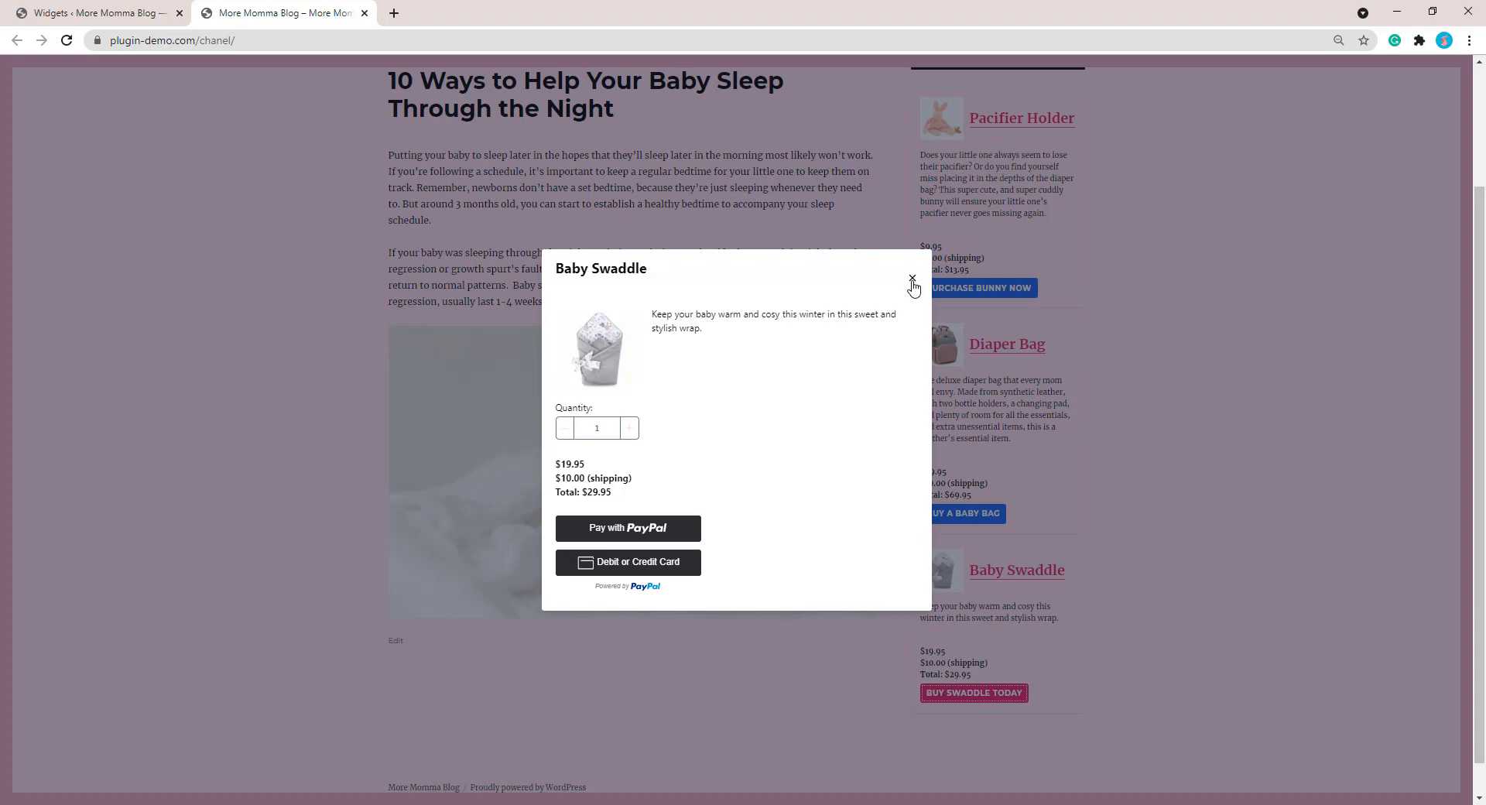
{"action": "left_click", "coordinate": [912, 281]}
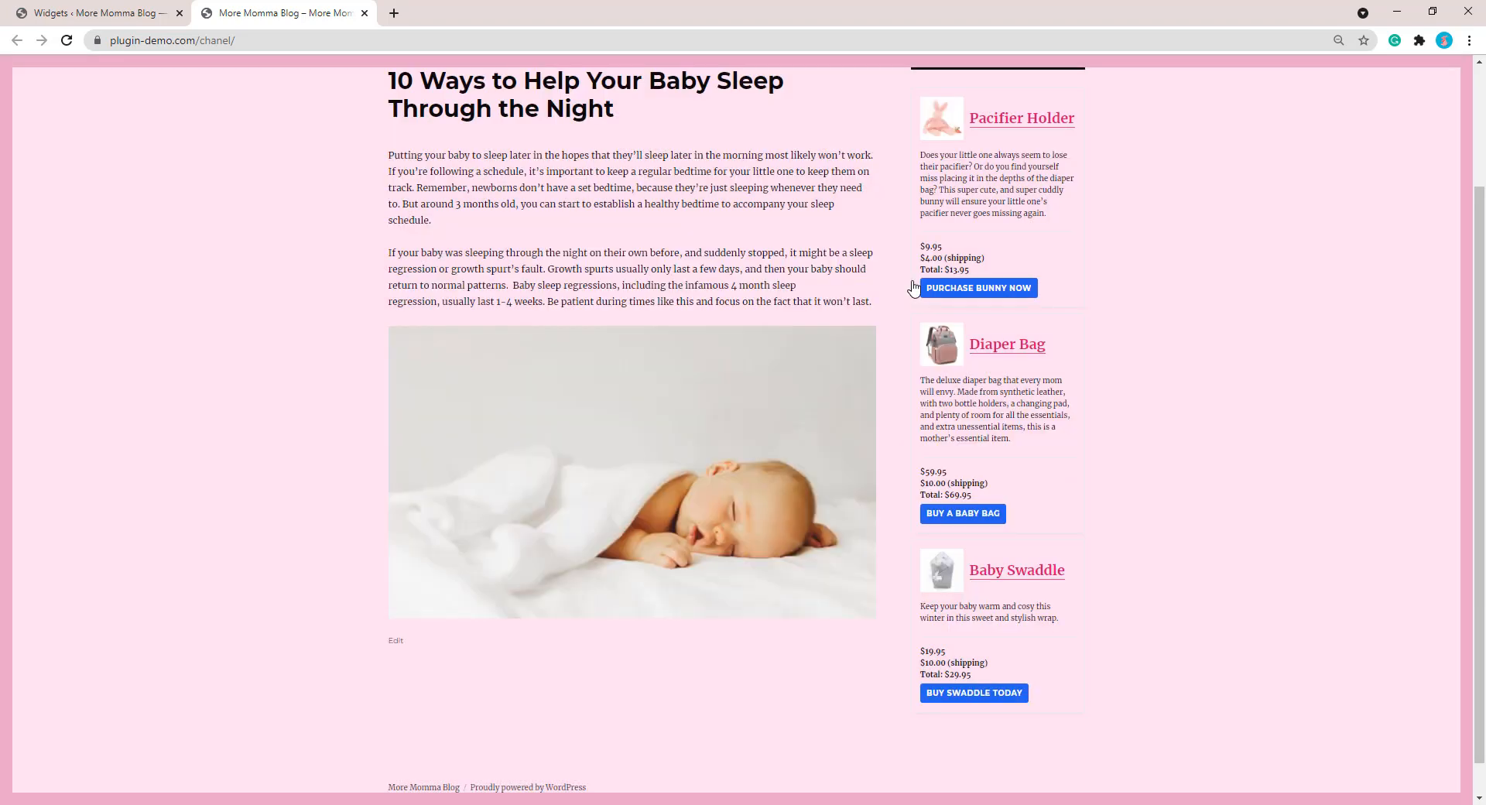
{"action": "scroll", "scroll_direction": "up", "scroll_amount": 3}
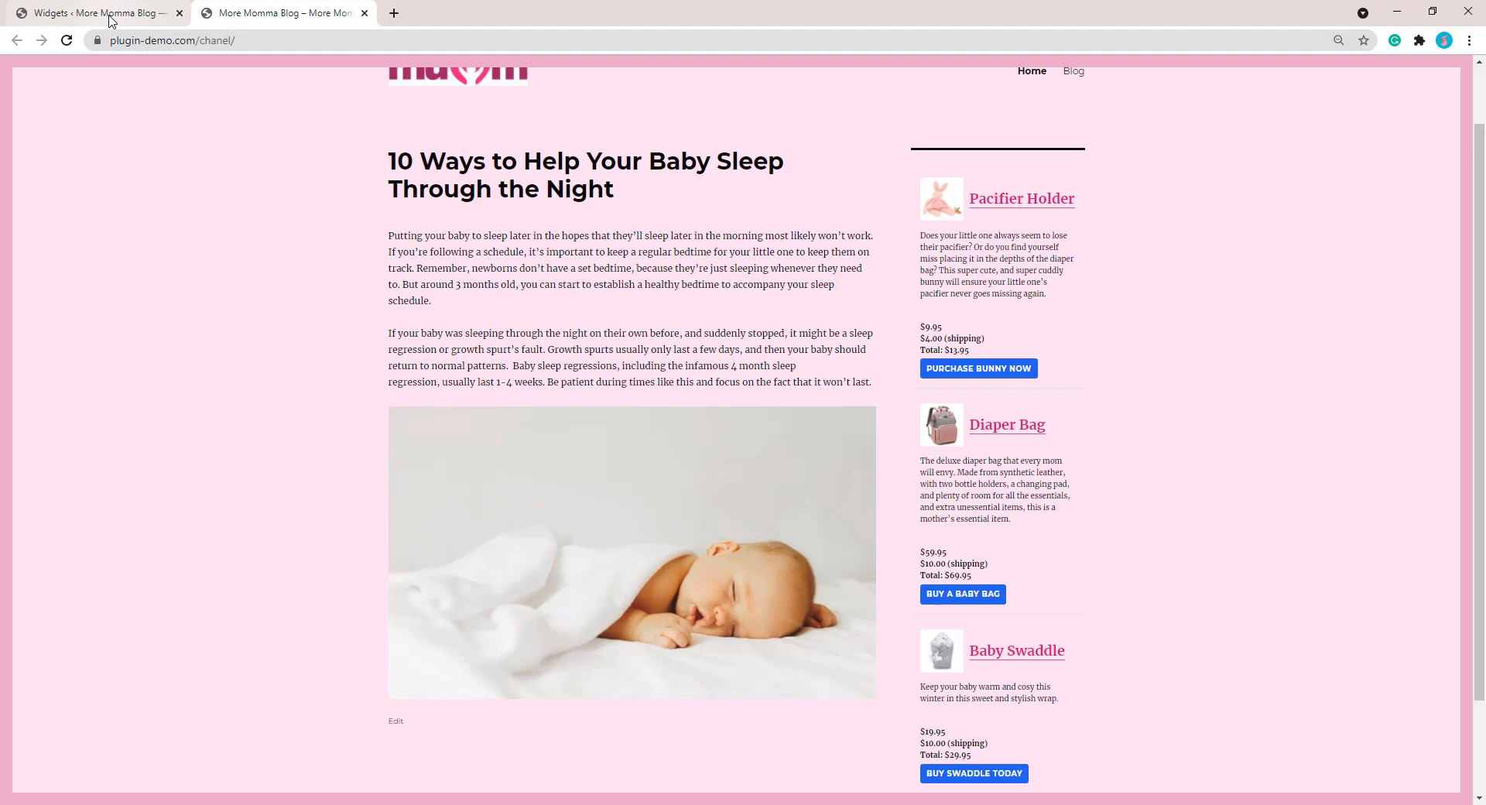
Uncheck 'Show in a Popup/Modal Window' in WP Express Checkout settings and save
{"action": "left_click", "coordinate": [89, 12]}
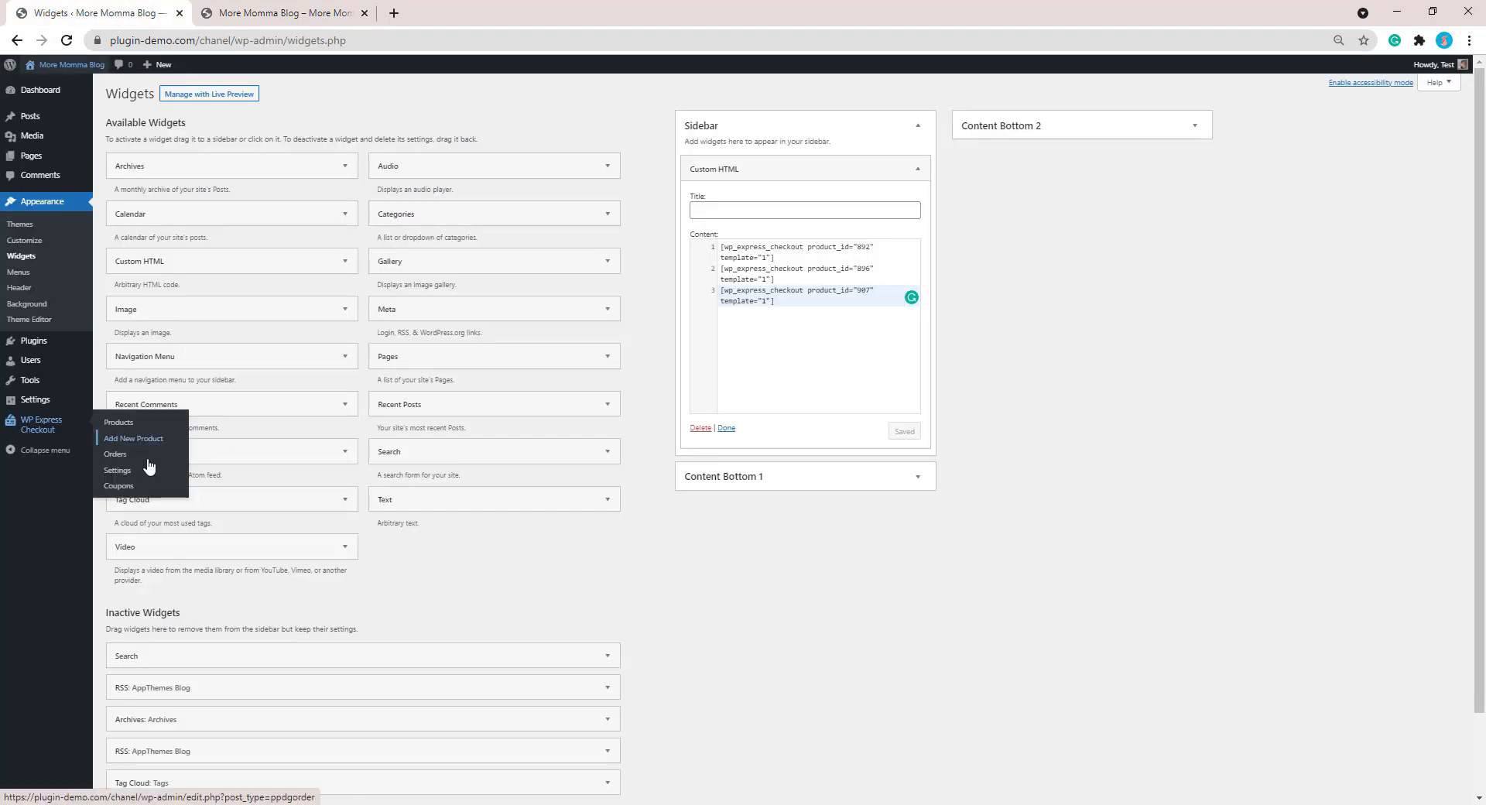
{"action": "mouse_move", "coordinate": [117, 471]}
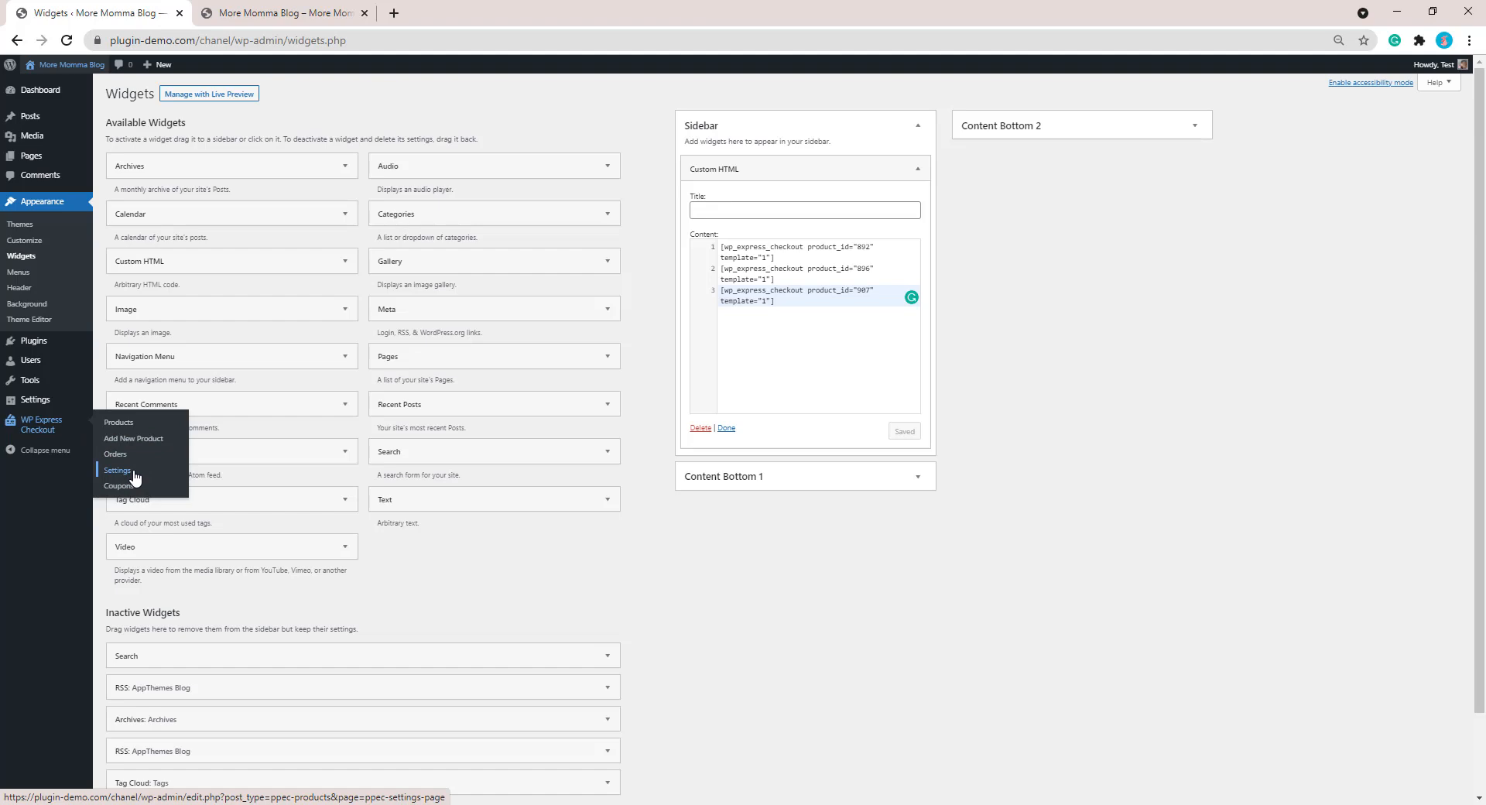
{"action": "left_click", "coordinate": [118, 472]}
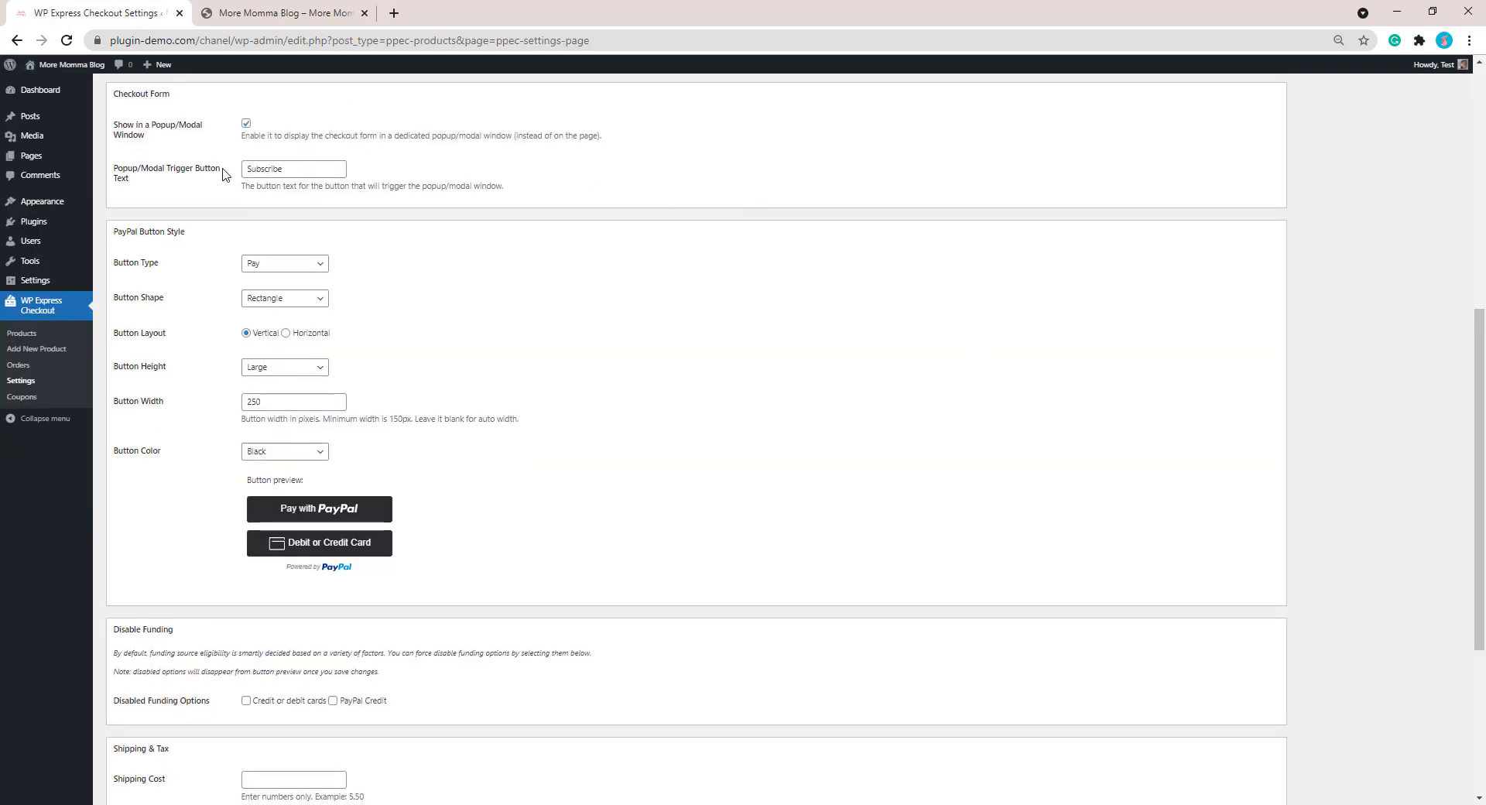
{"action": "left_click", "coordinate": [245, 123]}
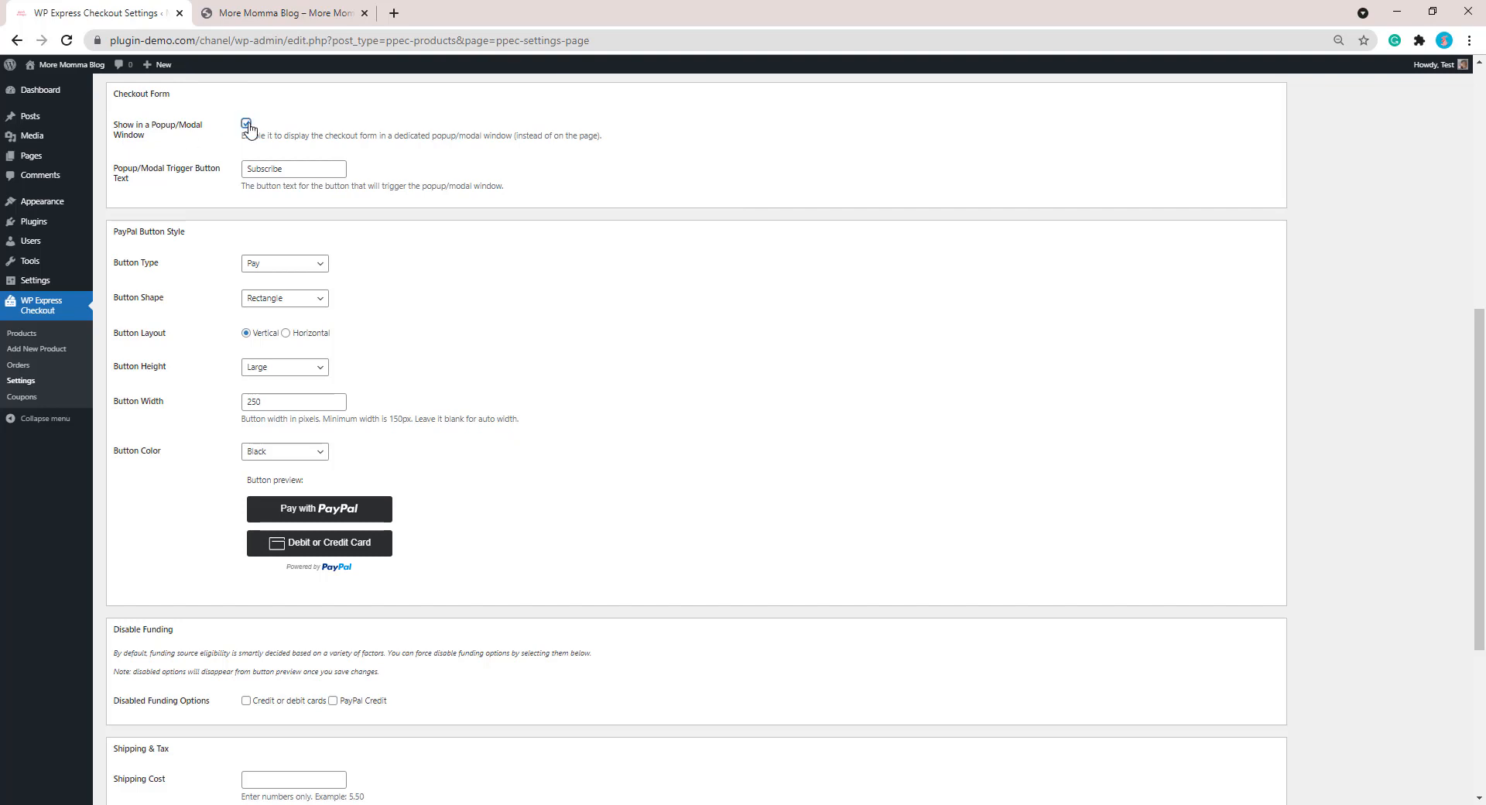
{"action": "left_click", "coordinate": [246, 123]}
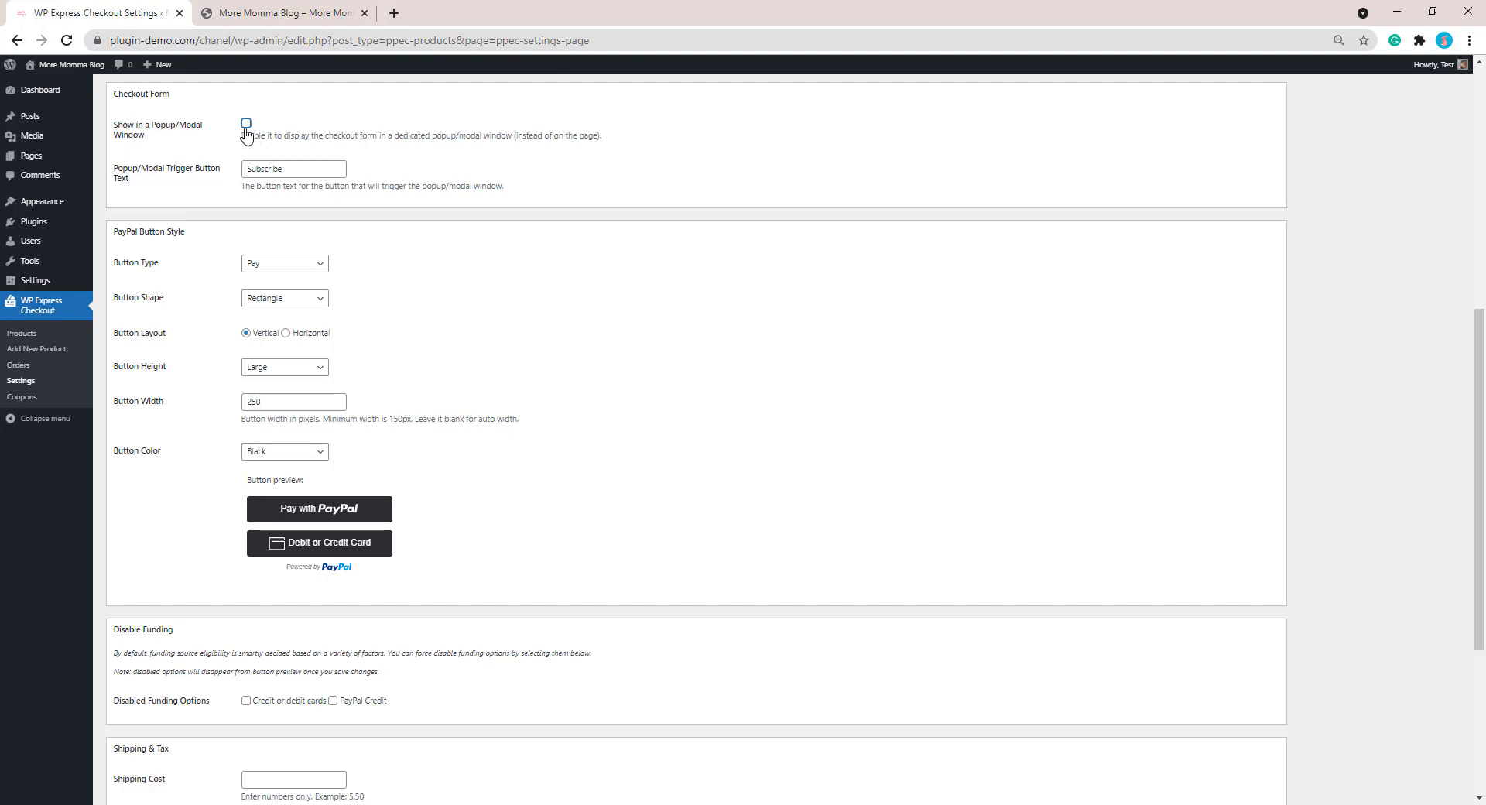
{"action": "mouse_move", "coordinate": [246, 135]}
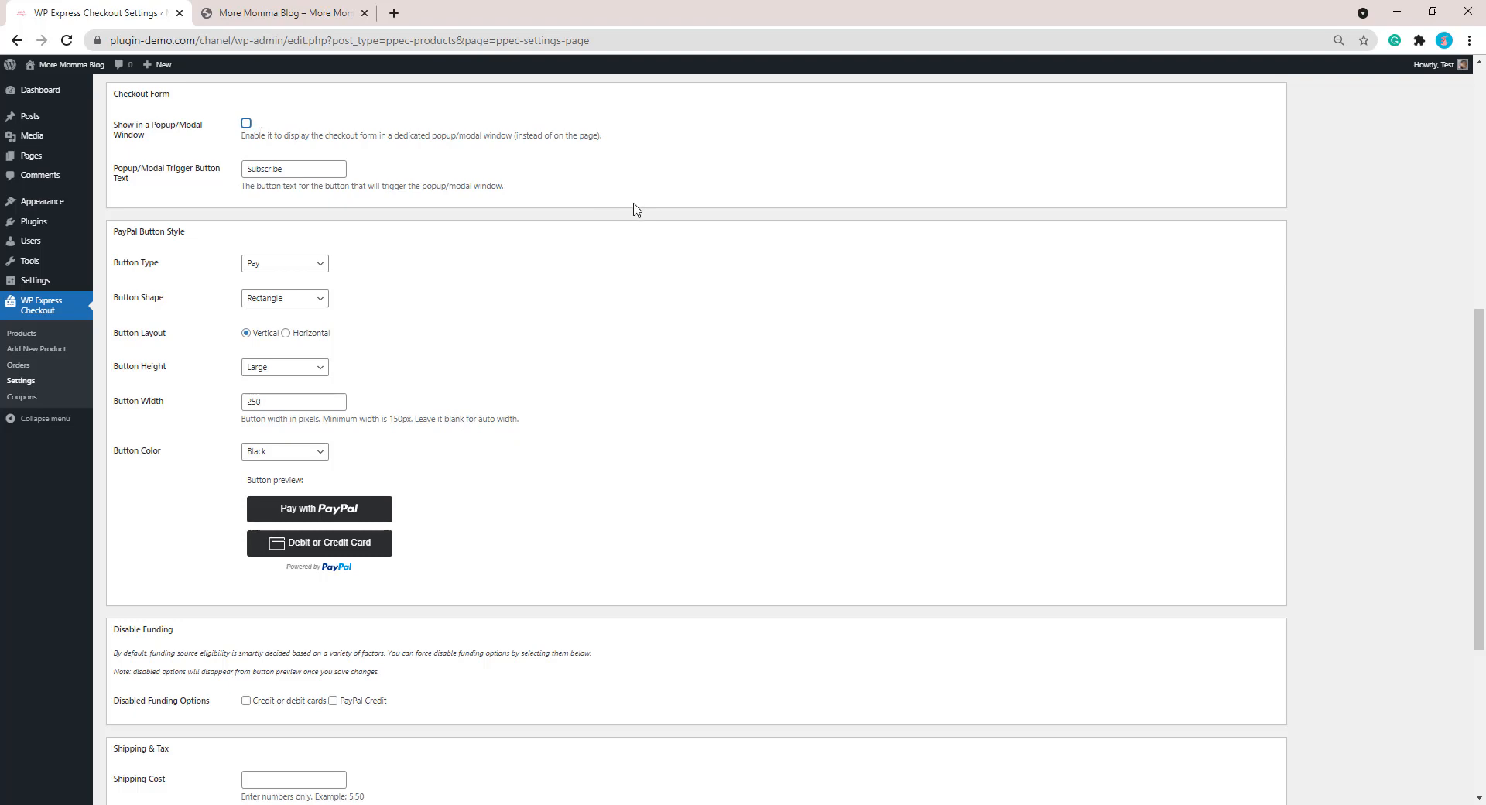
{"action": "scroll", "scroll_direction": "down", "scroll_amount": 3}
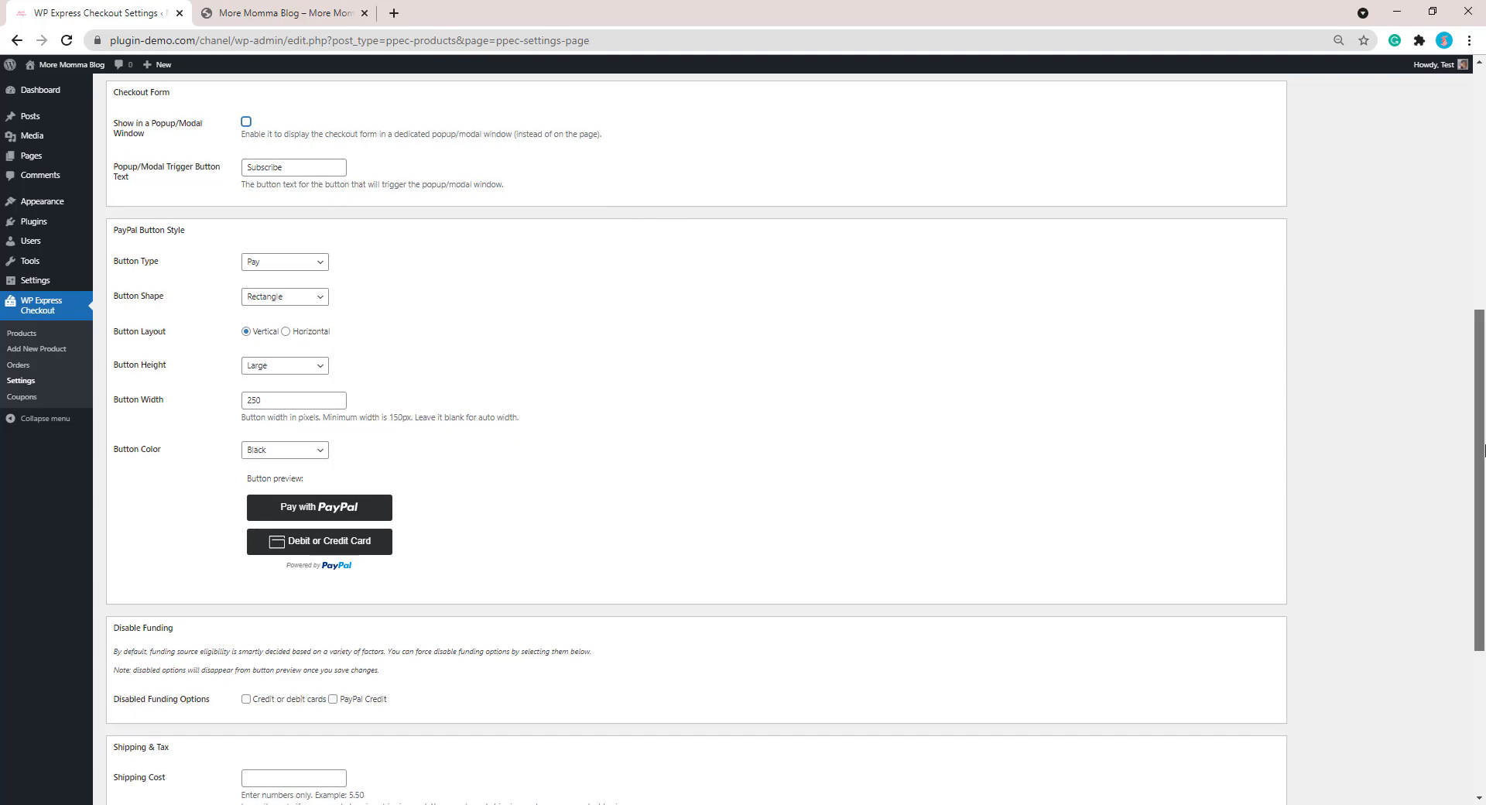
{"action": "scroll", "scroll_direction": "down", "scroll_amount": 3}
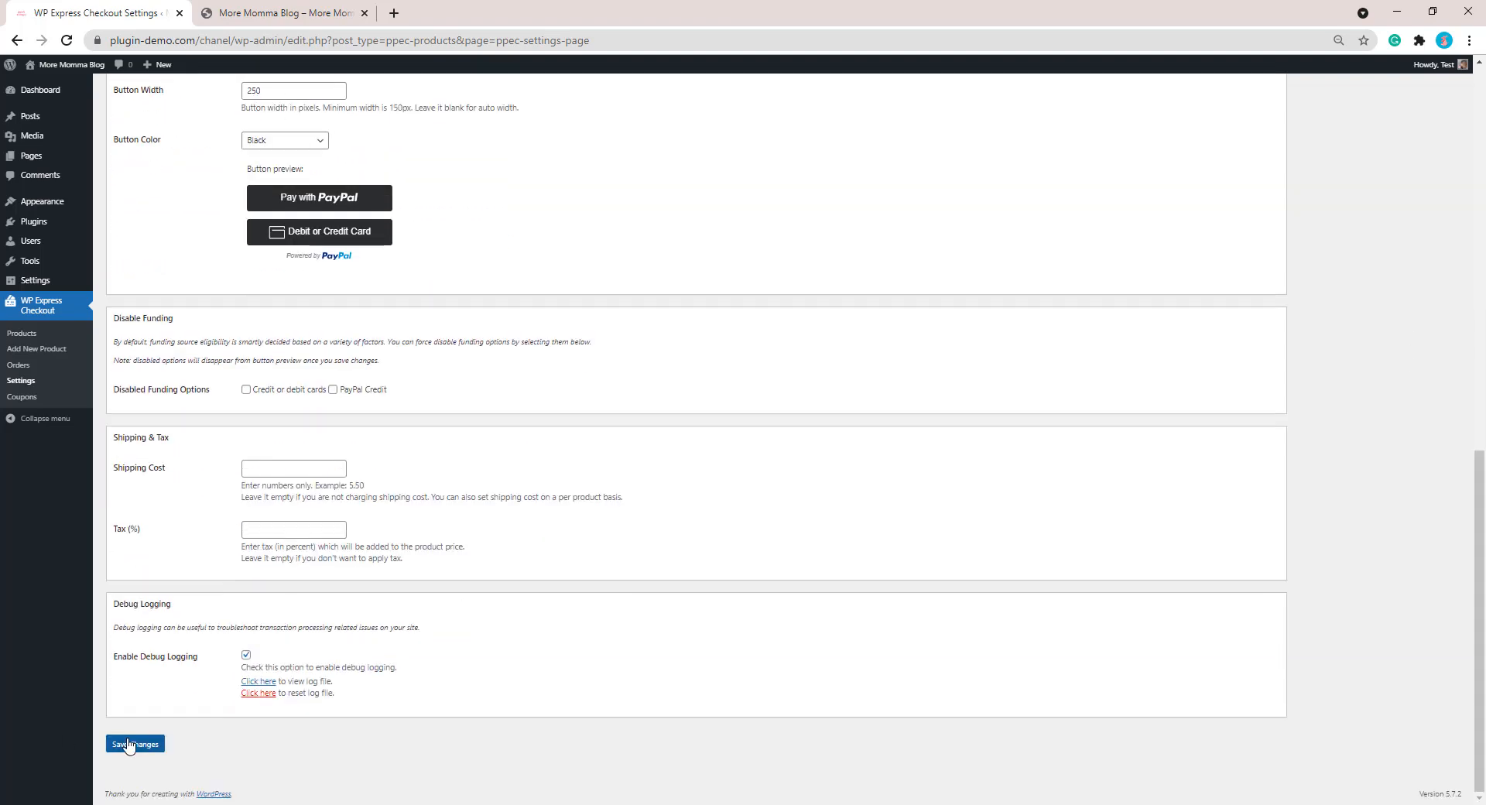
{"action": "left_click", "coordinate": [280, 12]}
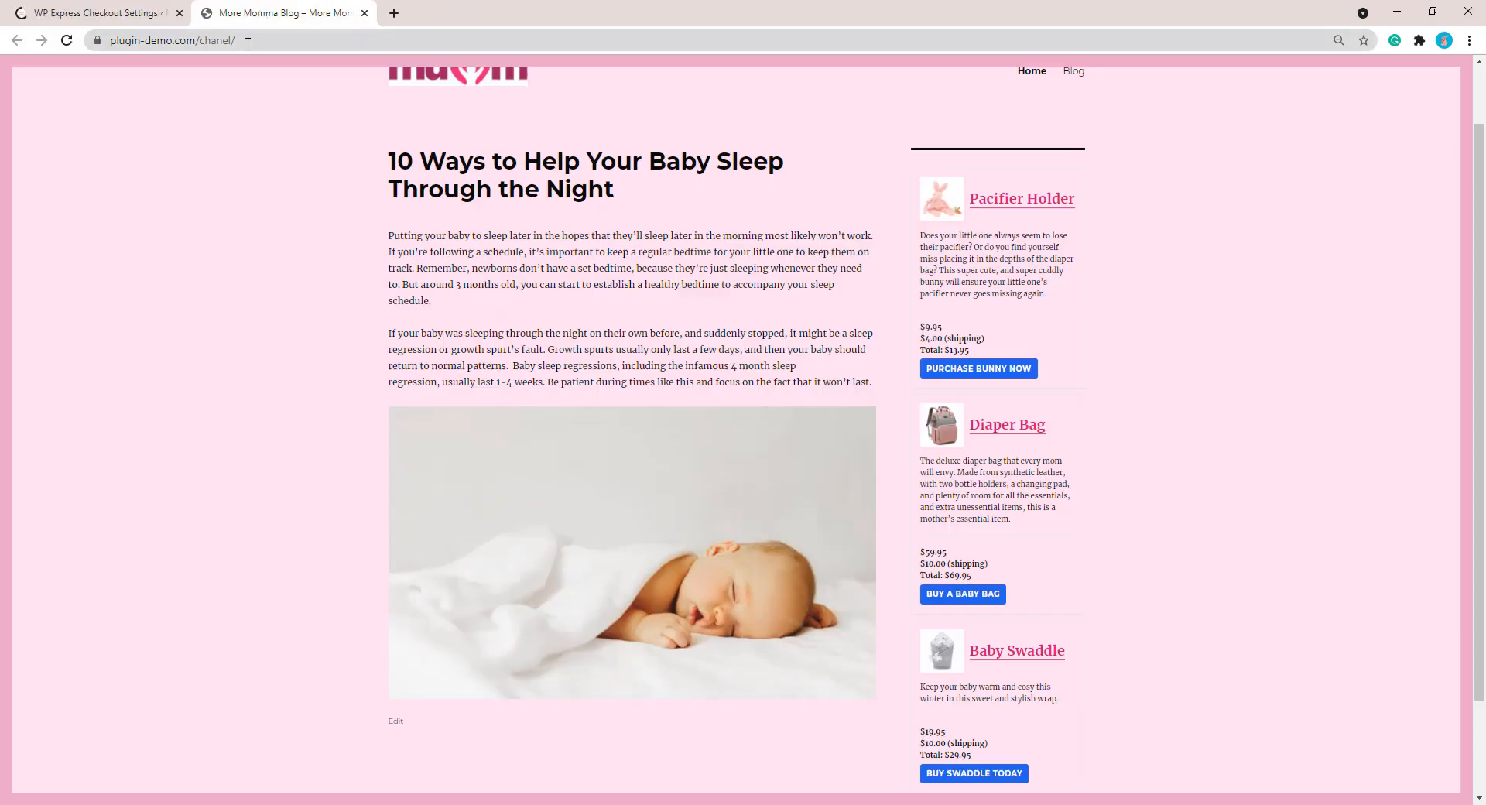
Reload the blog and check the sidebar's inline quantity, colour and PayPal buttons
{"action": "left_click", "coordinate": [977, 368]}
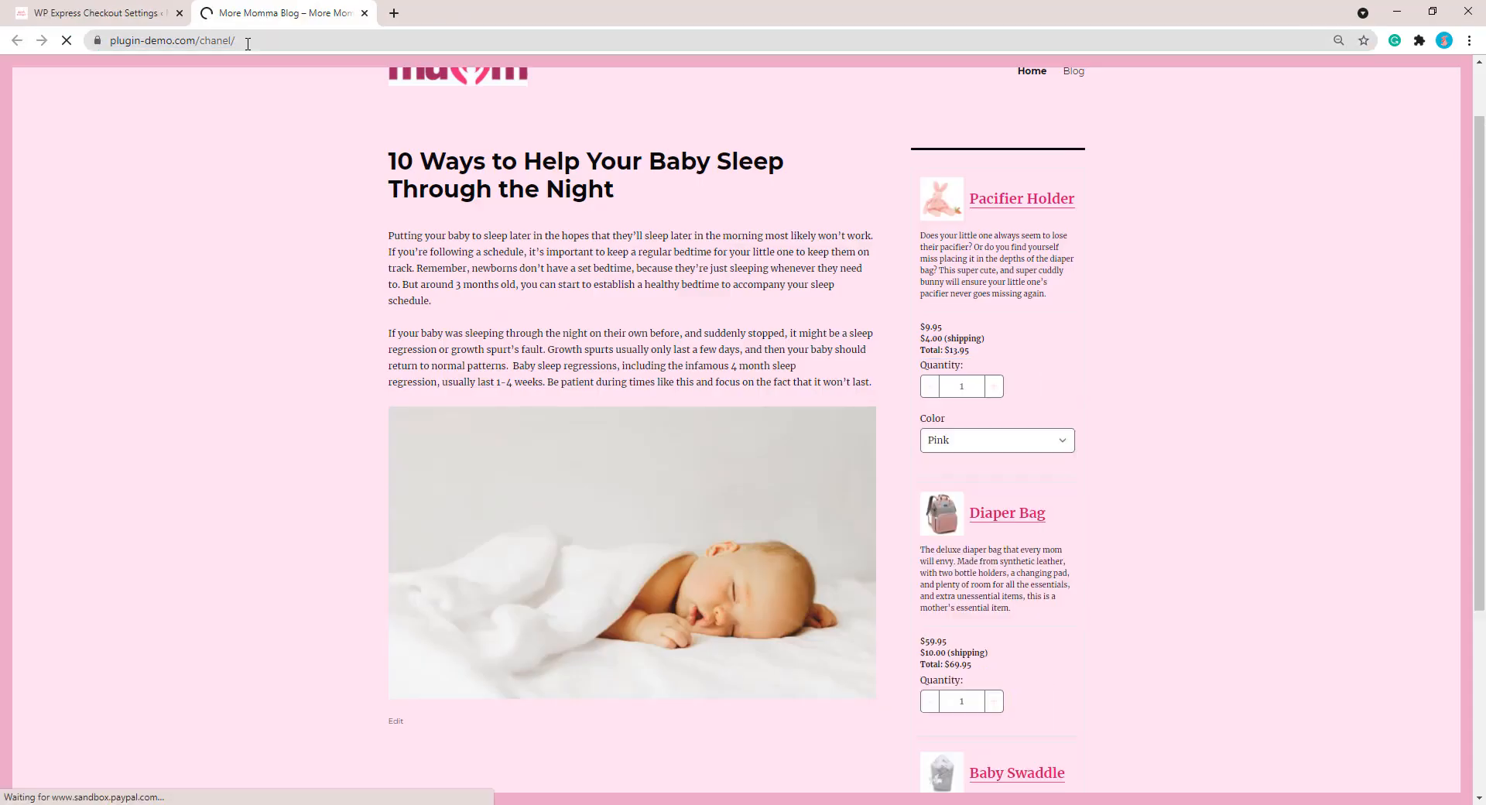
{"action": "scroll", "scroll_direction": "down", "scroll_amount": 3}
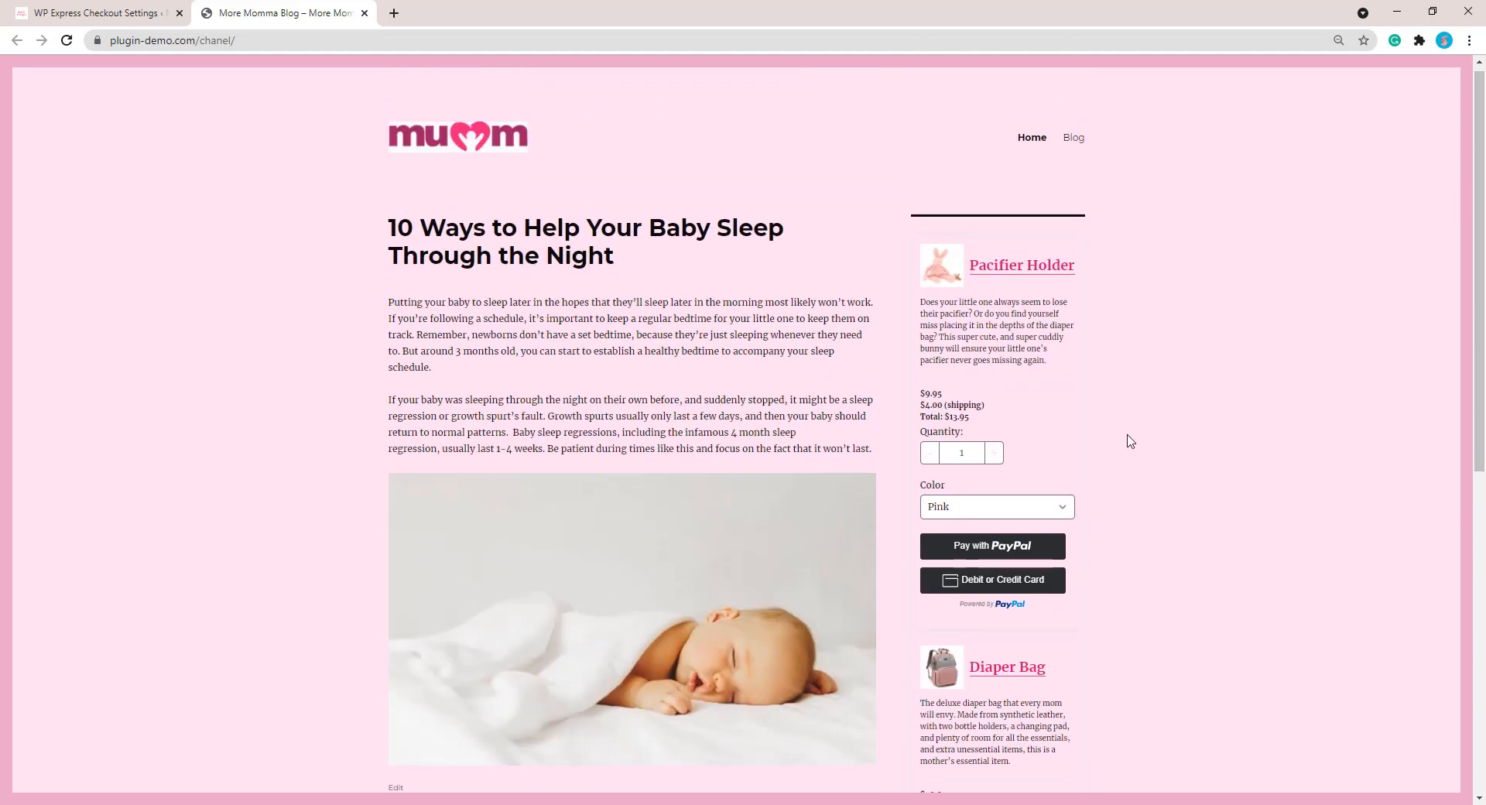
{"action": "mouse_move", "coordinate": [891, 352]}
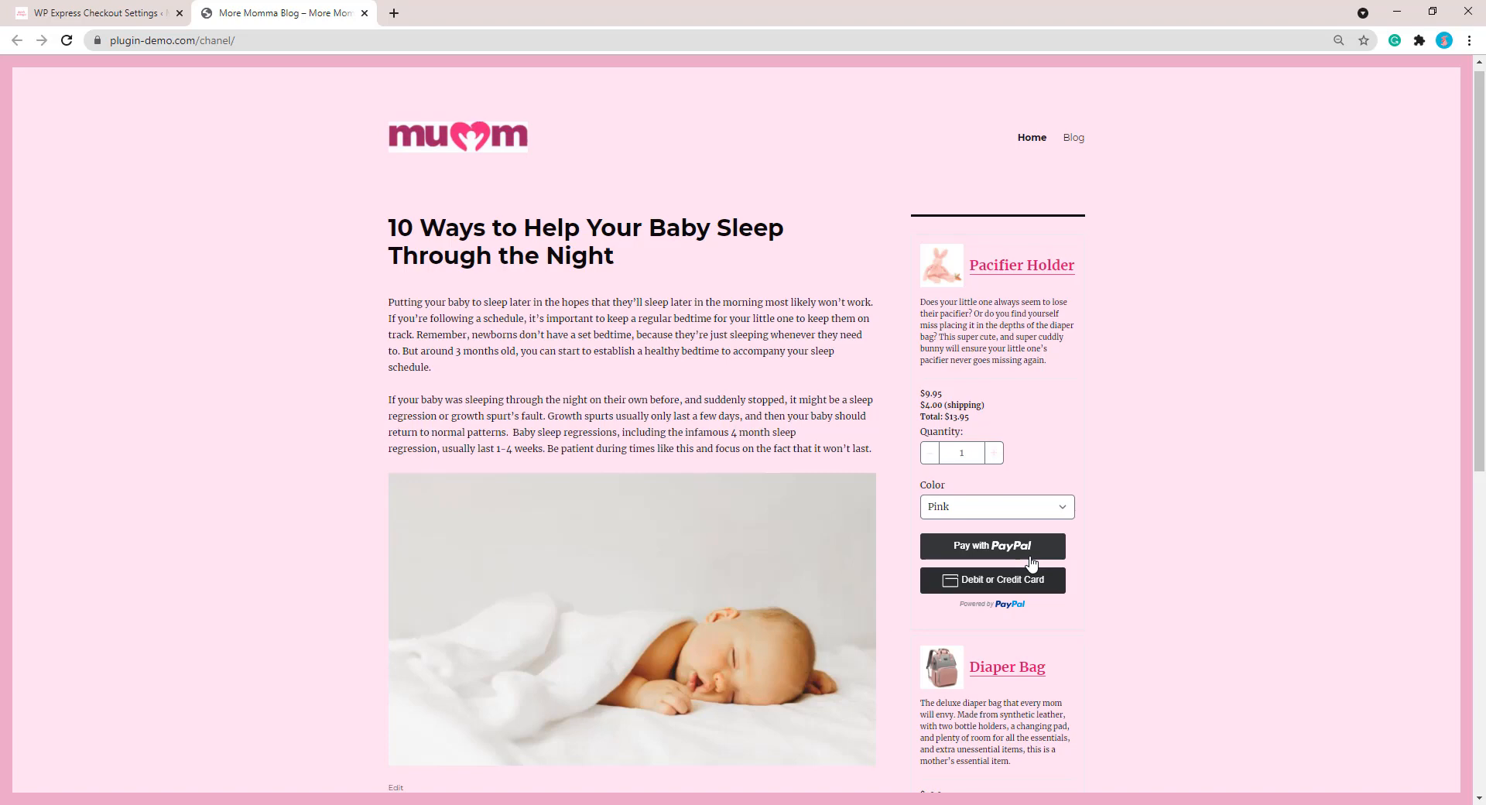
{"action": "mouse_move", "coordinate": [915, 471]}
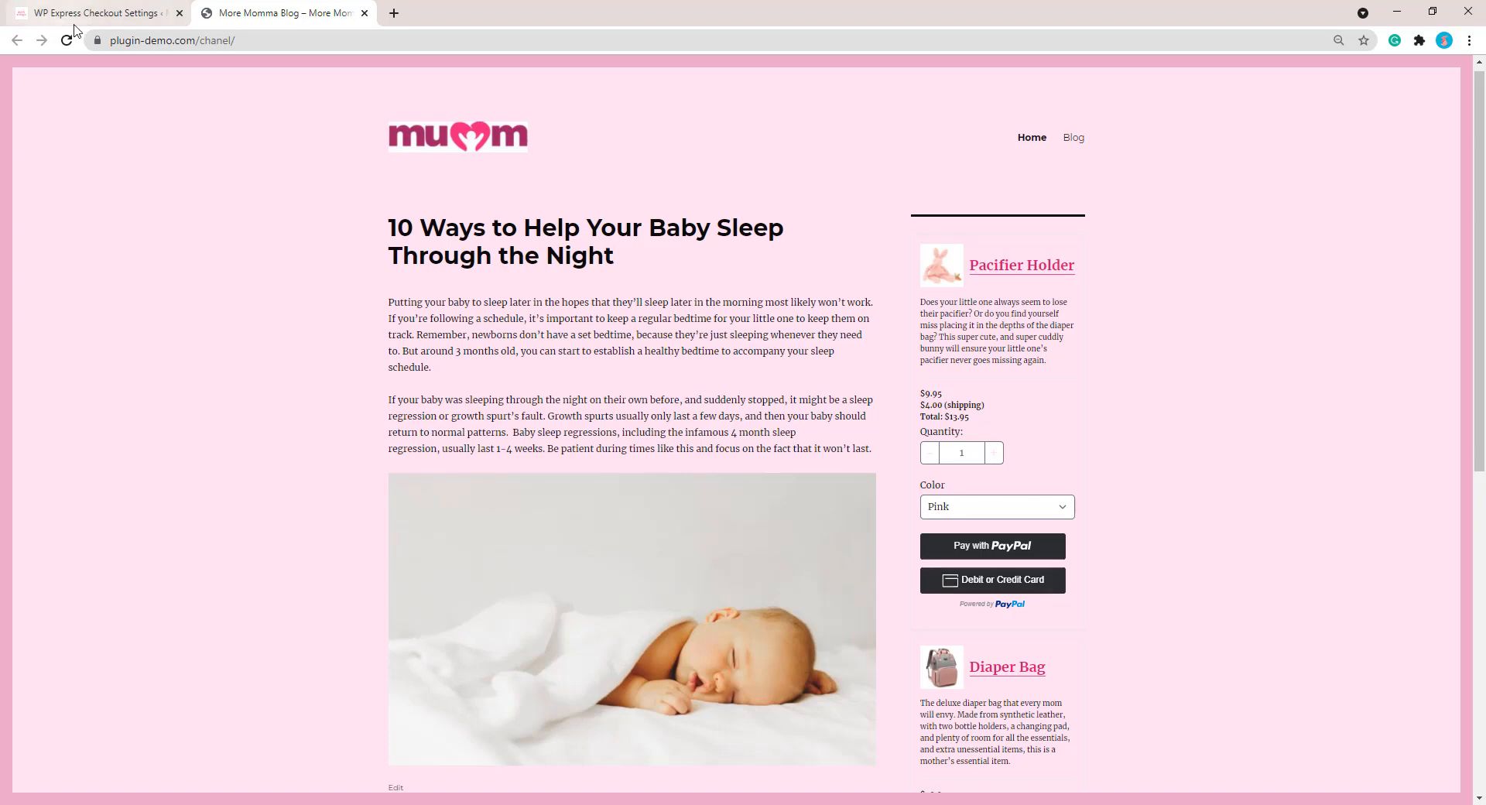
{"action": "left_click", "coordinate": [90, 12]}
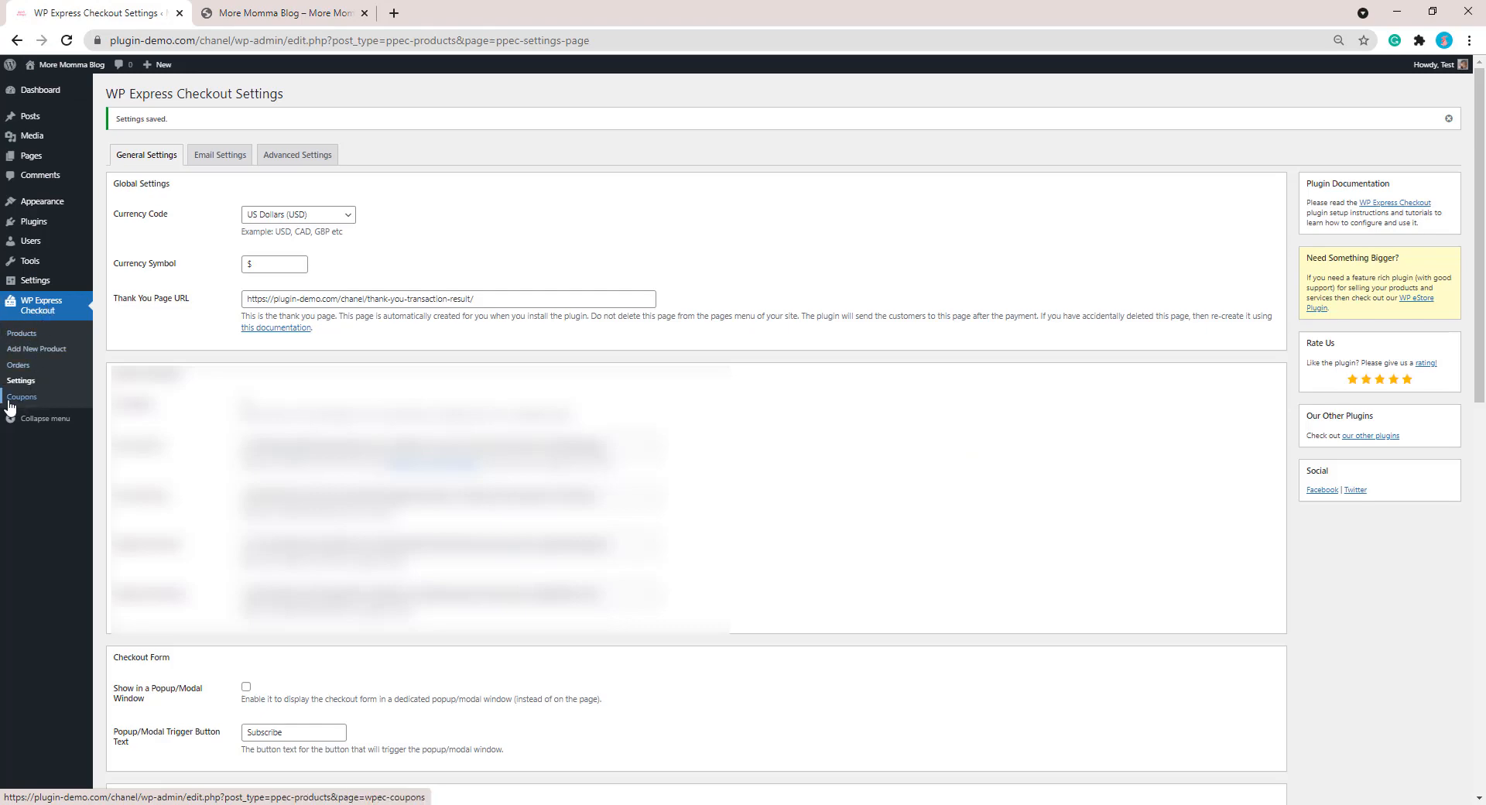
Review the 42 orders, newest a paid $13.95 Pacifier Holder, then return to the blog
{"action": "left_click", "coordinate": [22, 396]}
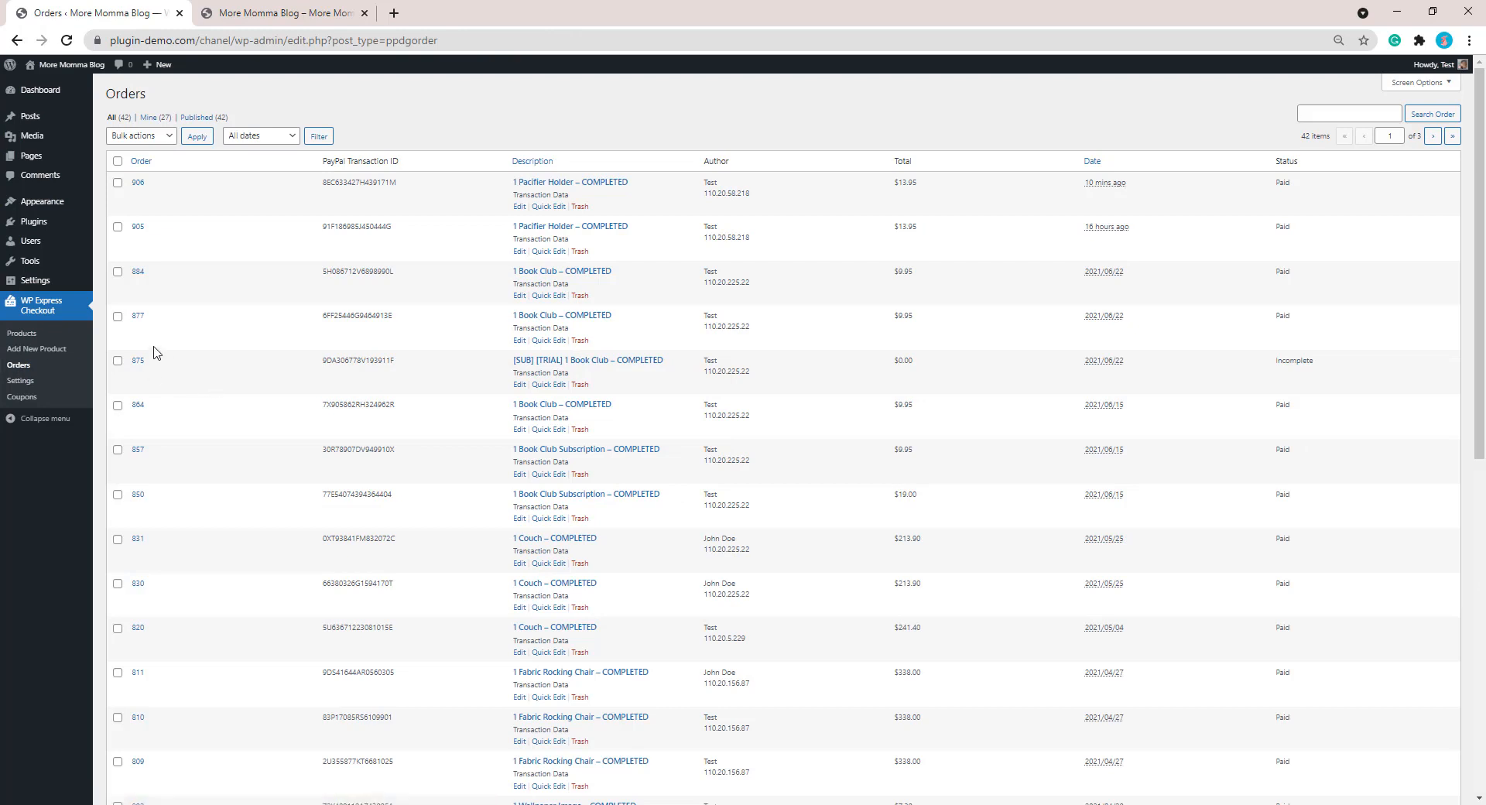
{"action": "mouse_move", "coordinate": [1099, 164]}
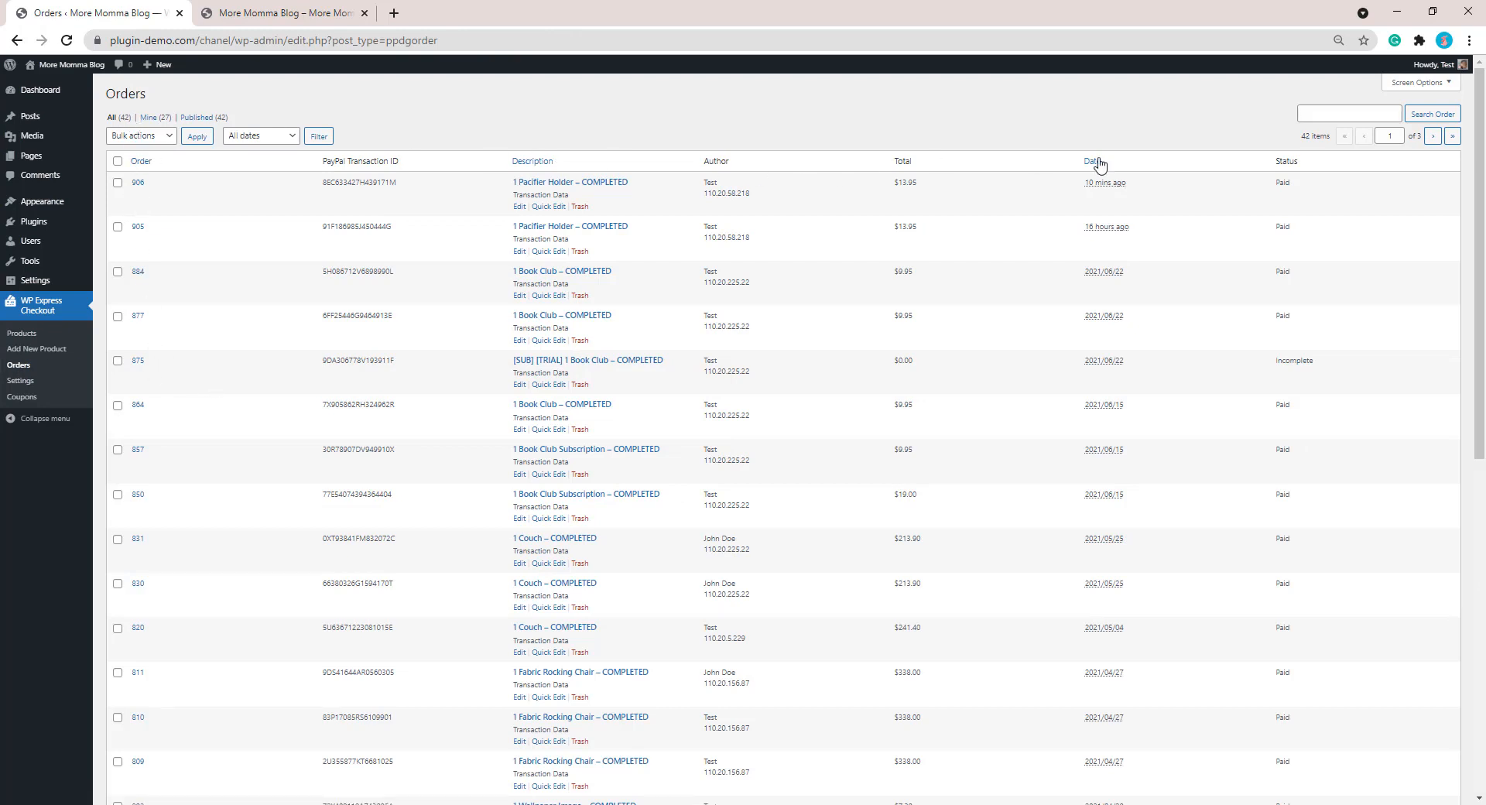
{"action": "mouse_move", "coordinate": [156, 208]}
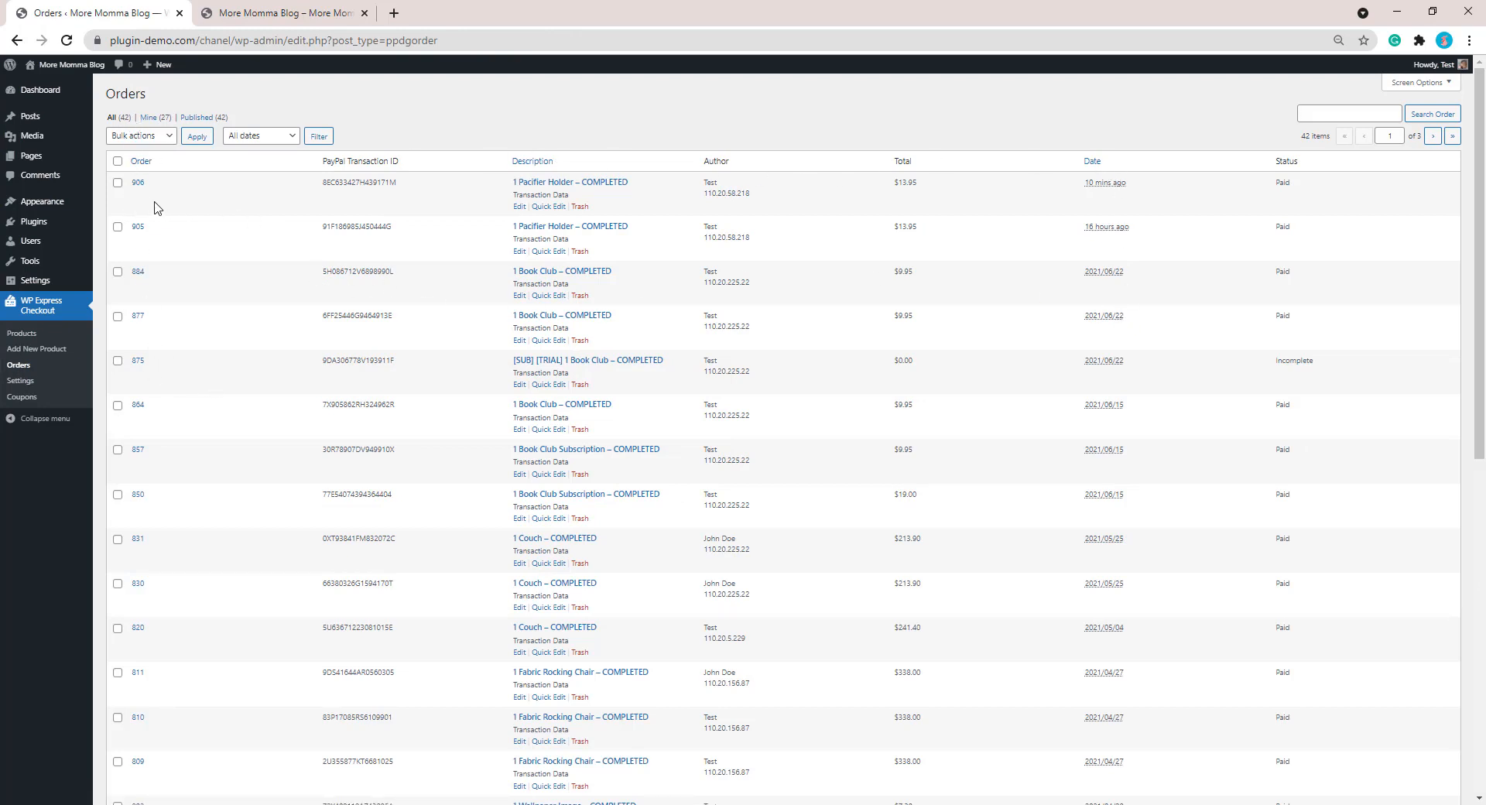
{"action": "mouse_move", "coordinate": [540, 190]}
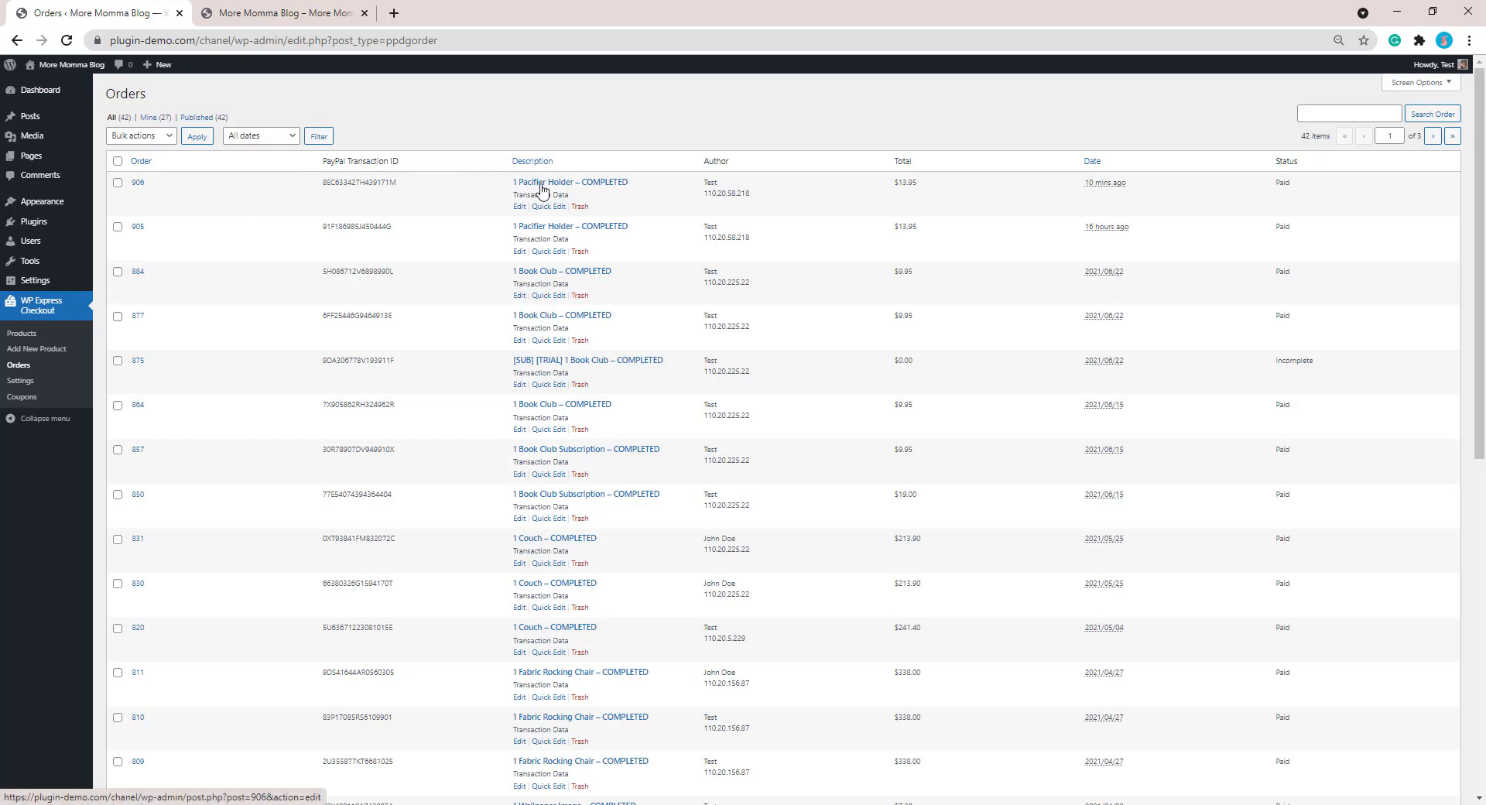
{"action": "mouse_move", "coordinate": [1005, 227]}
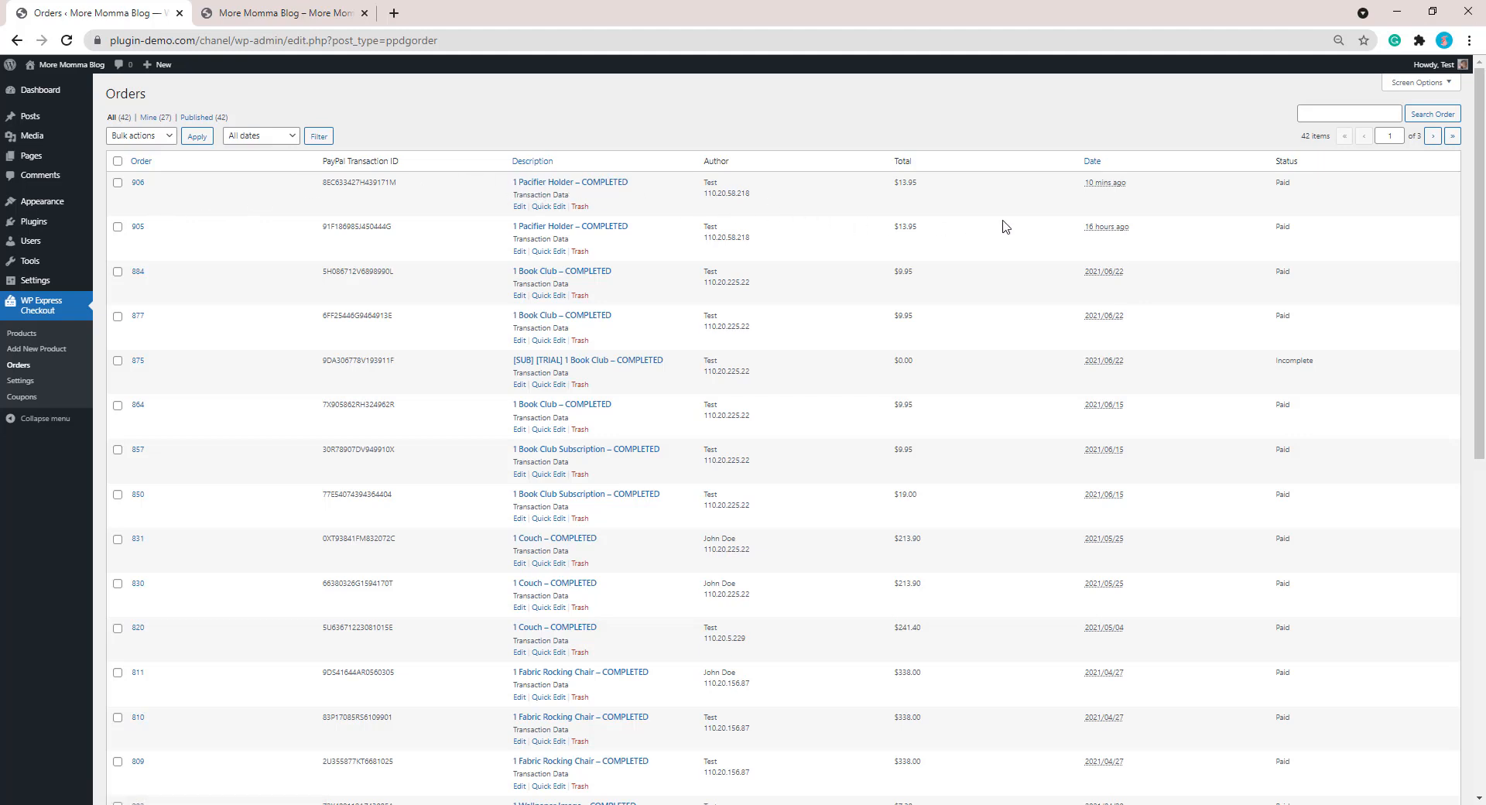
{"action": "mouse_move", "coordinate": [522, 187]}
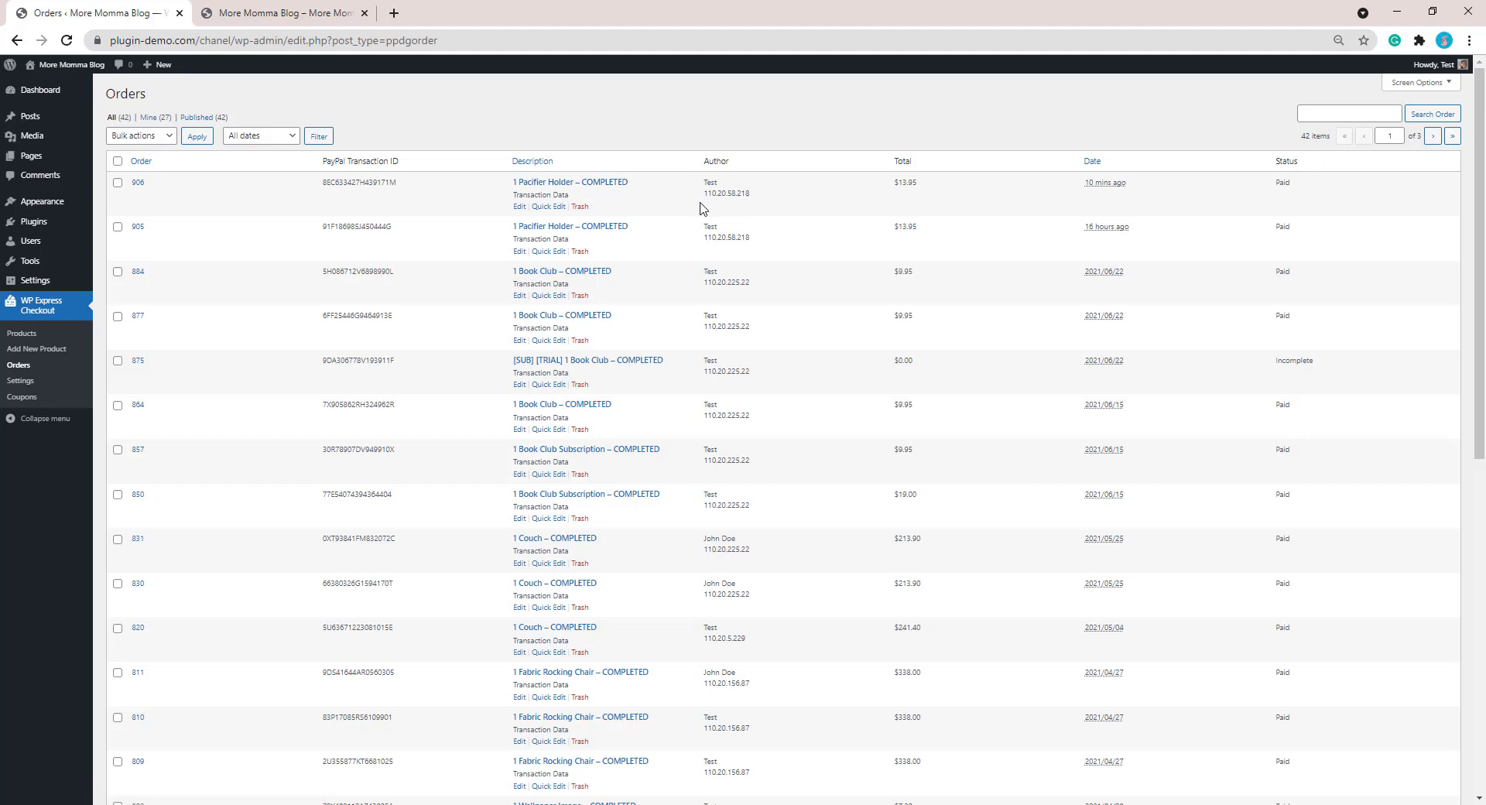
{"action": "mouse_move", "coordinate": [924, 203]}
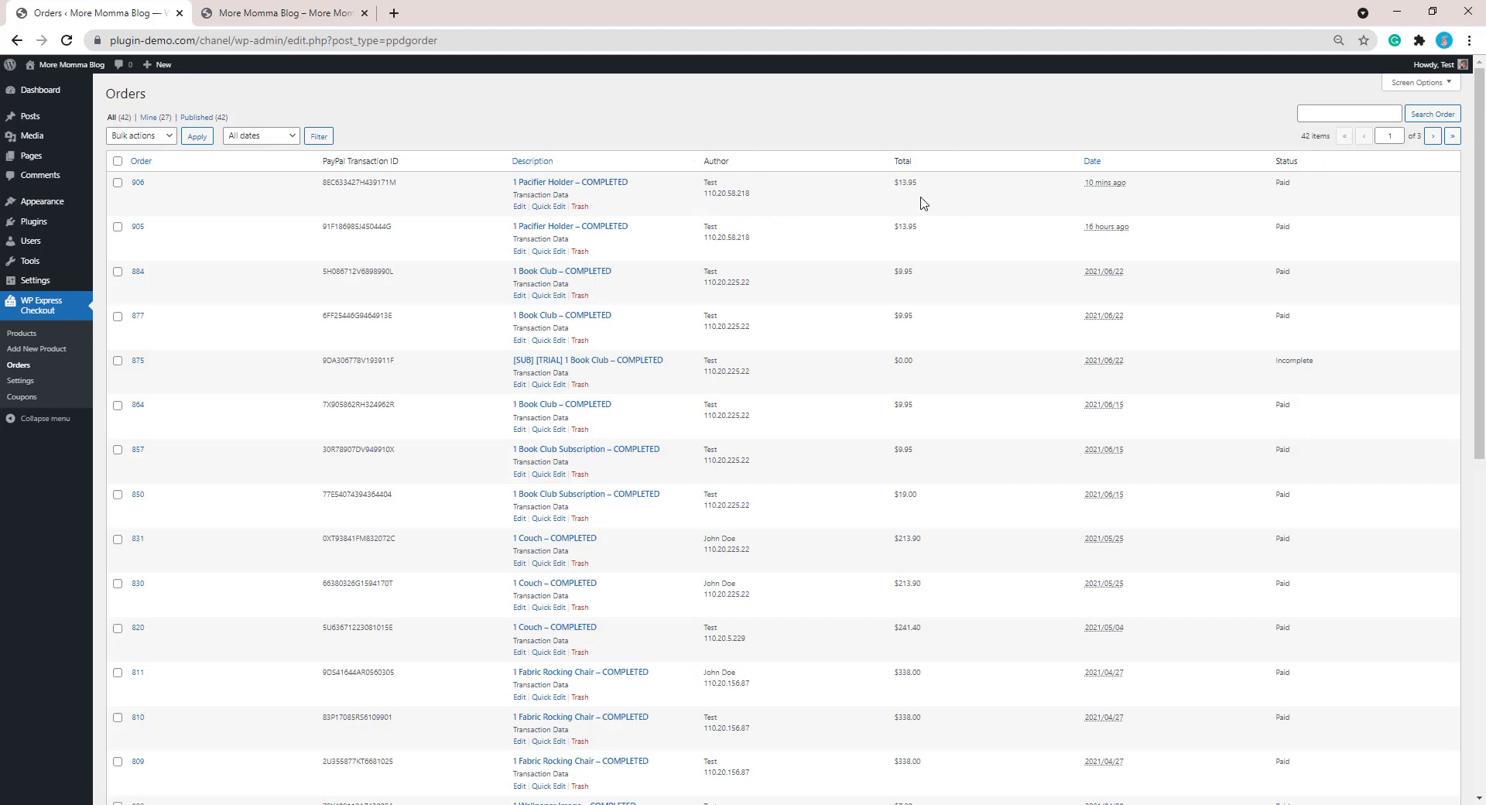
{"action": "mouse_move", "coordinate": [1304, 218]}
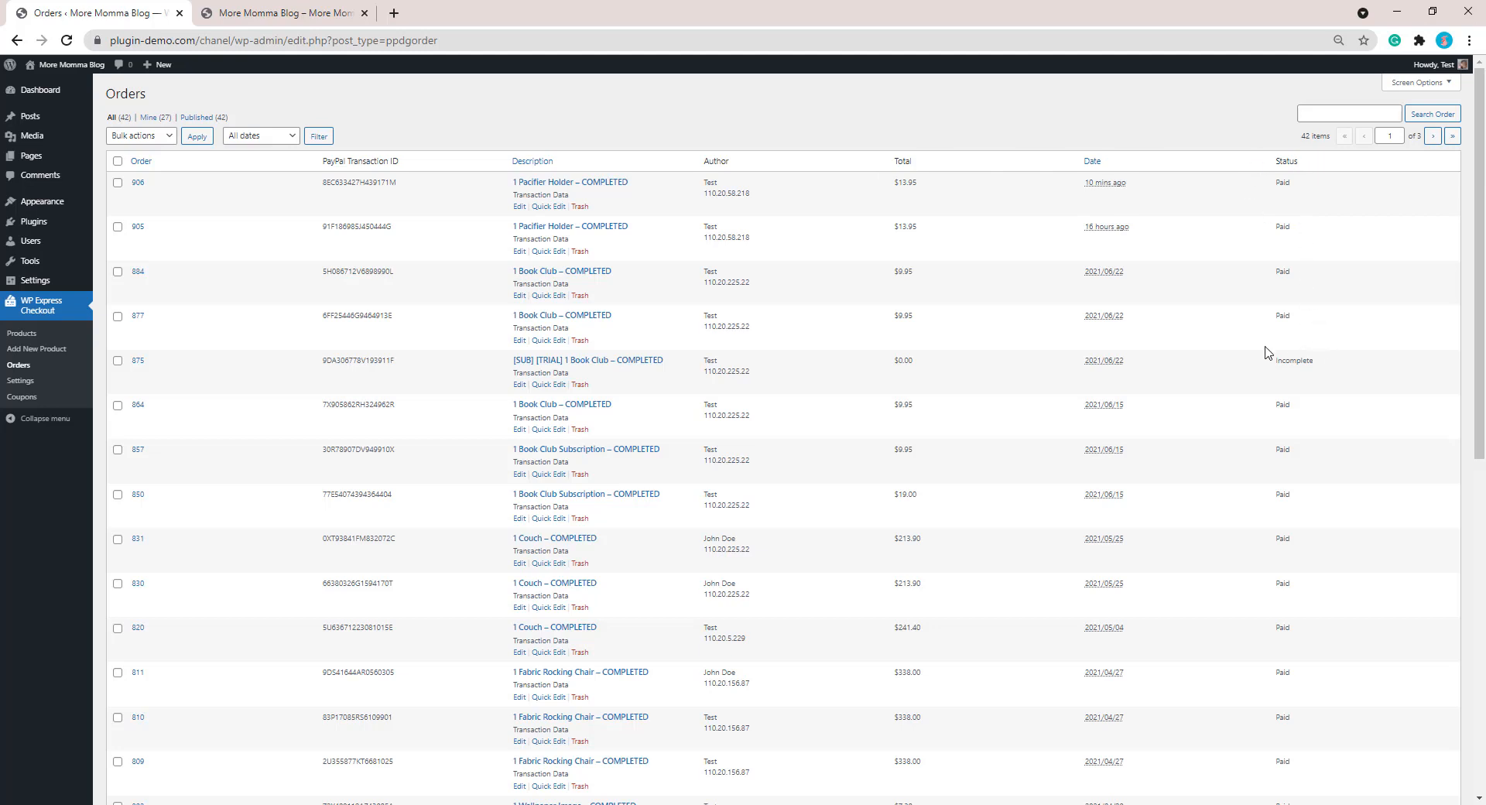
{"action": "mouse_move", "coordinate": [1287, 207]}
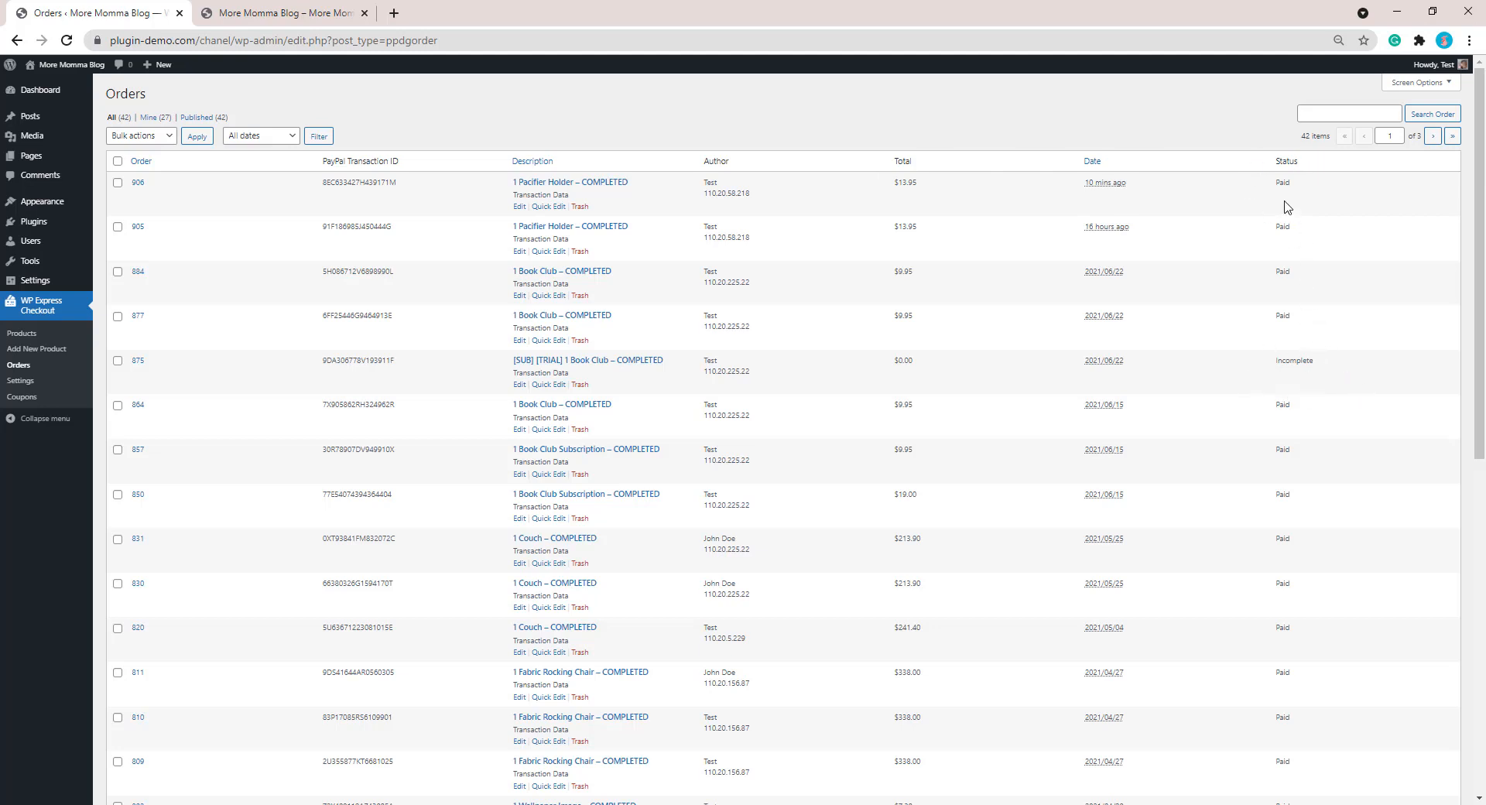
{"action": "mouse_move", "coordinate": [1147, 132]}
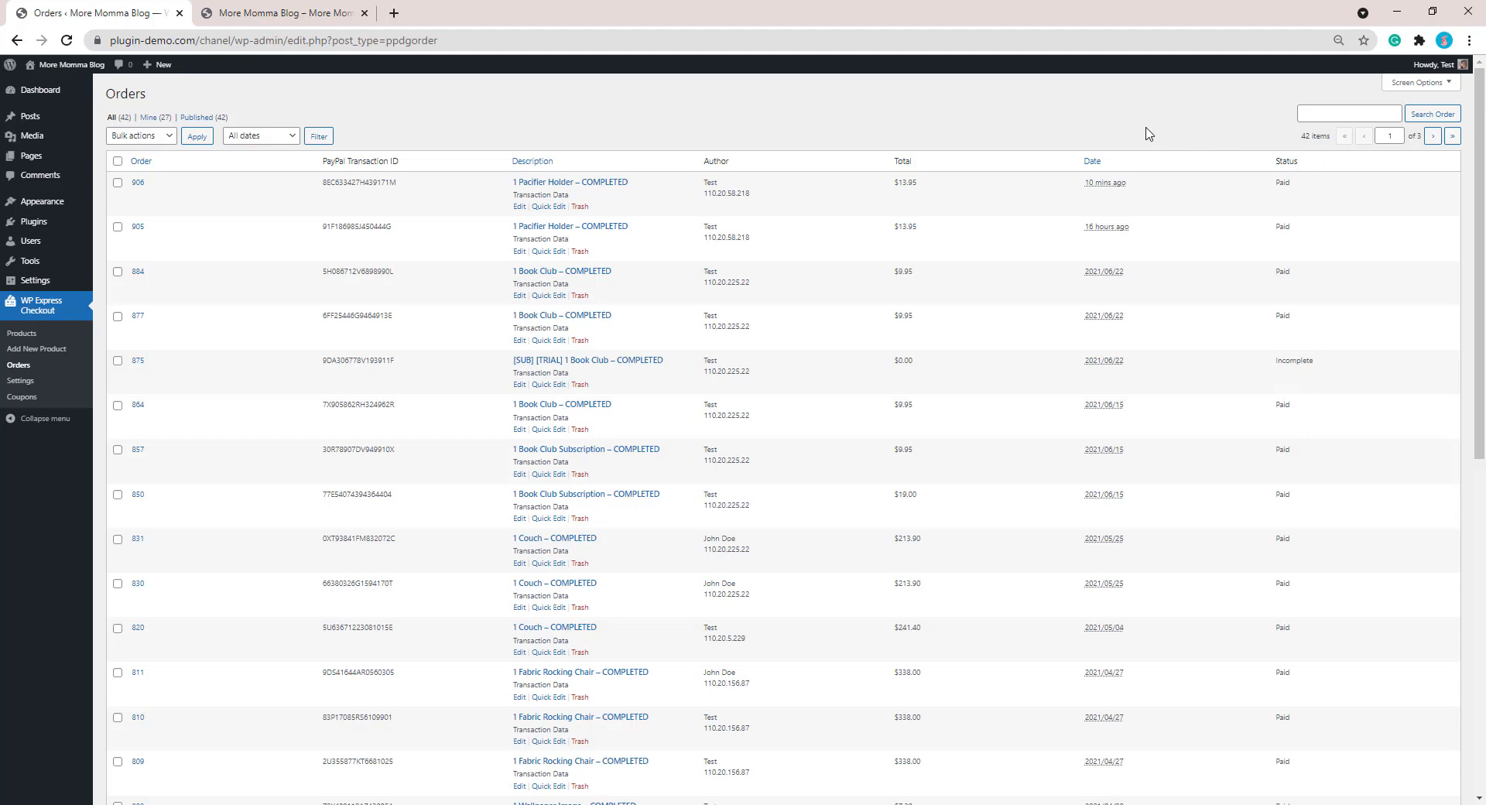
{"action": "mouse_move", "coordinate": [447, 210]}
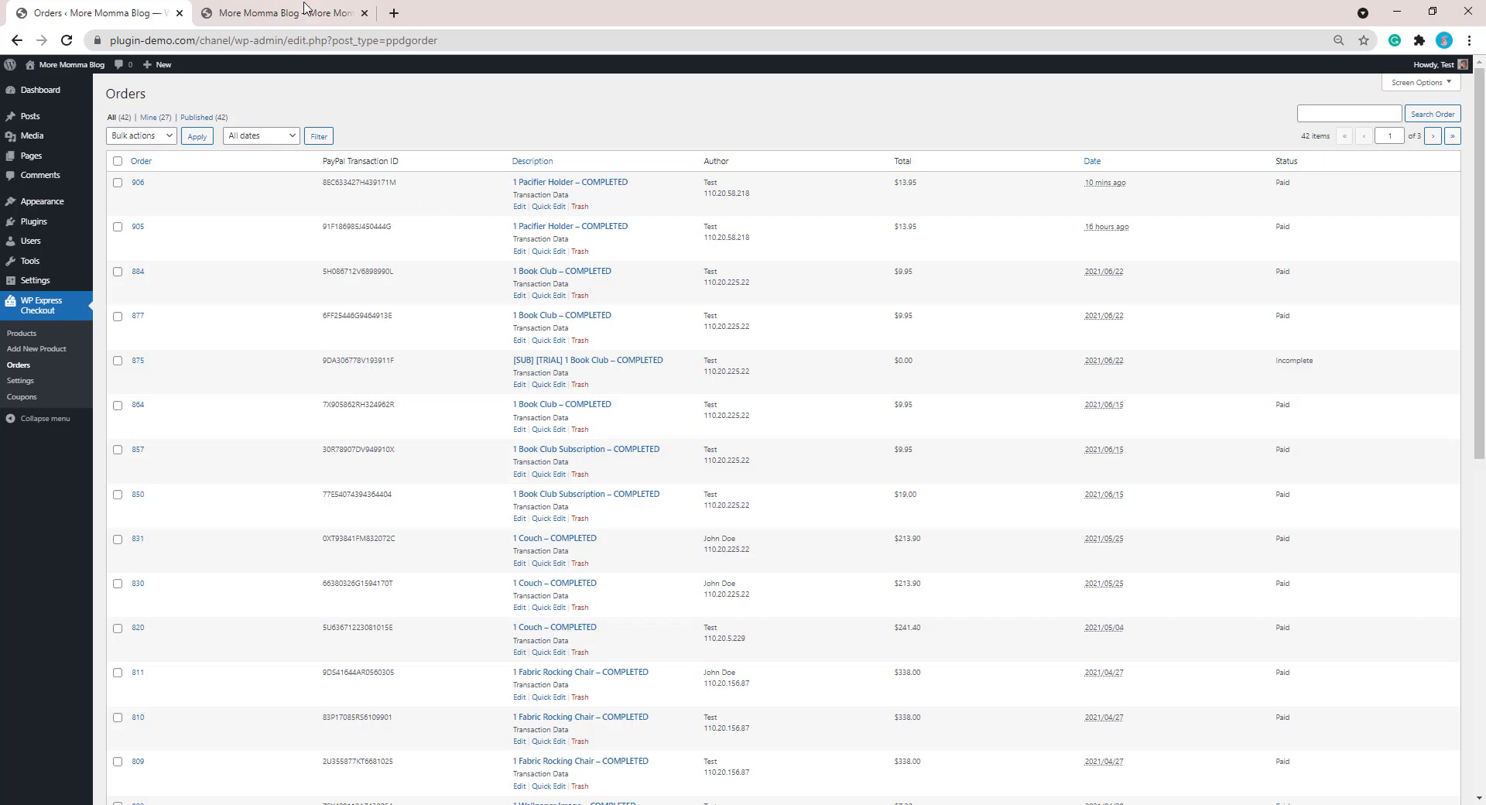
{"action": "left_click", "coordinate": [280, 12]}
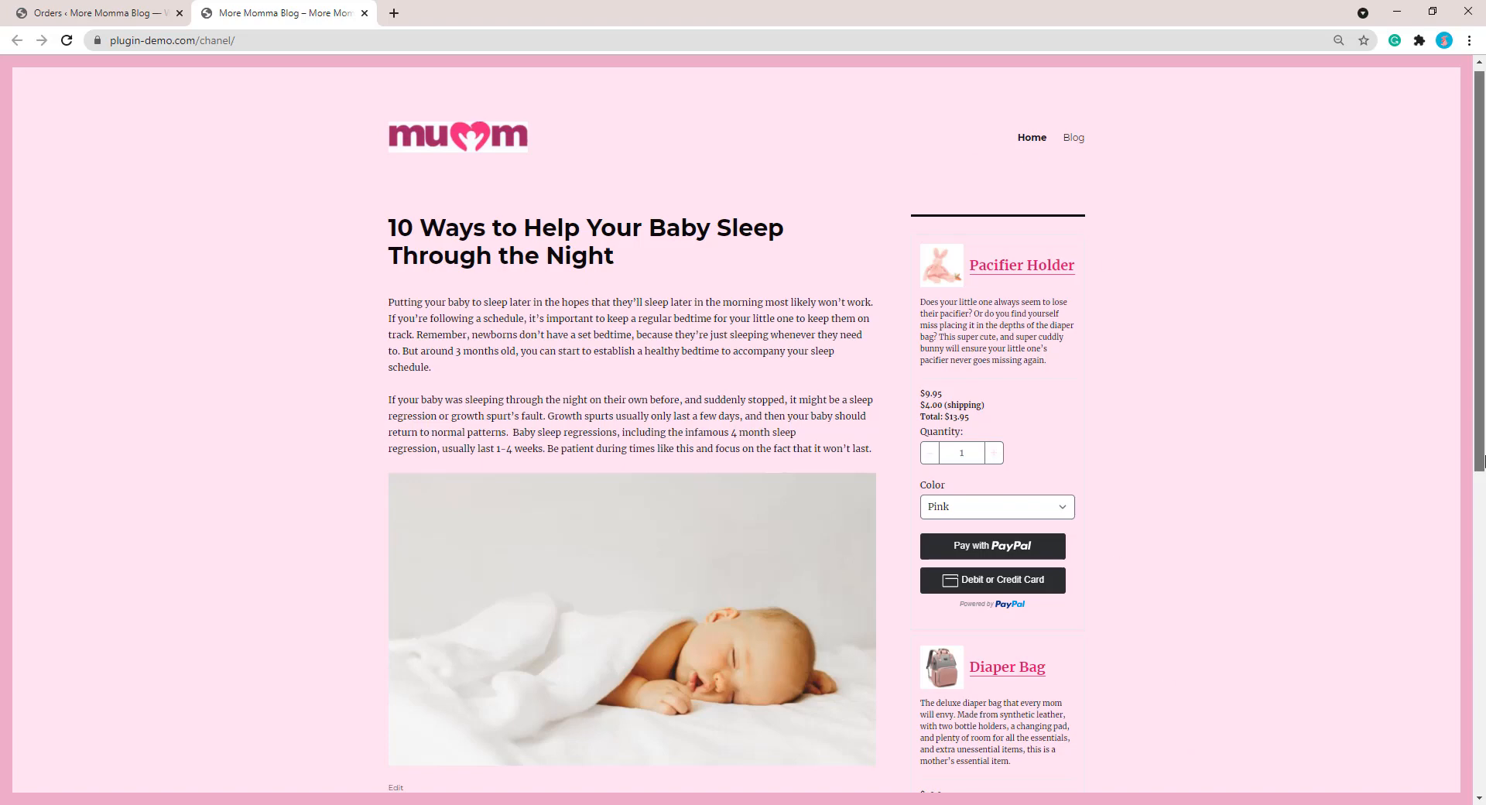
Scroll the blog sidebar down to the Baby Swaddle listing with inline PayPal buttons
{"action": "scroll", "scroll_direction": "down", "scroll_amount": 3}
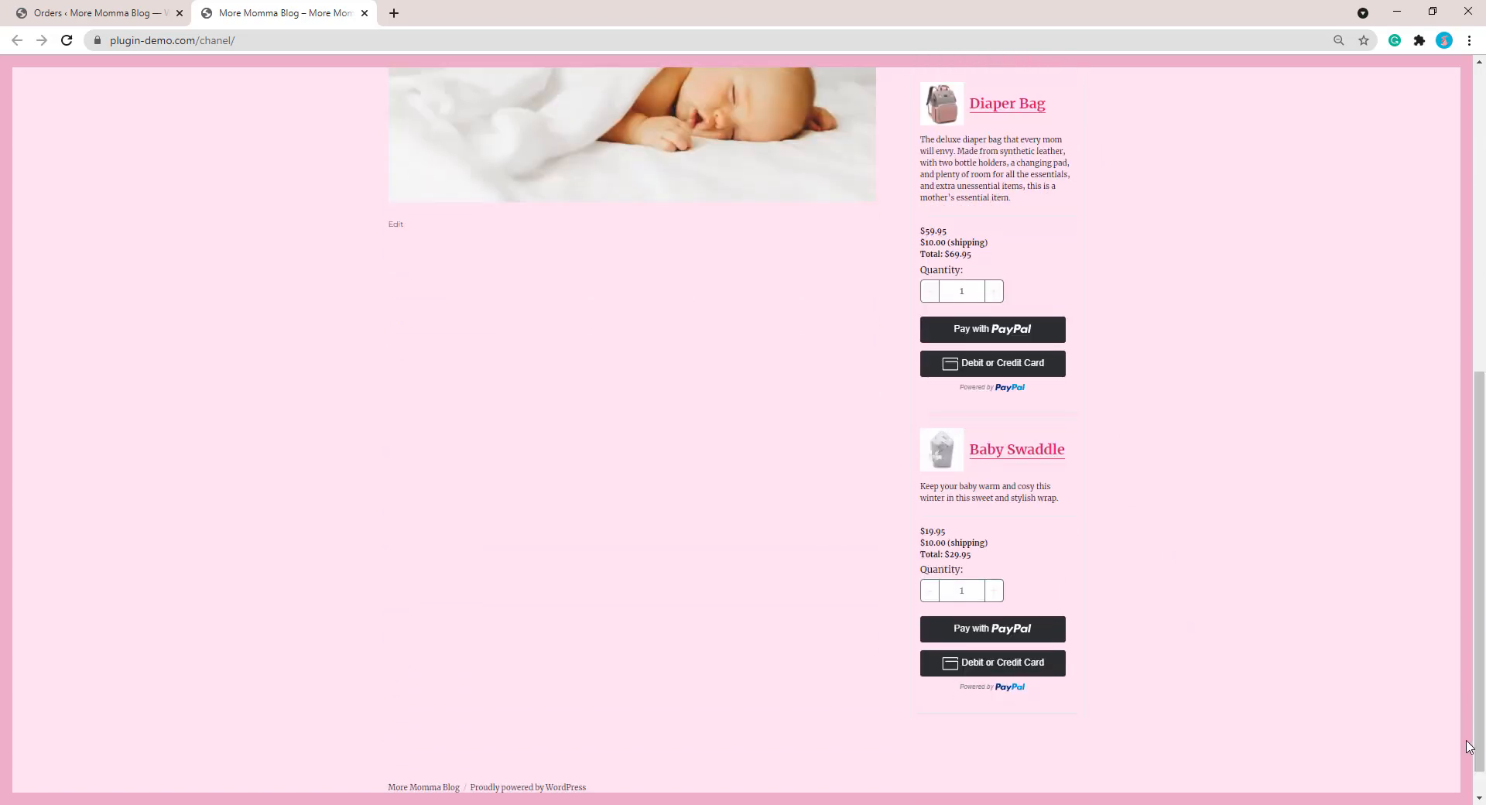